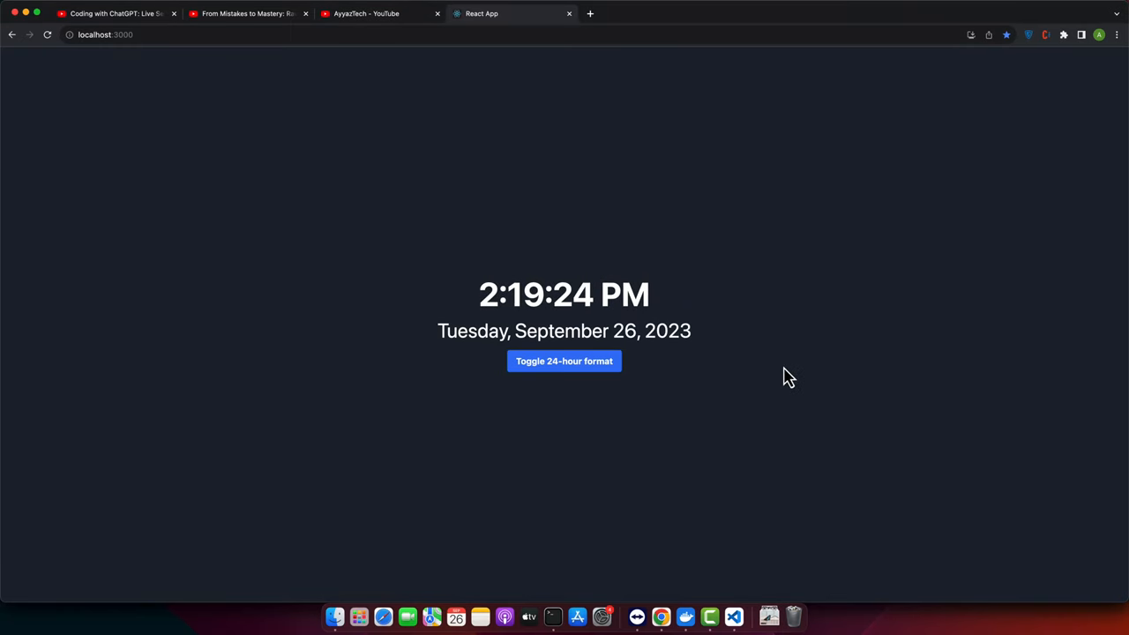
- Toggle the clock between 24-hour and 12-hour time three times
{"action": "left_click", "coordinate": [564, 361]}
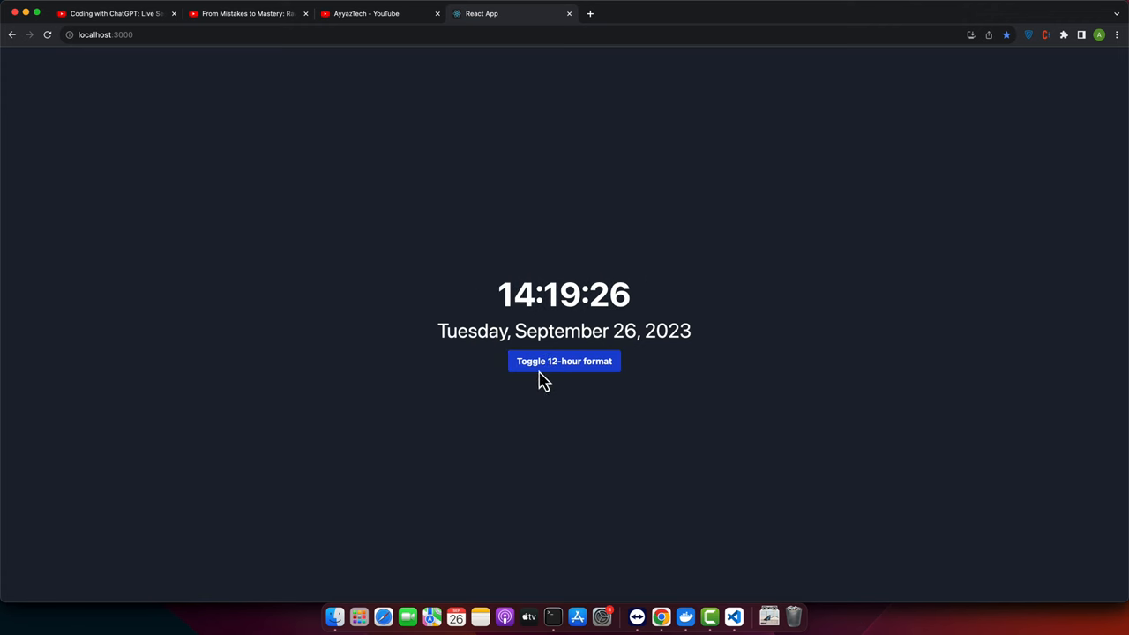
{"action": "left_click", "coordinate": [564, 361]}
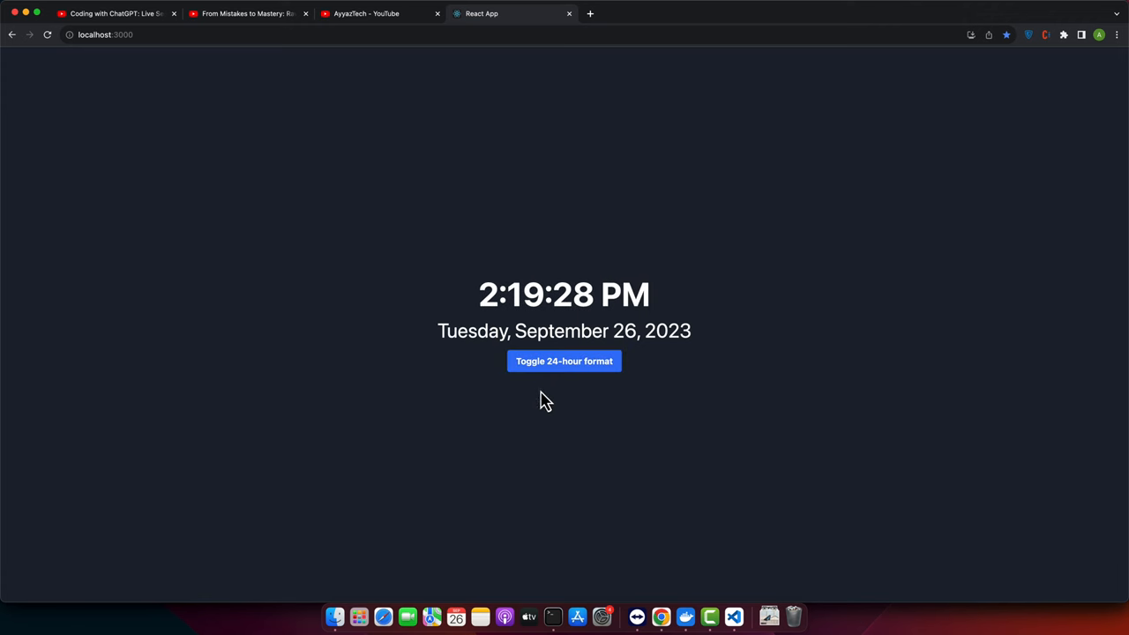
{"action": "left_click", "coordinate": [563, 361]}
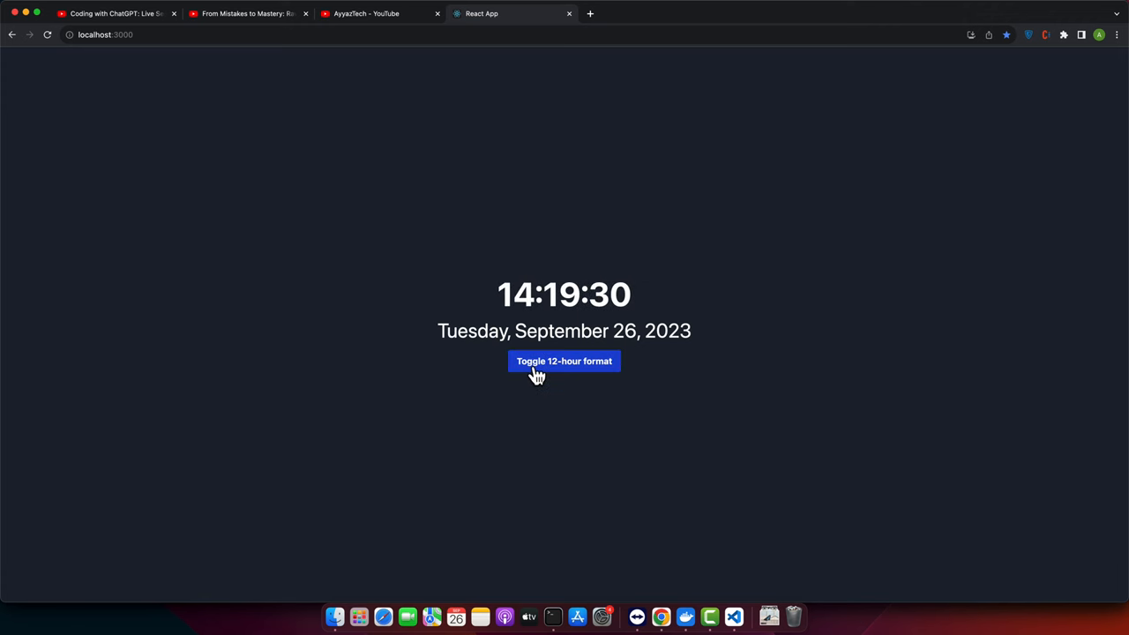
{"action": "left_click", "coordinate": [564, 361]}
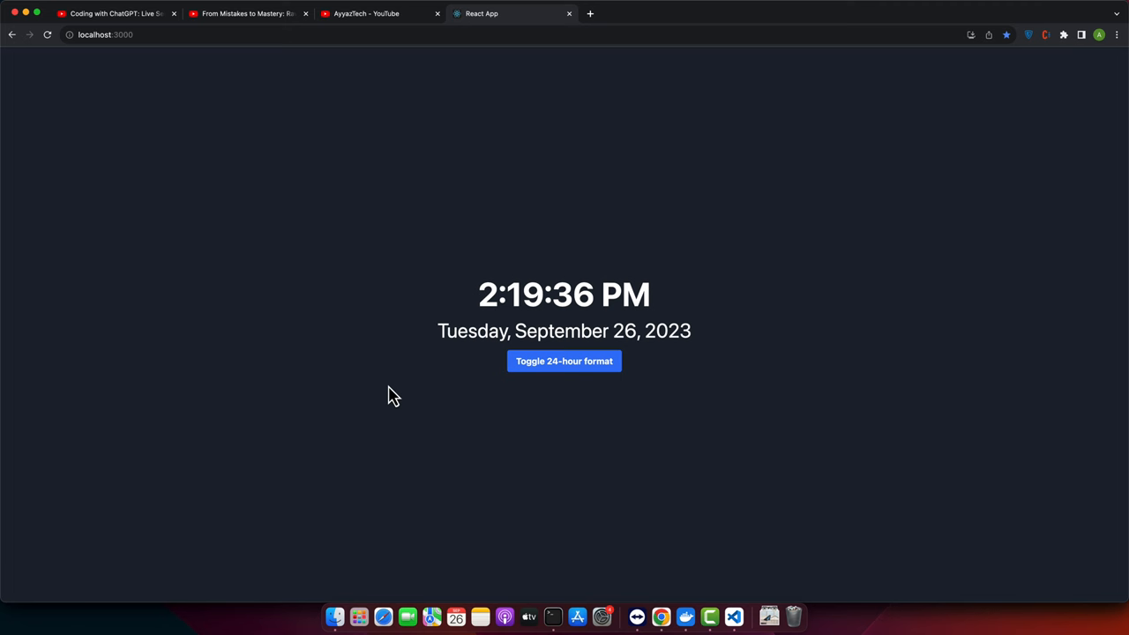
{"action": "mouse_move", "coordinate": [554, 390]}
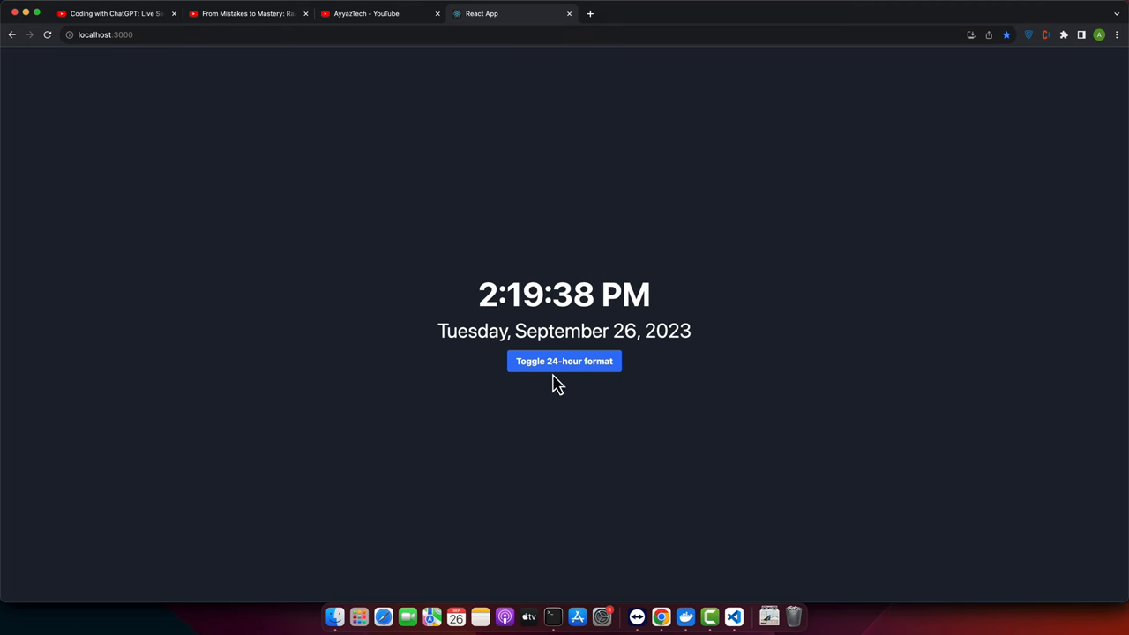
{"action": "mouse_move", "coordinate": [431, 347]}
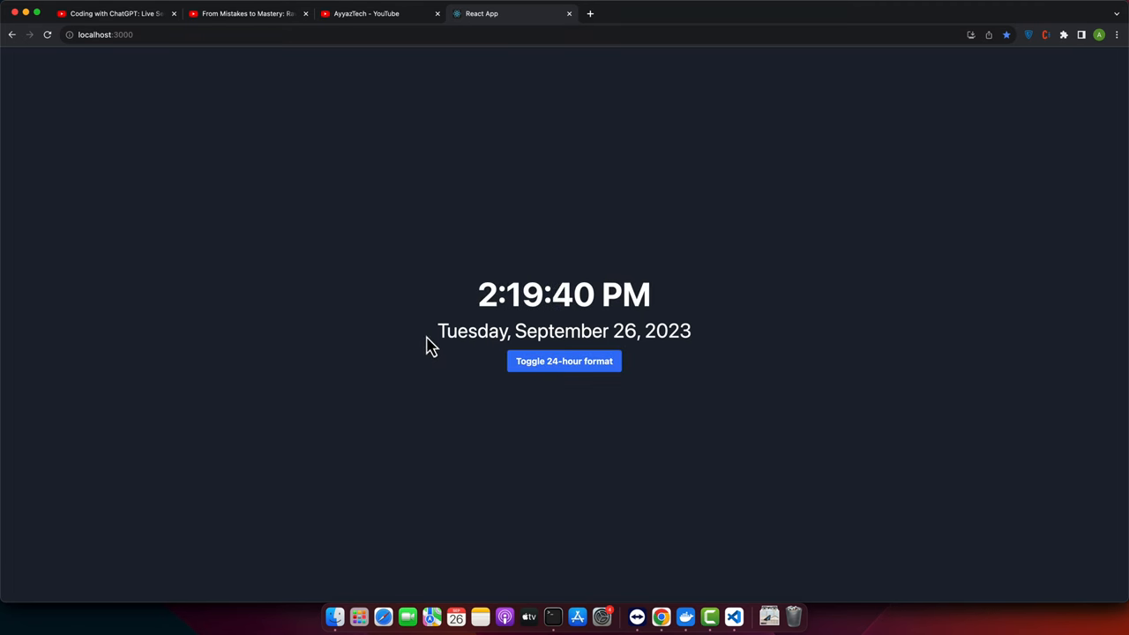
{"action": "left_click", "coordinate": [564, 361]}
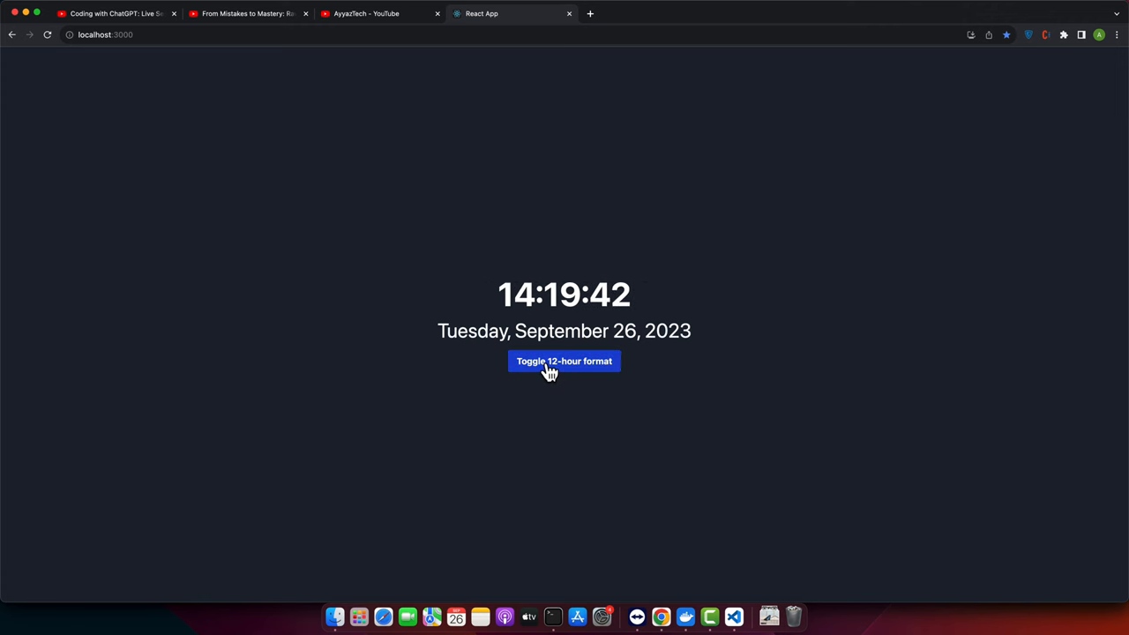
{"action": "left_click", "coordinate": [564, 361]}
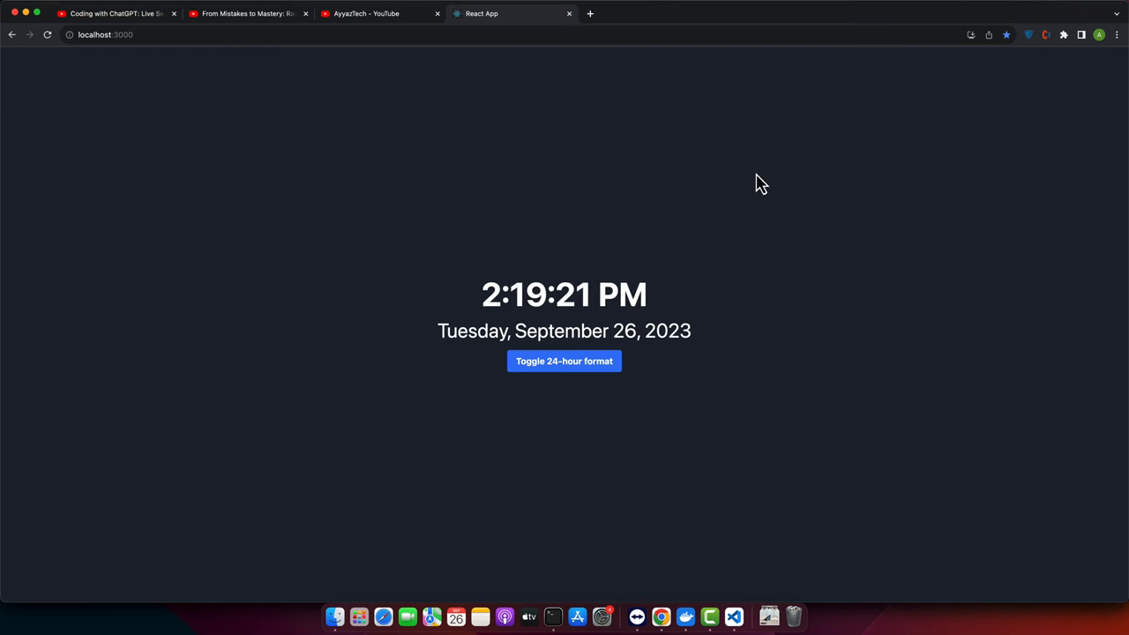
{"action": "mouse_move", "coordinate": [823, 323]}
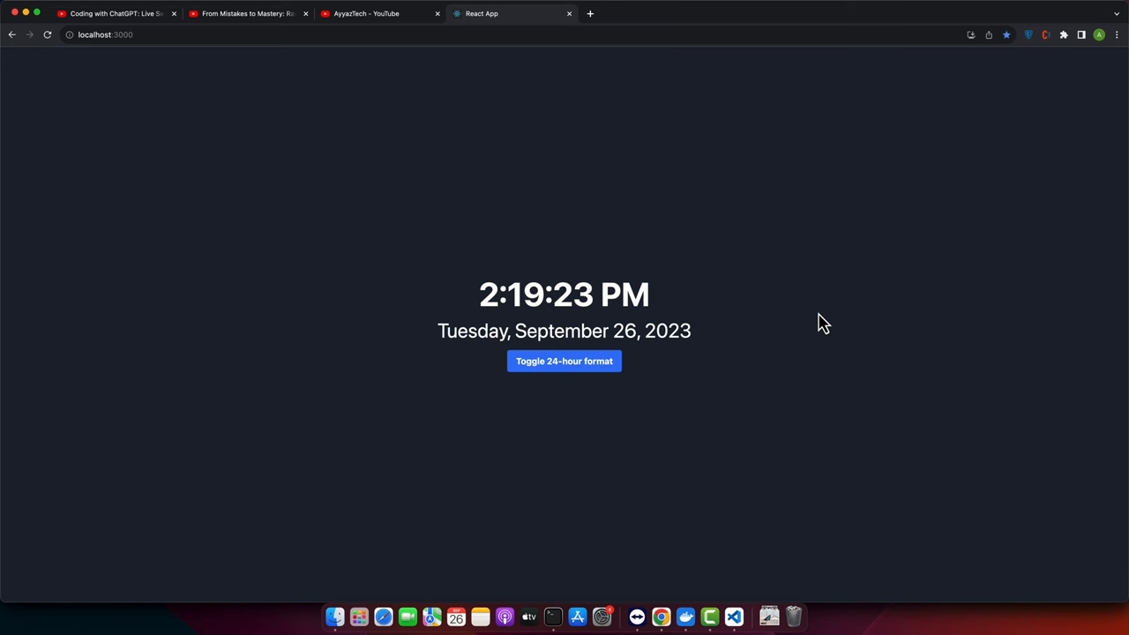
{"action": "mouse_move", "coordinate": [564, 377]}
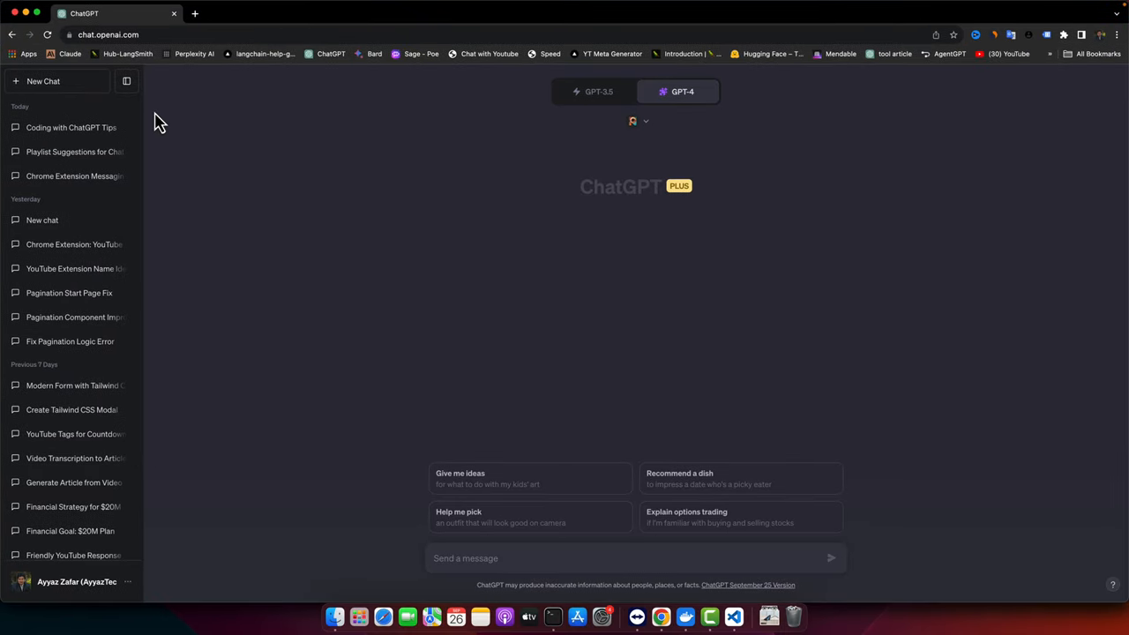
- Hide past chats and type a prompt for an attractive, user-friendly React Tailwind clock with date
{"action": "left_click", "coordinate": [126, 81]}
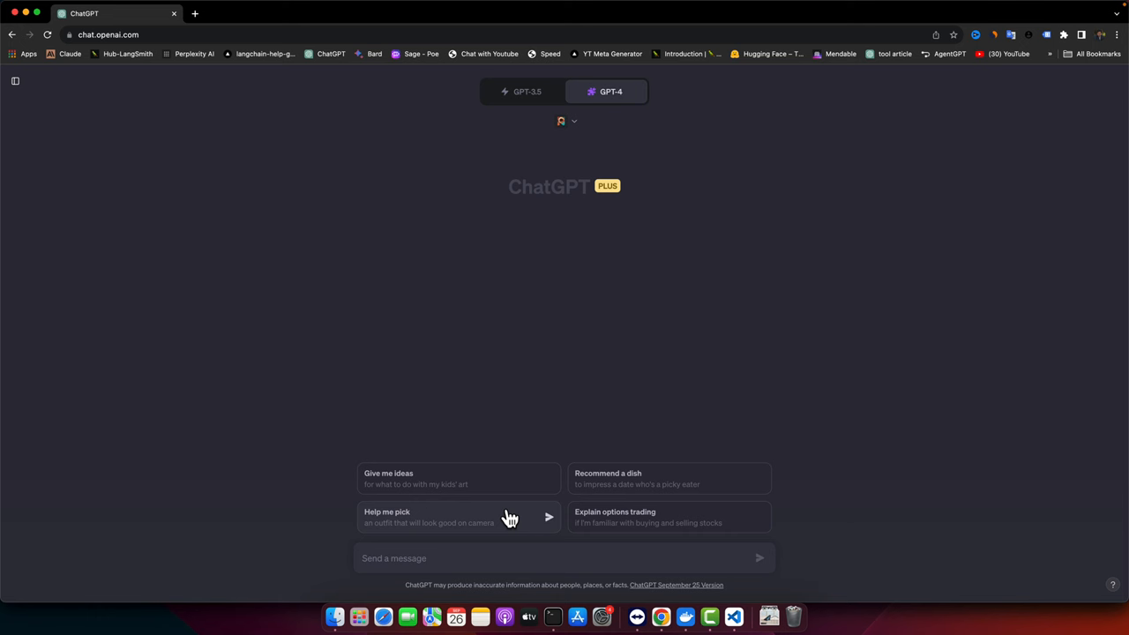
{"action": "mouse_move", "coordinate": [475, 557]}
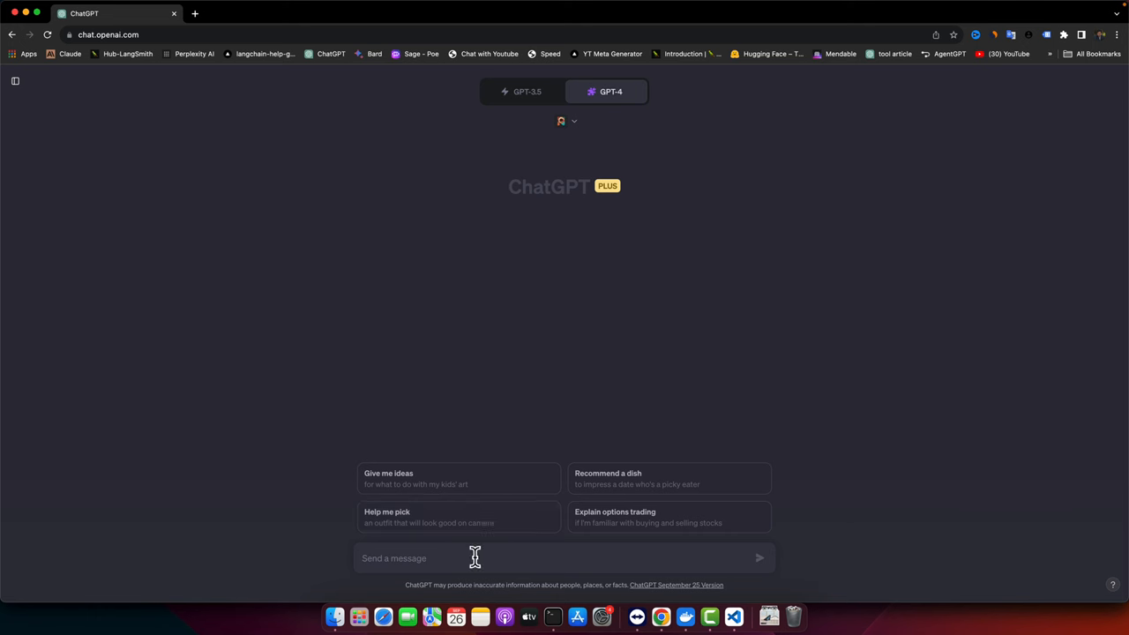
{"action": "type", "text": "create digital clock with react.js and tailwind css"}
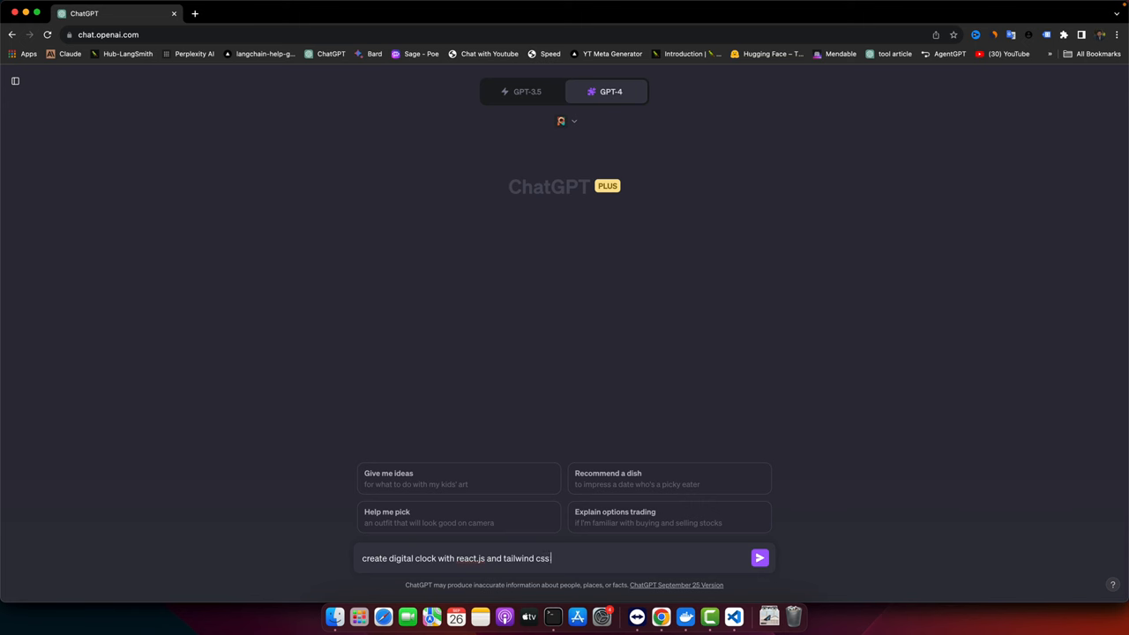
{"action": "type", "text": "( display a digital clock that shows the current time an"}
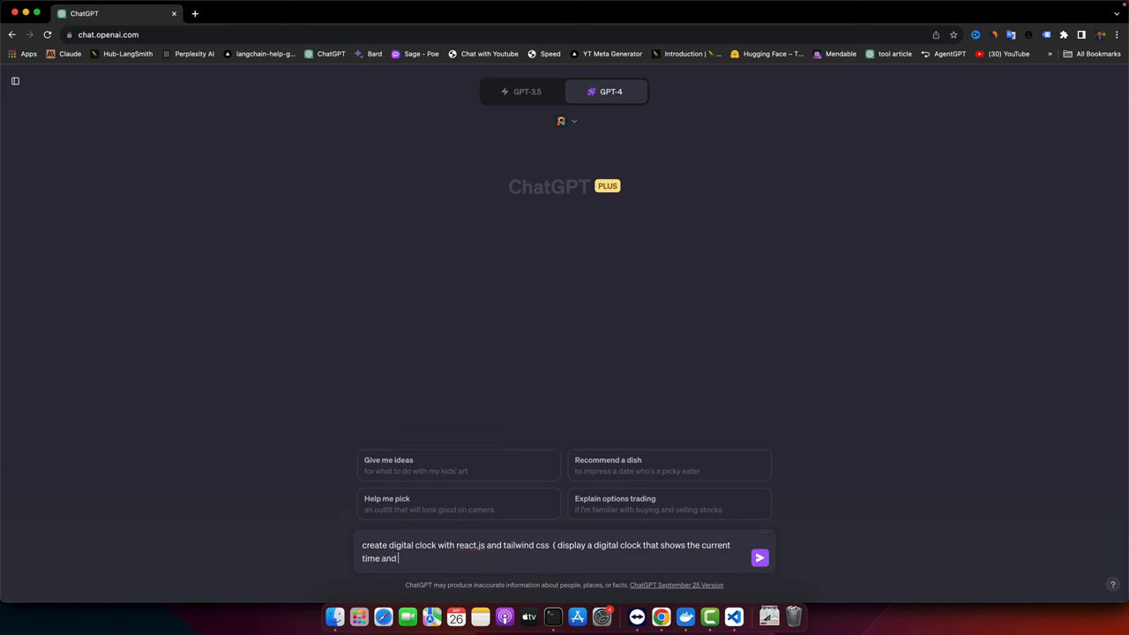
{"action": "type", "text": "date )"}
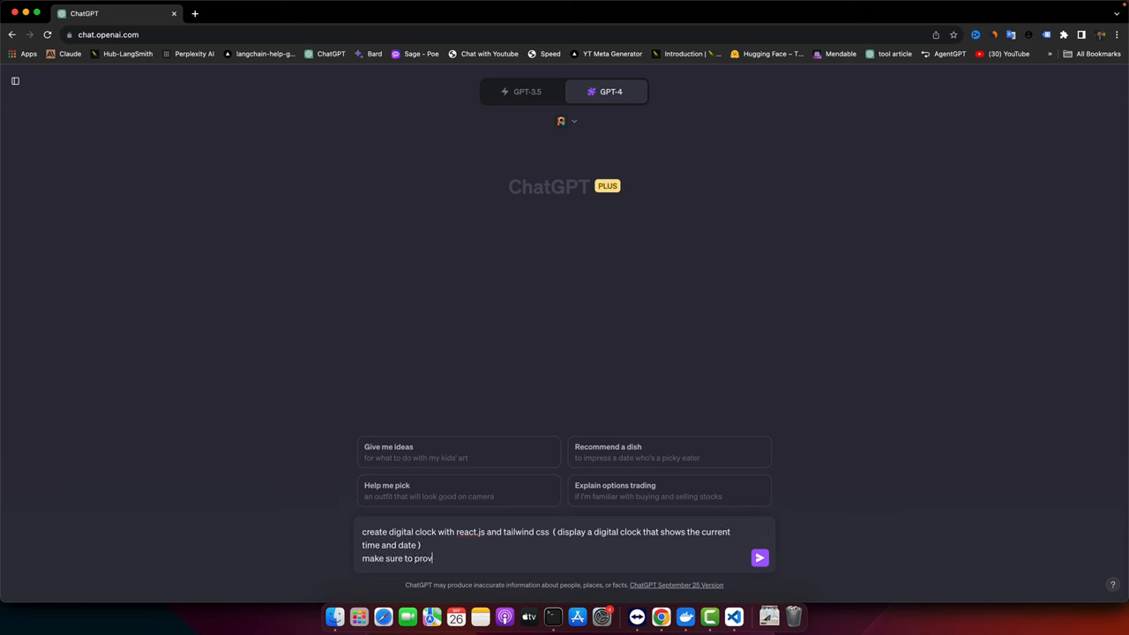
{"action": "type", "text": "ide"}
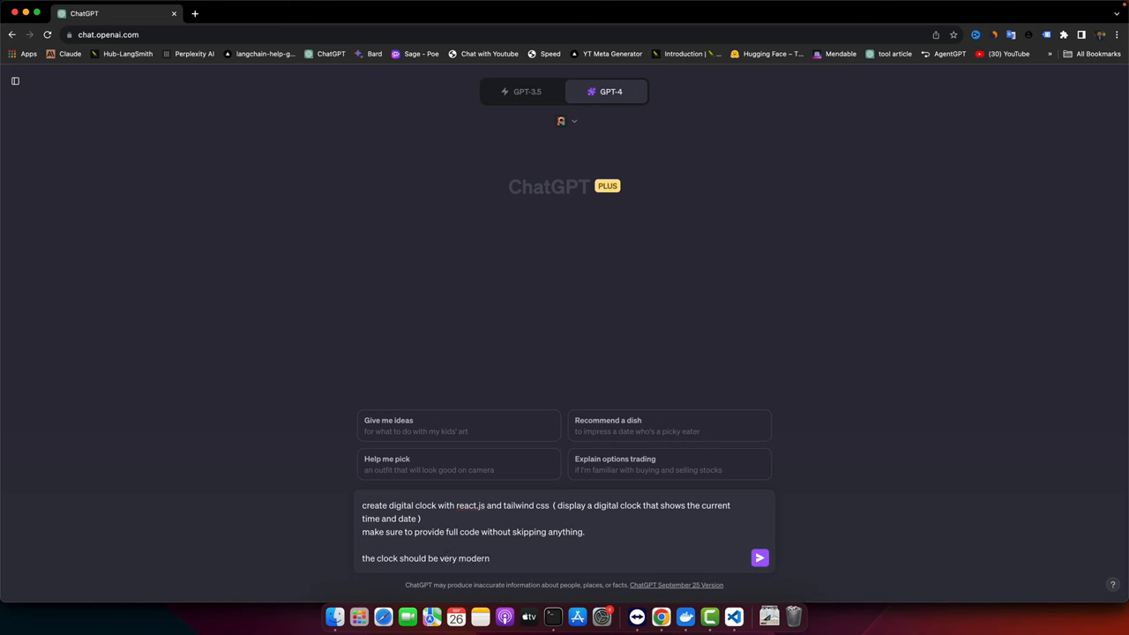
{"action": "type", "text": "and attractive"}
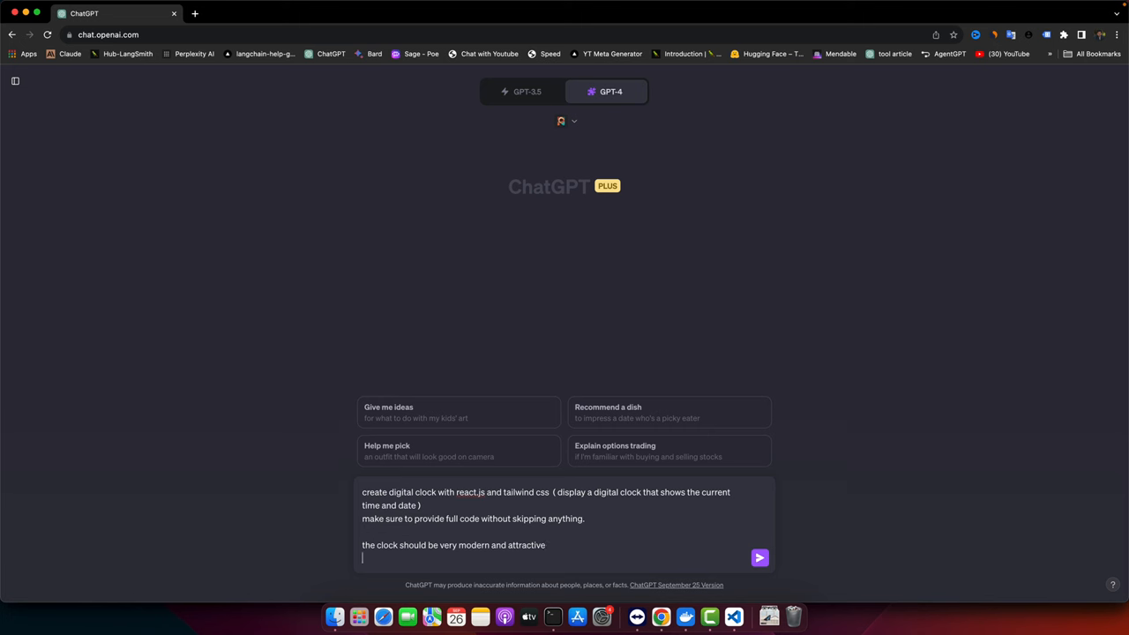
{"action": "type", "text": "very user"}
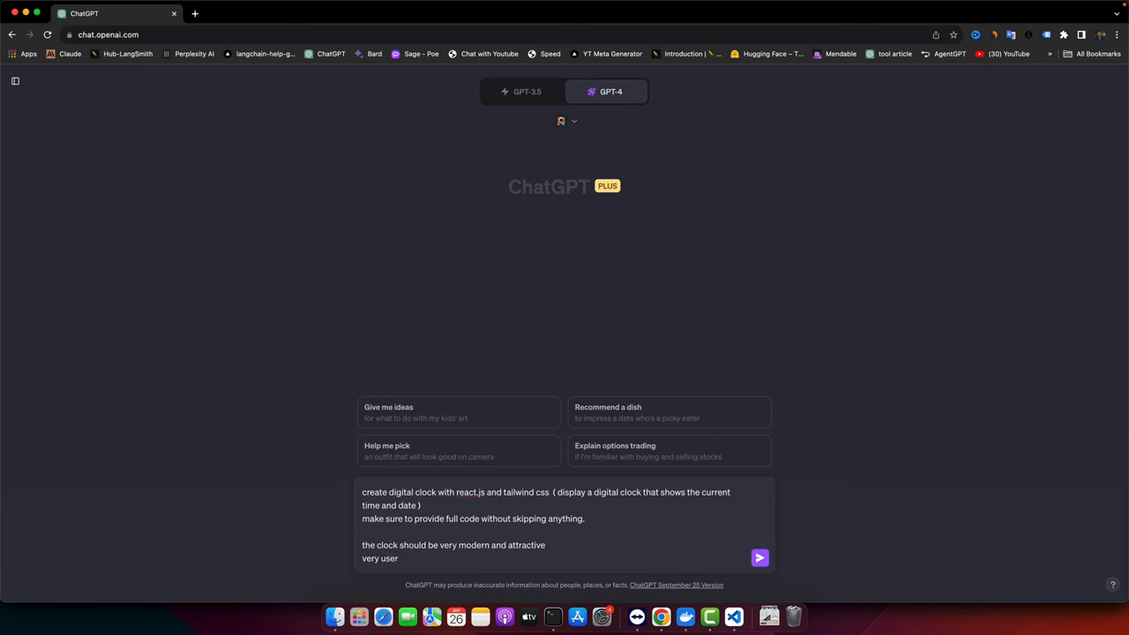
{"action": "type", "text": "friendly"}
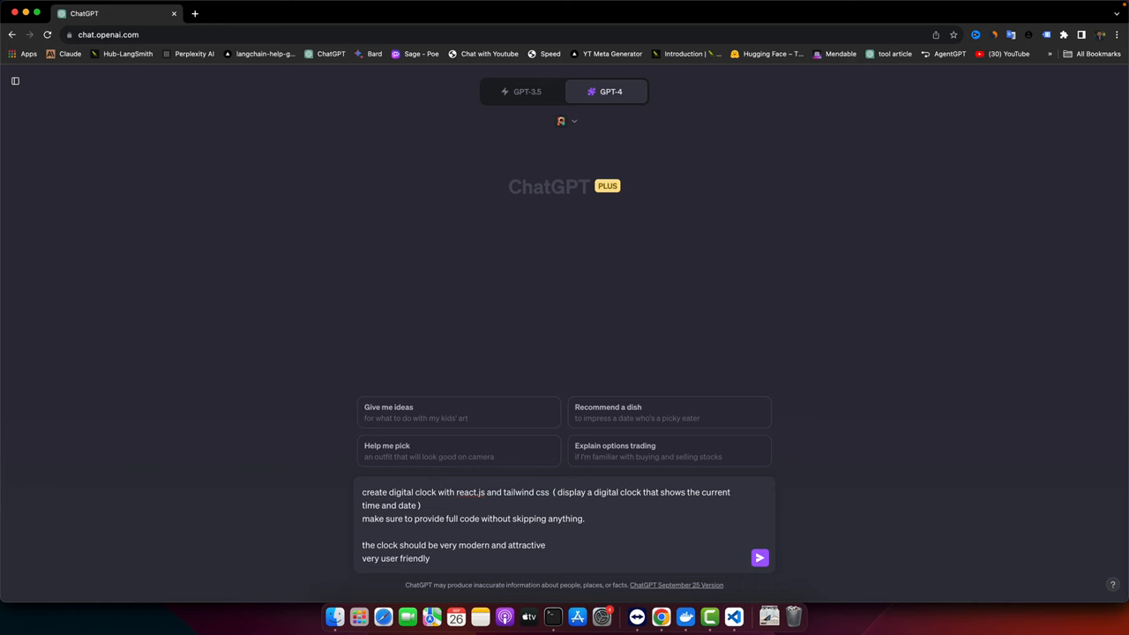
- Send the clock request, then edit it to begin with 'enhance my prompt' and resubmit
{"action": "left_click", "coordinate": [759, 558]}
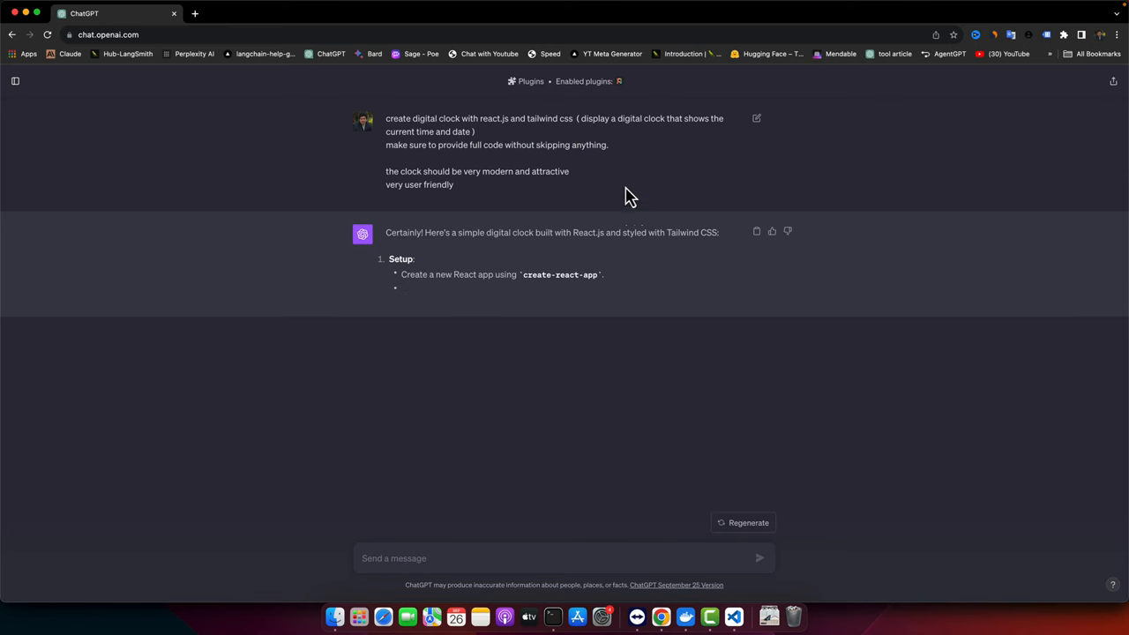
{"action": "left_click", "coordinate": [757, 118]}
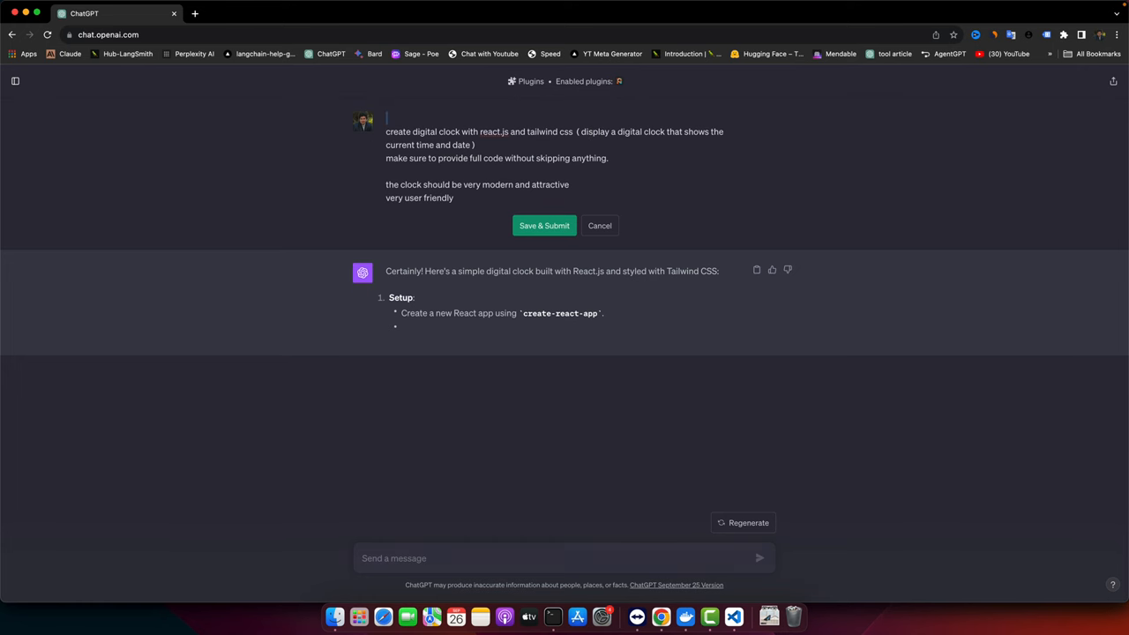
{"action": "type", "text": "e"}
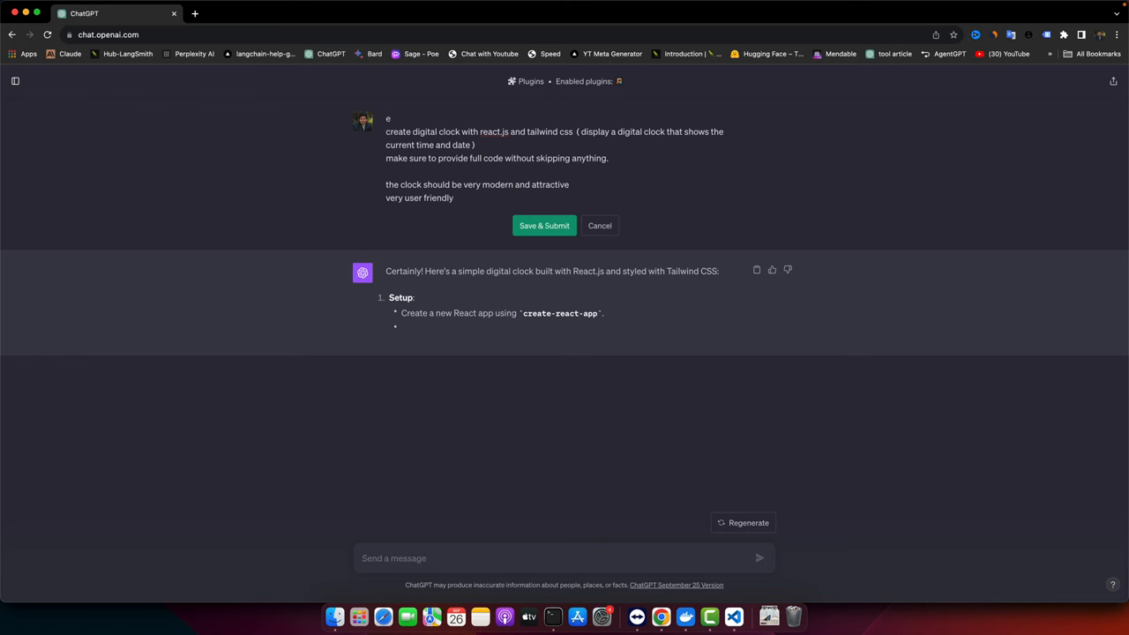
{"action": "type", "text": "enhance my prompt"}
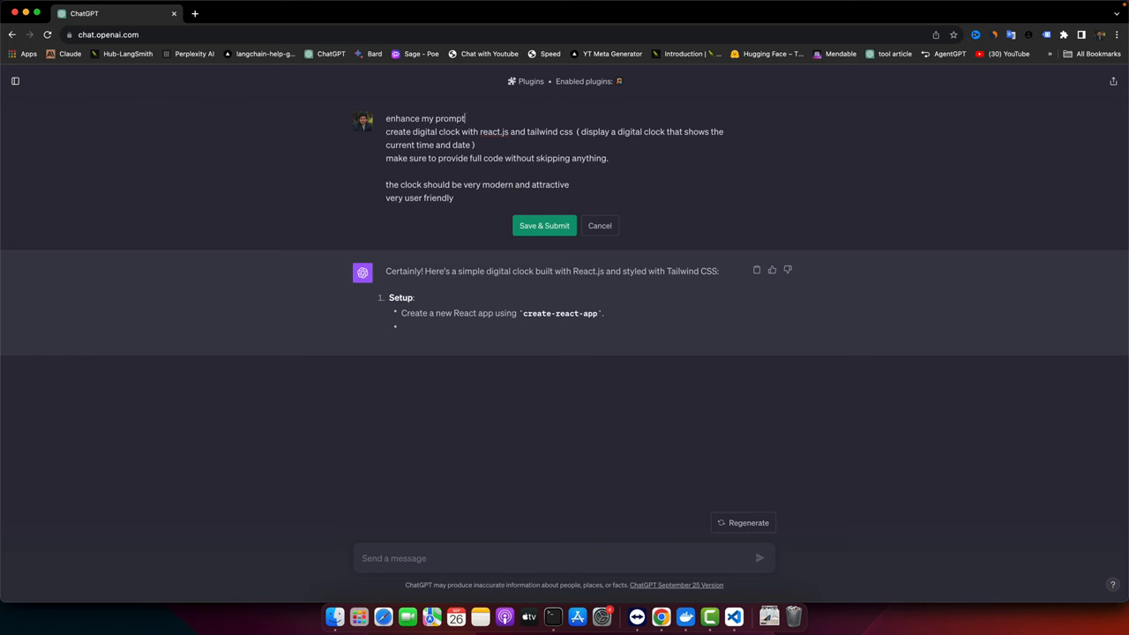
{"action": "left_click", "coordinate": [545, 225]}
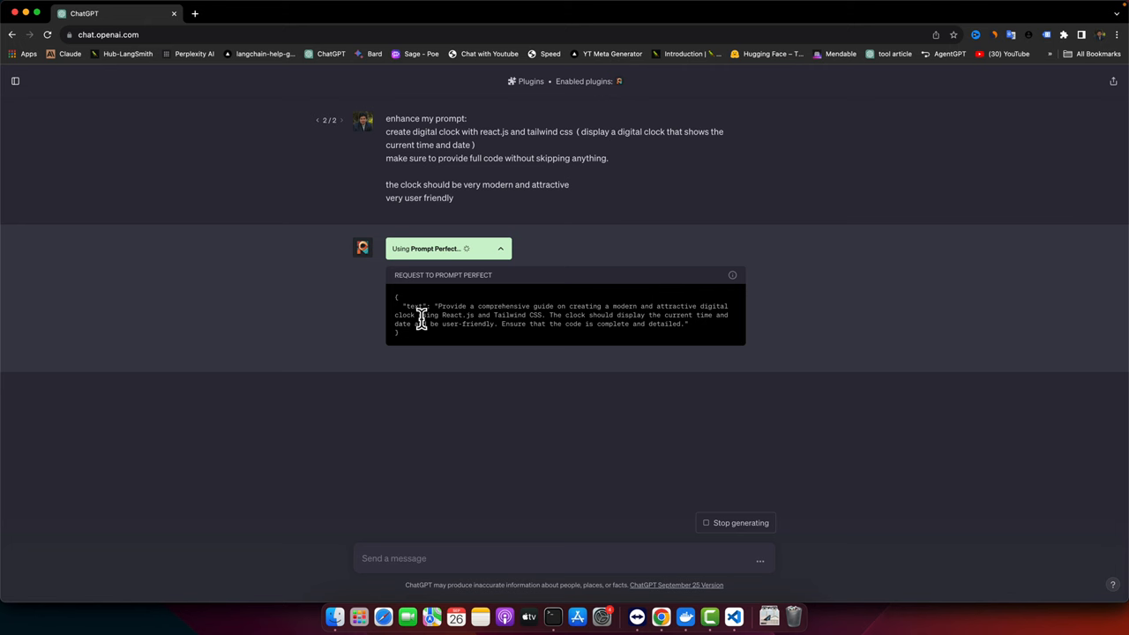
- Read the rephrased request and scroll through the setup, tailwind.config.js and DigitalClock.js code
{"action": "left_click_drag", "start_coordinate": [436, 306], "coordinate": [694, 317]}
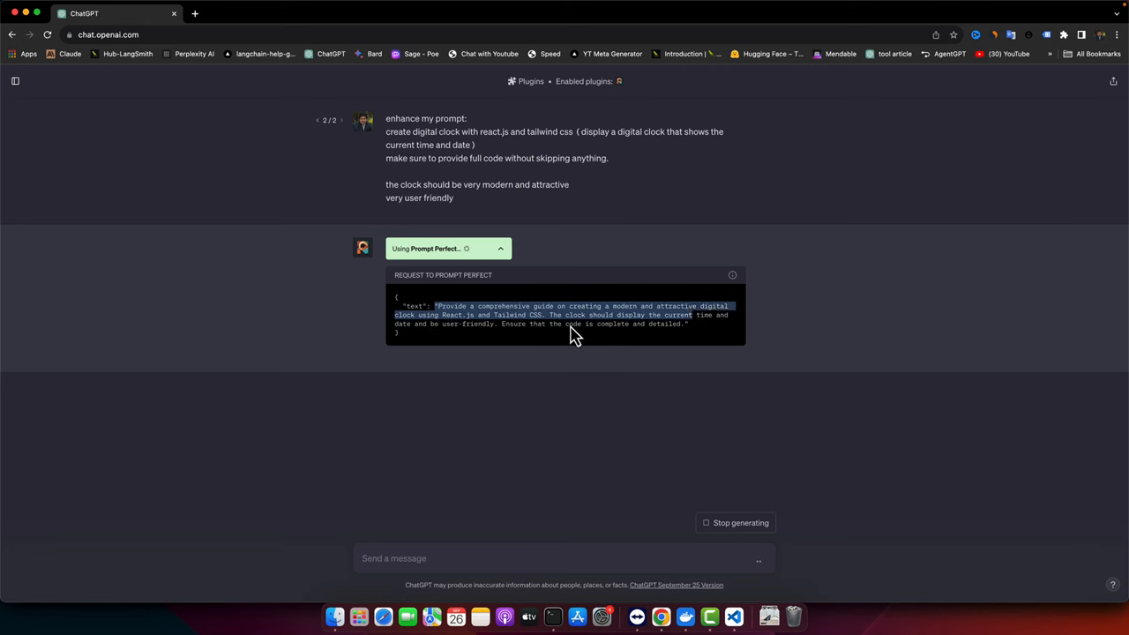
{"action": "mouse_move", "coordinate": [492, 348]}
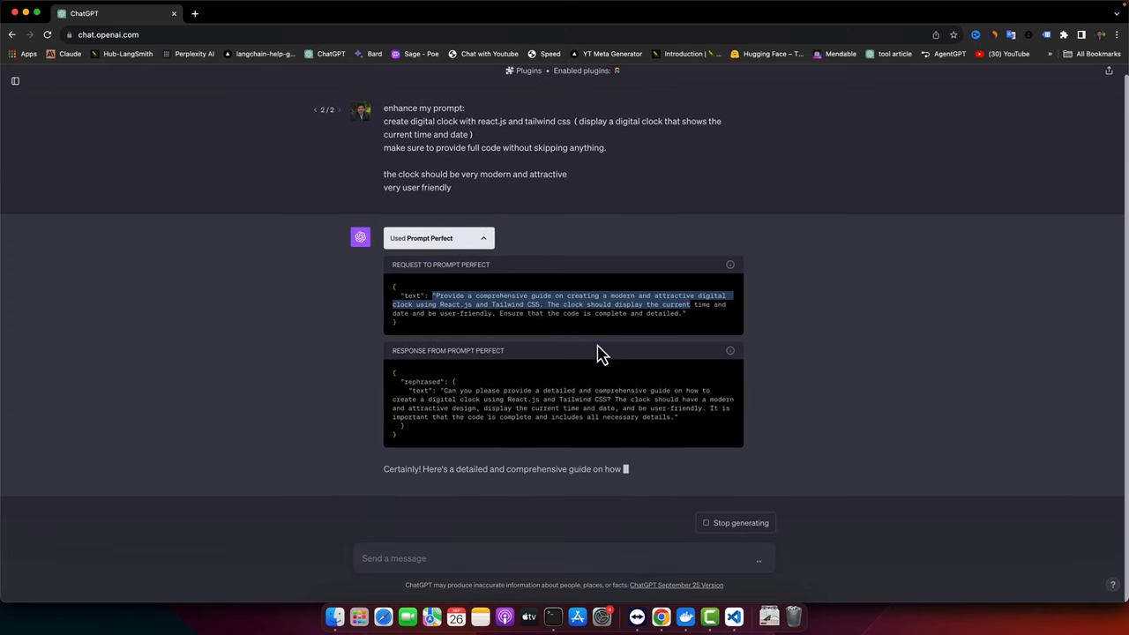
{"action": "scroll", "scroll_direction": "down", "scroll_amount": 3}
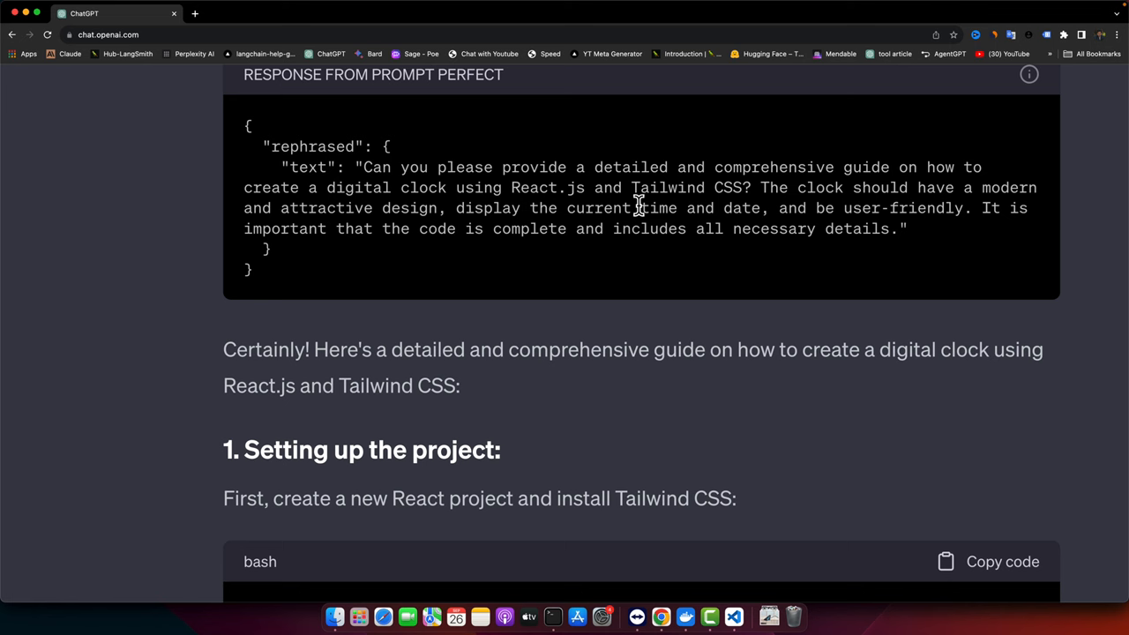
{"action": "mouse_move", "coordinate": [941, 195]}
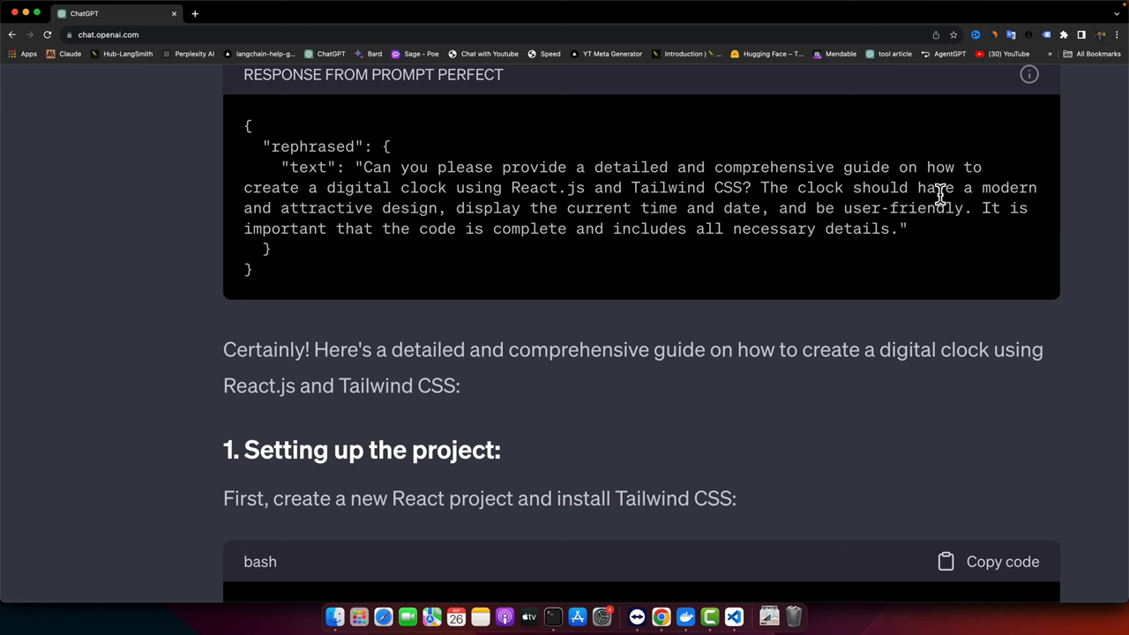
{"action": "mouse_move", "coordinate": [453, 213]}
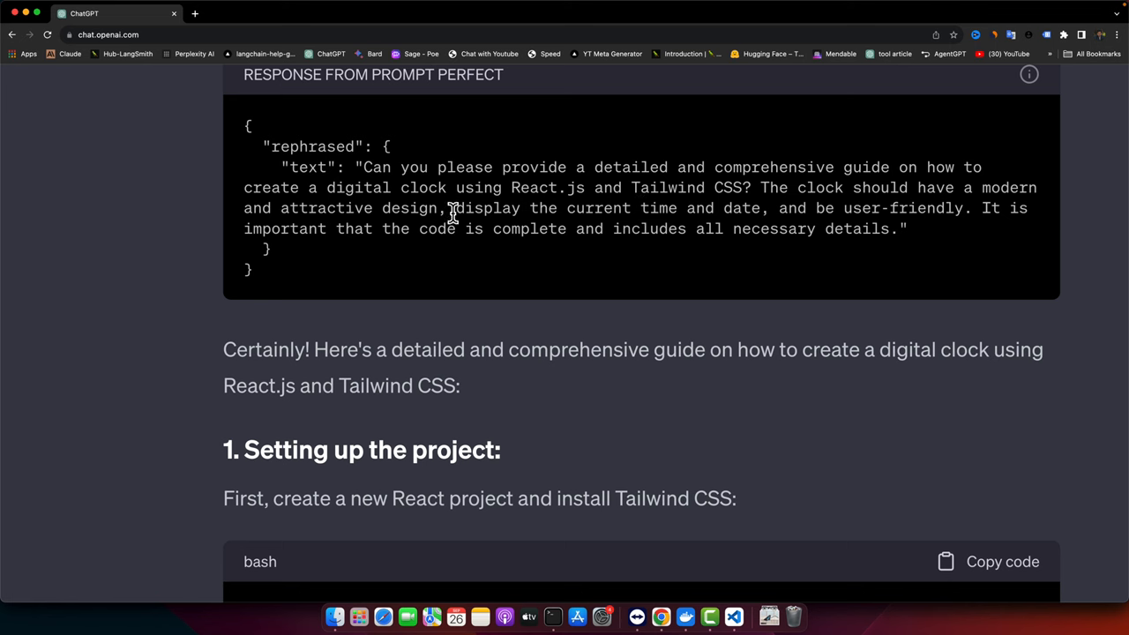
{"action": "left_click_drag", "start_coordinate": [456, 208], "coordinate": [728, 208]}
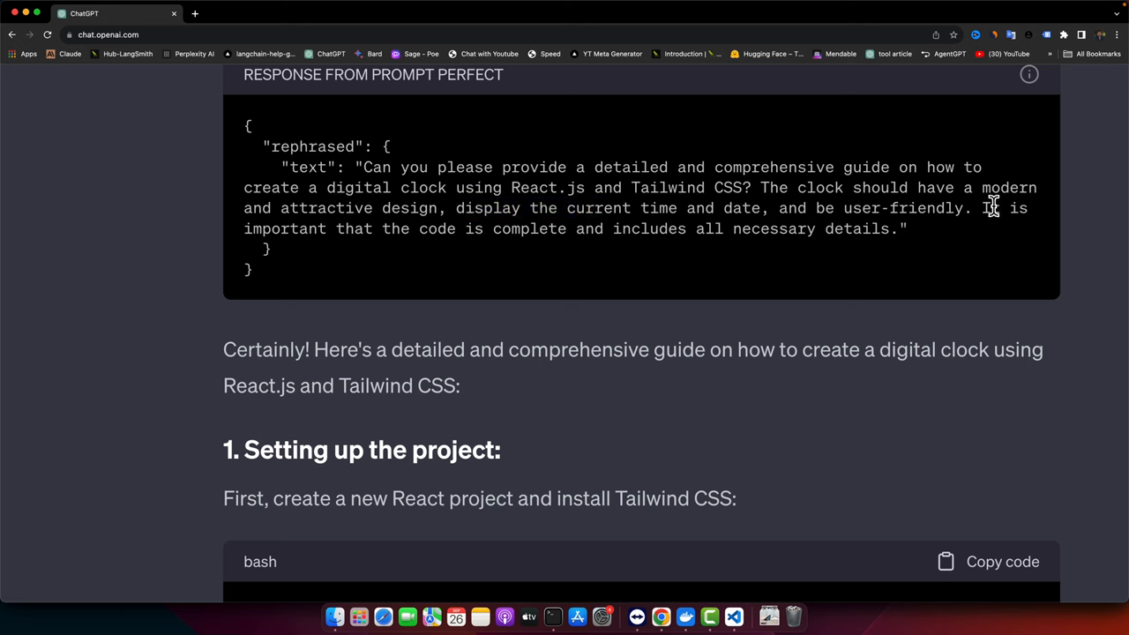
{"action": "mouse_move", "coordinate": [528, 215]}
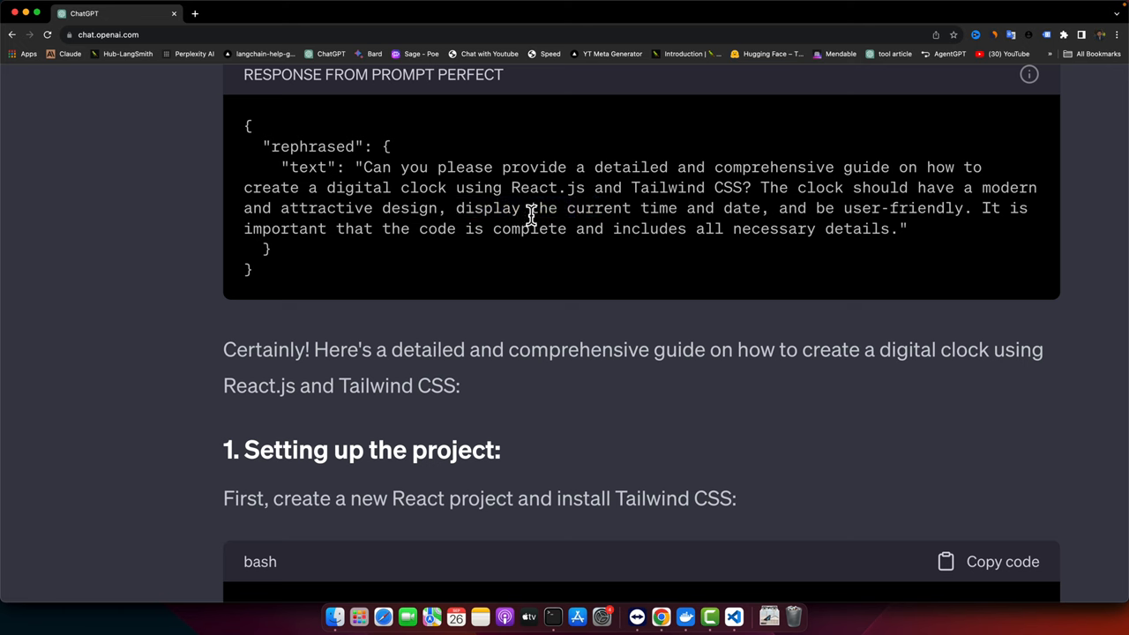
{"action": "mouse_move", "coordinate": [614, 346]}
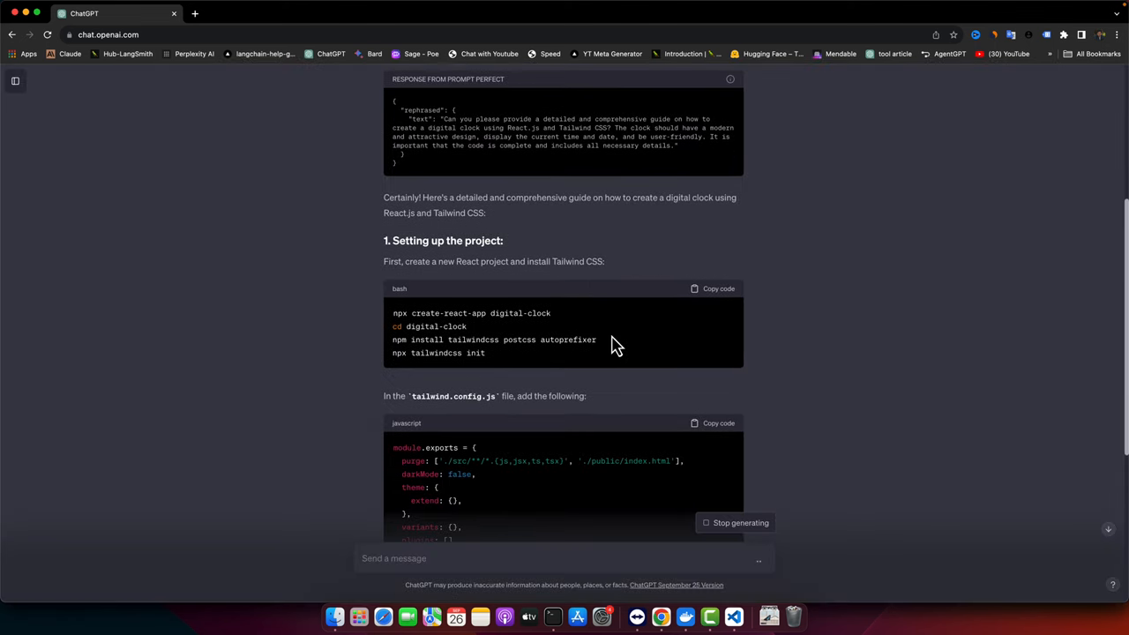
{"action": "scroll", "scroll_direction": "down", "scroll_amount": 3}
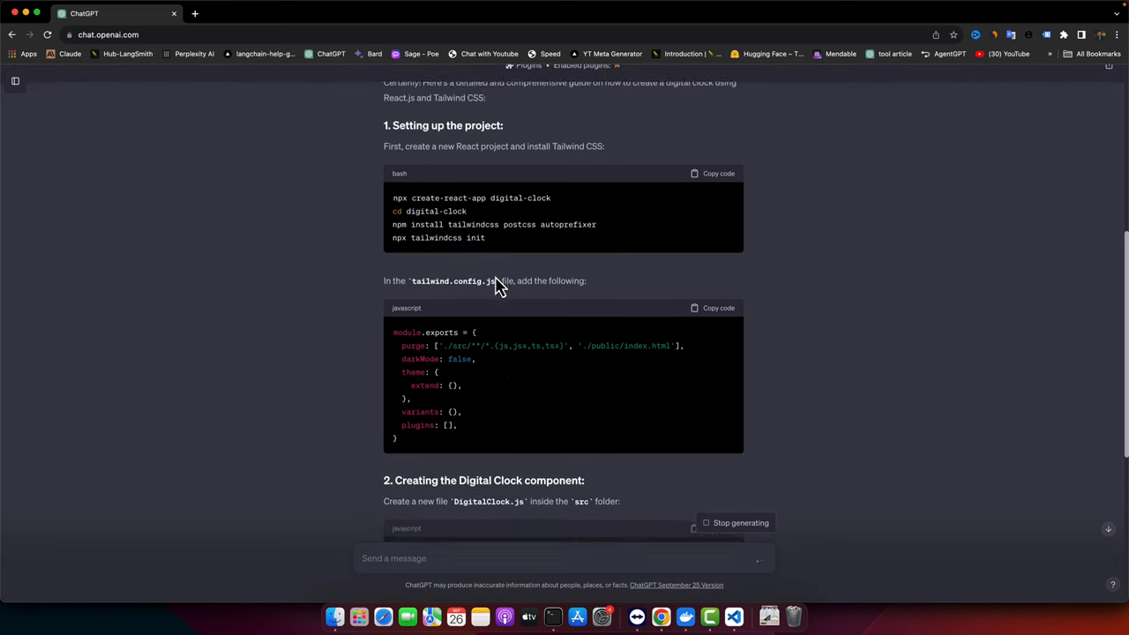
{"action": "scroll", "scroll_direction": "down", "scroll_amount": 3}
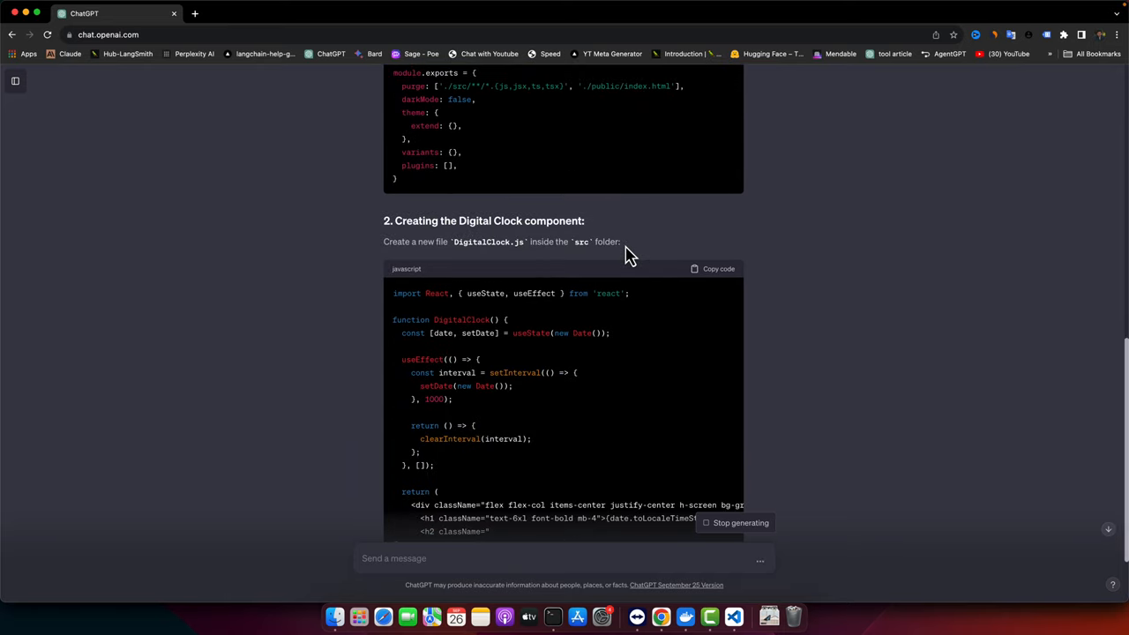
{"action": "scroll", "scroll_direction": "down", "scroll_amount": 3}
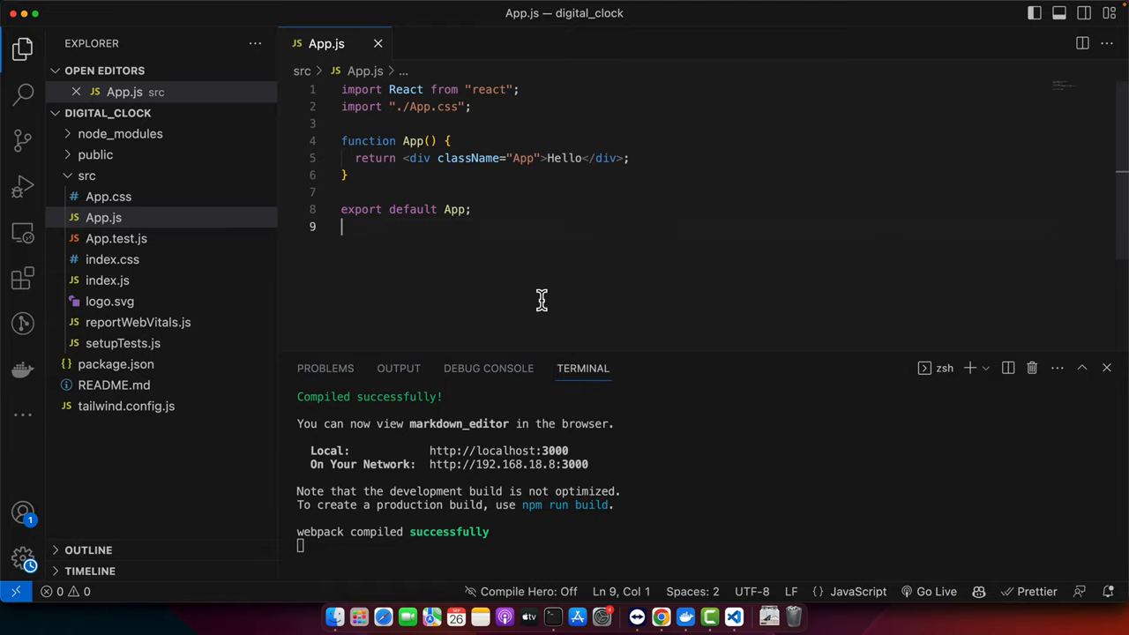
- Create src/DigitalClock.js and paste ChatGPT's copied component code into it
{"action": "left_click", "coordinate": [86, 175]}
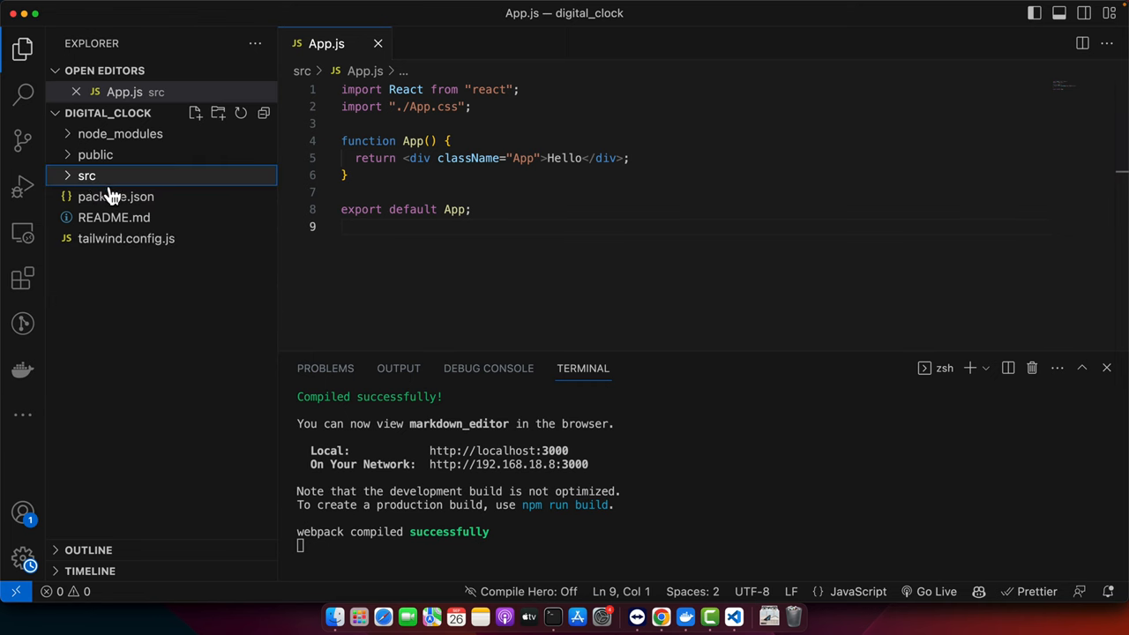
{"action": "left_click", "coordinate": [86, 175]}
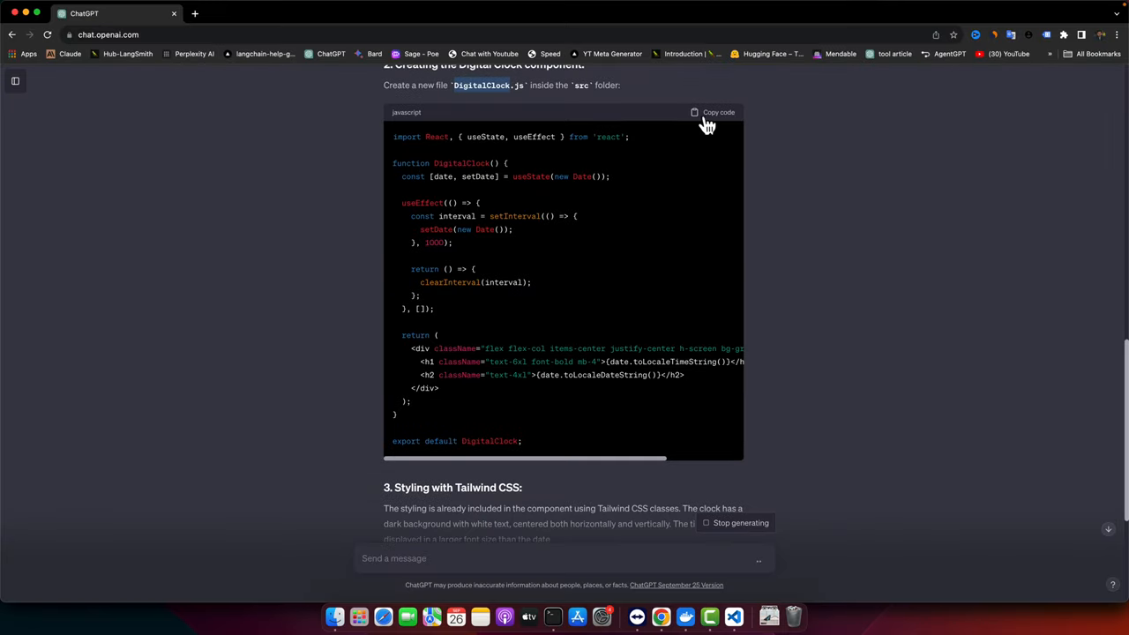
{"action": "left_click", "coordinate": [713, 112]}
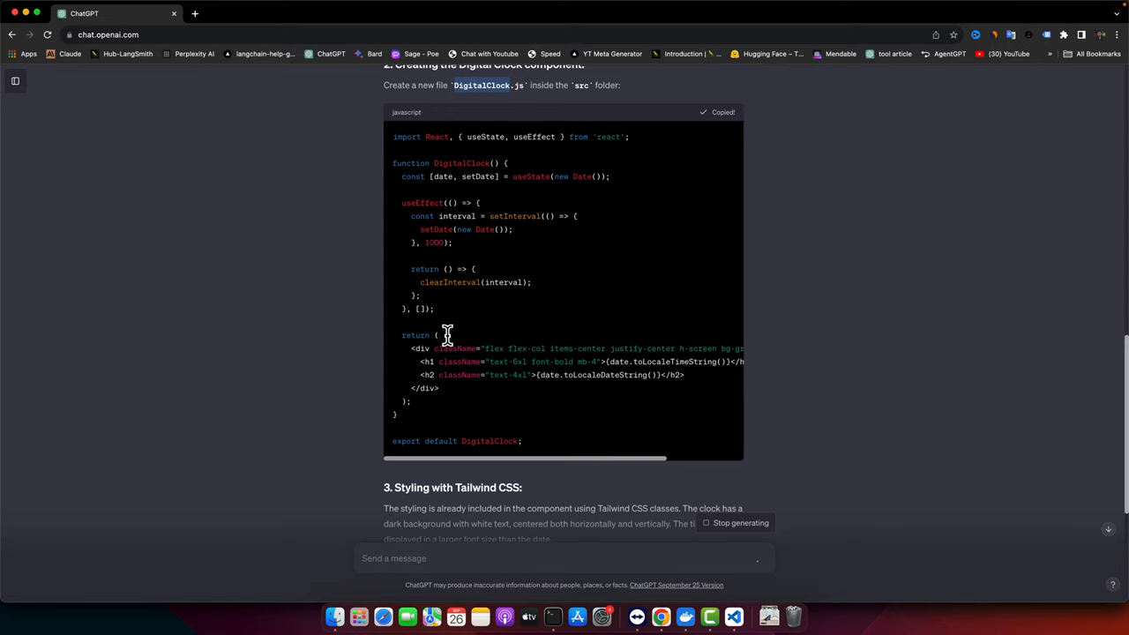
{"action": "scroll", "scroll_direction": "down", "scroll_amount": 3}
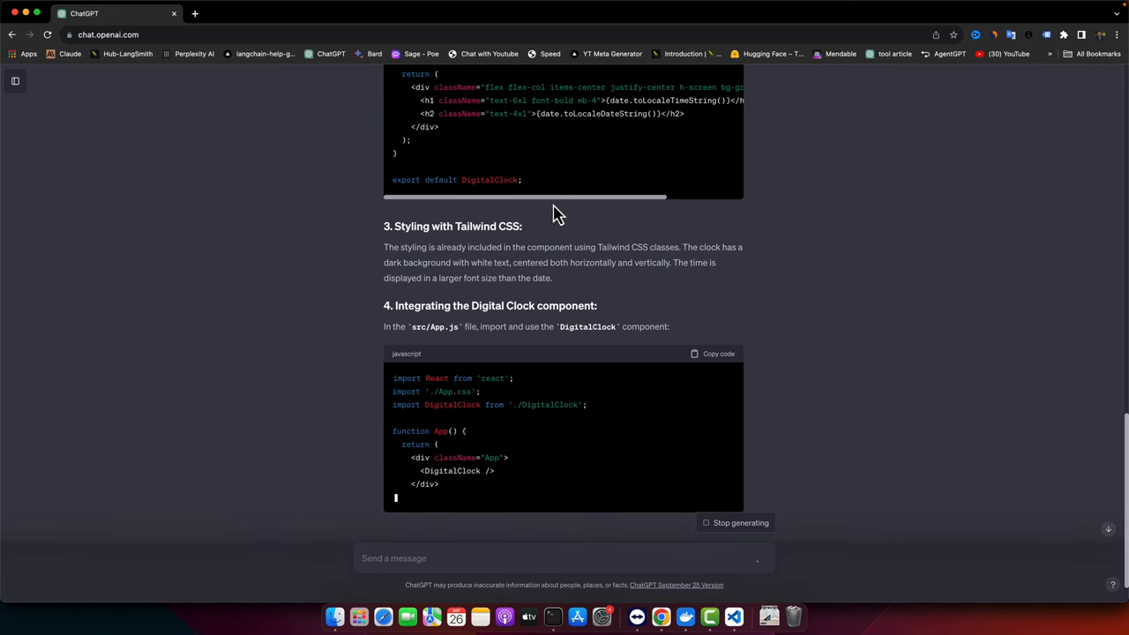
{"action": "mouse_move", "coordinate": [507, 450]}
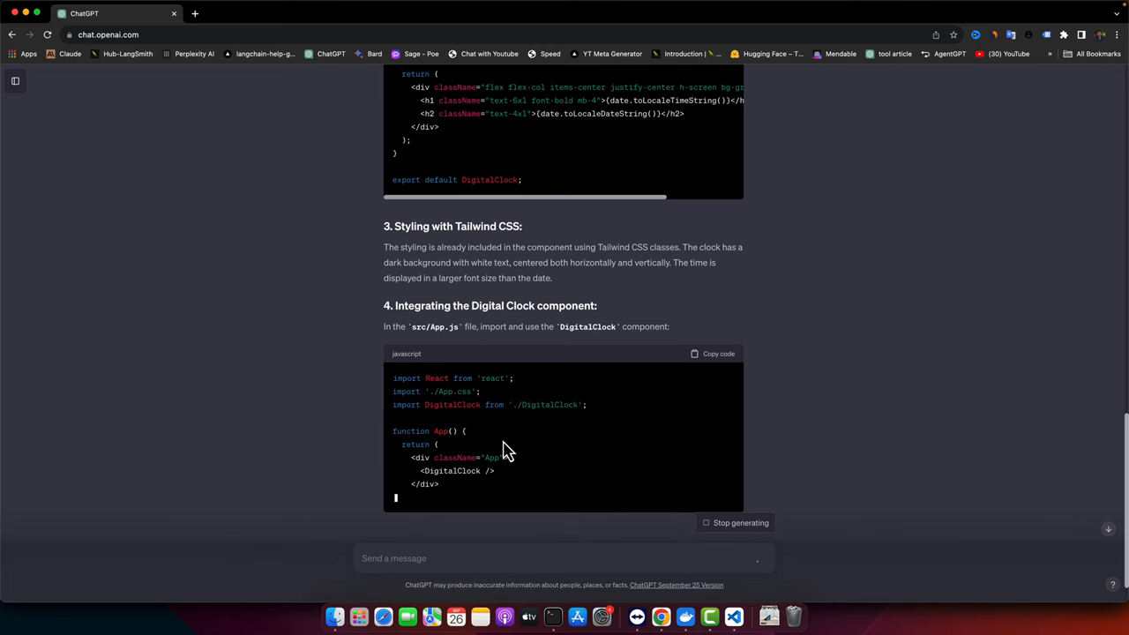
{"action": "left_click", "coordinate": [715, 353]}
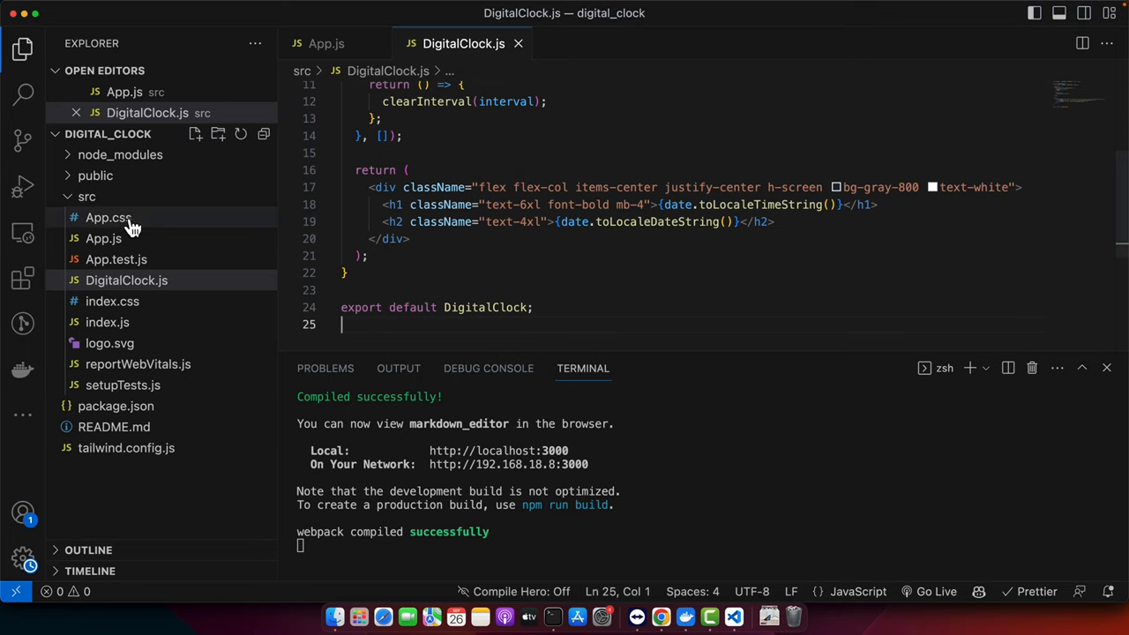
{"action": "left_click", "coordinate": [324, 43]}
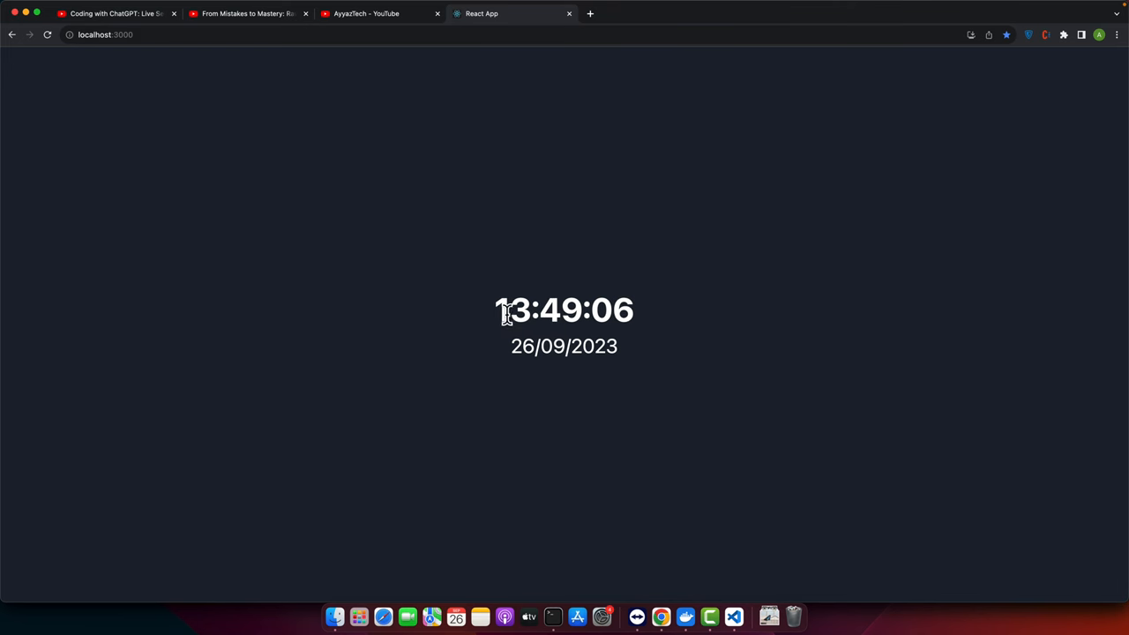
{"action": "mouse_move", "coordinate": [456, 334]}
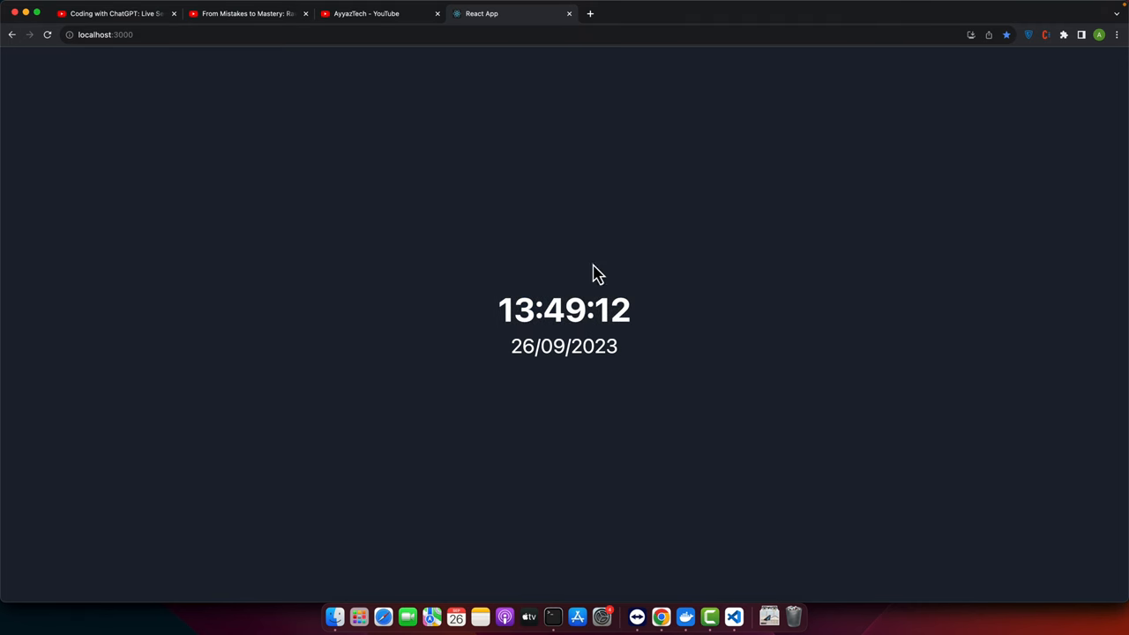
{"action": "mouse_move", "coordinate": [558, 291]}
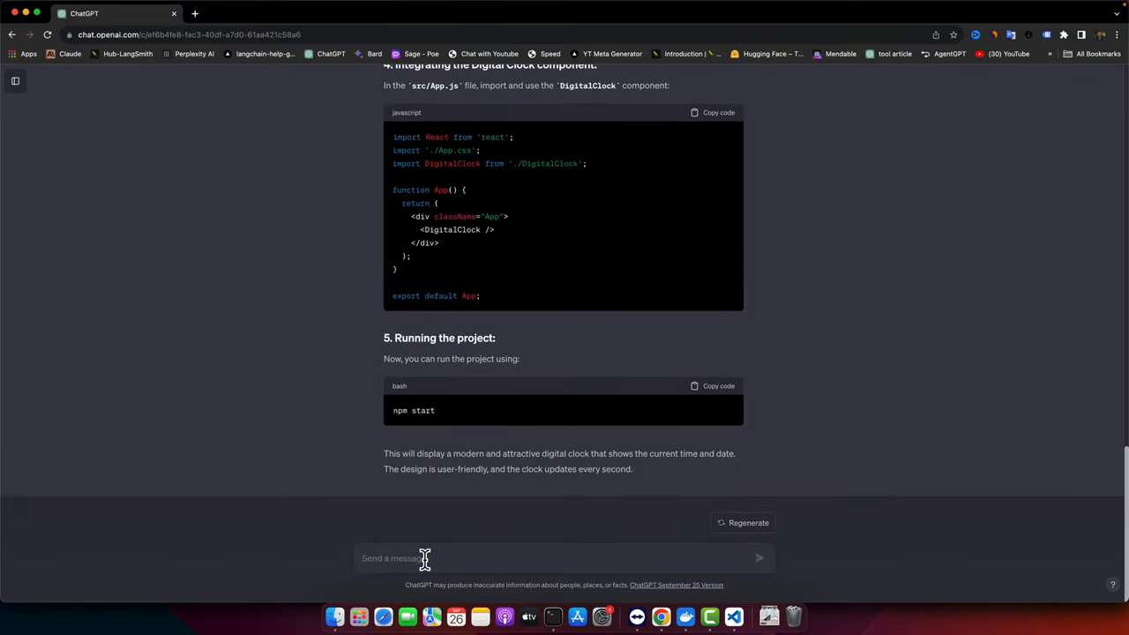
- Switch from the running clock app back to the ChatGPT tab
{"action": "left_click", "coordinate": [481, 14]}
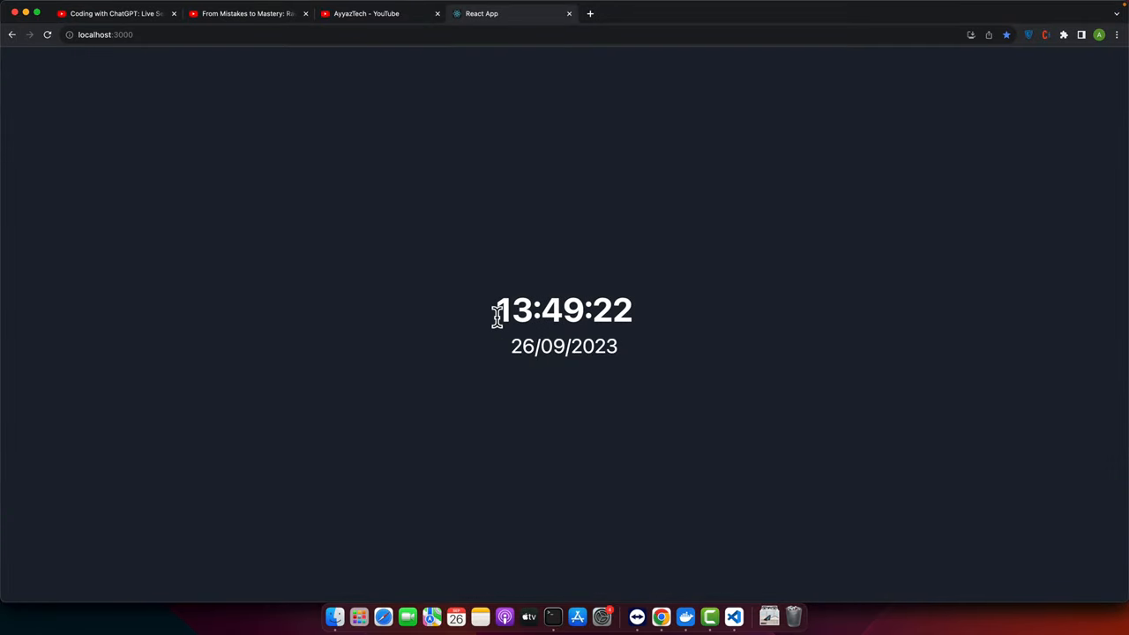
{"action": "mouse_move", "coordinate": [686, 316]}
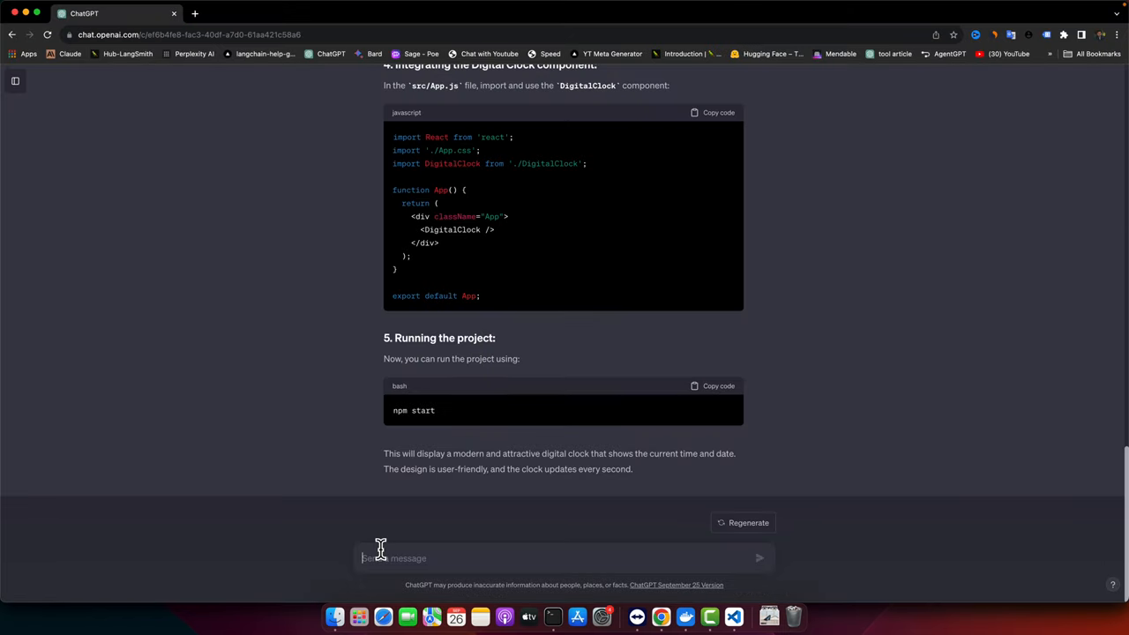
- Draft the follow-up for AM/PM format, a toggle button and friendlier date, prefixed 'optimize my prompt'
{"action": "type", "text": "updat emu co"}
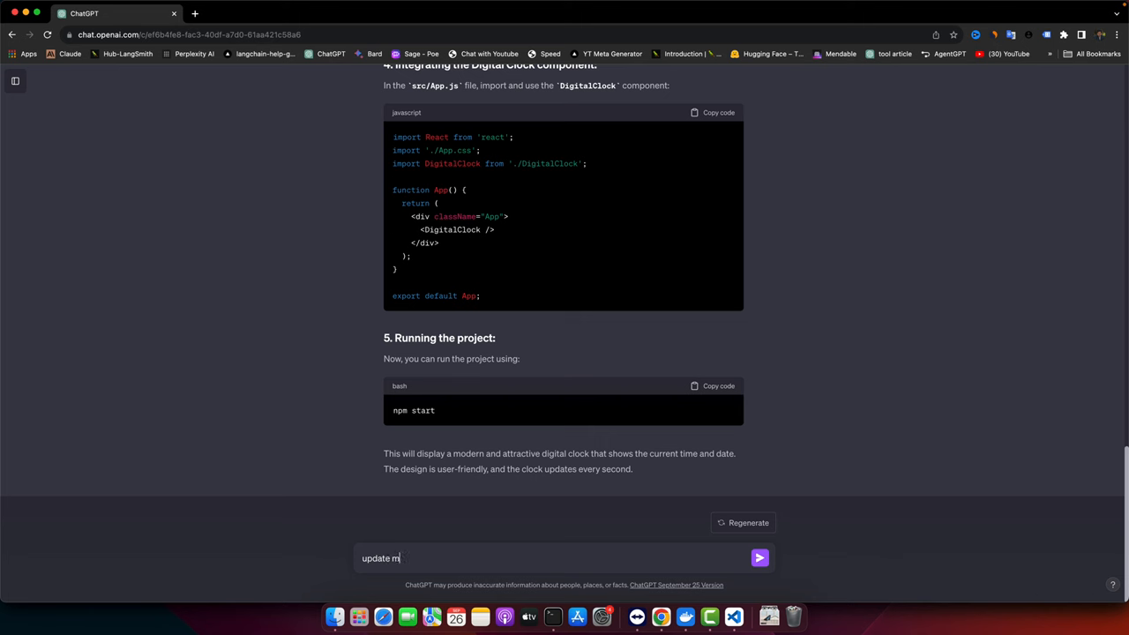
{"action": "type", "text": "y code to show"}
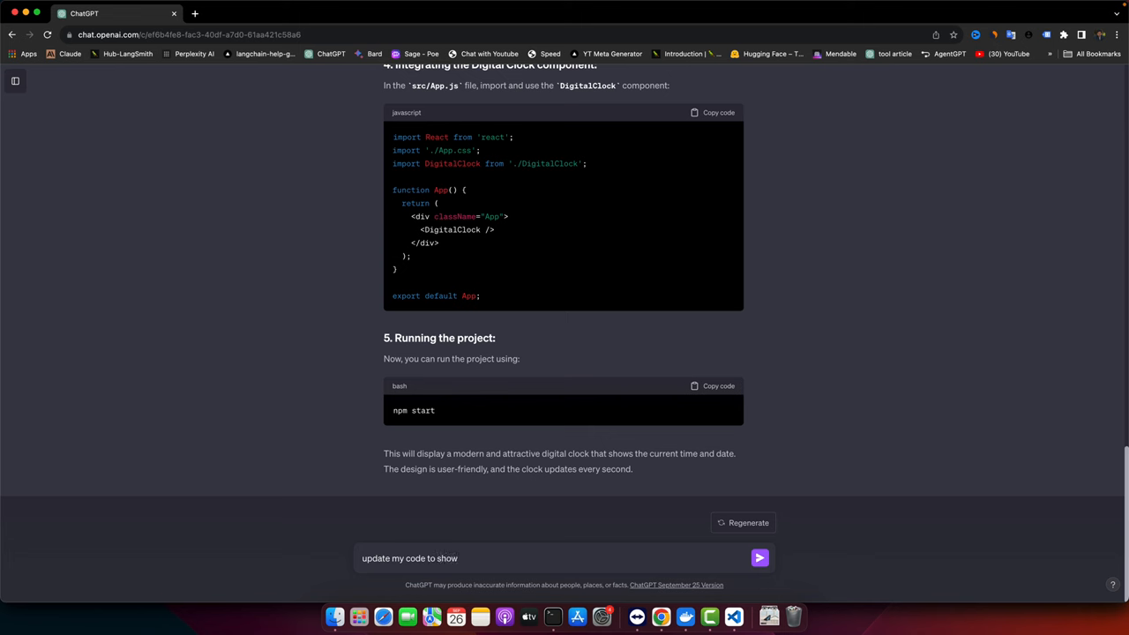
{"action": "type", "text": "am pm format"}
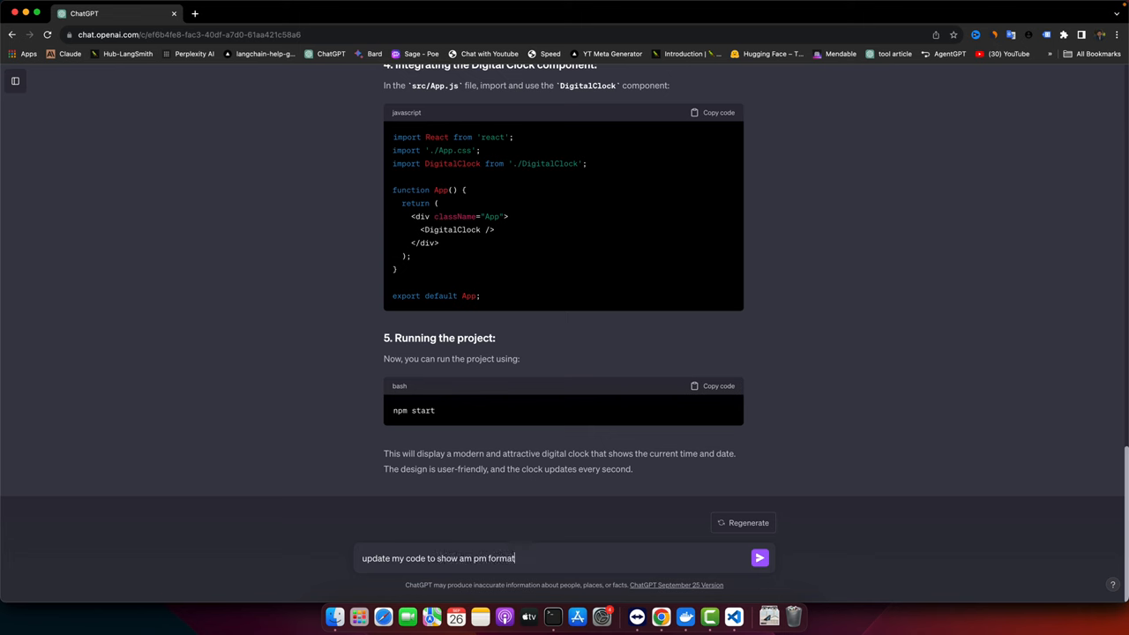
{"action": "type", "text": "and also a abutton"}
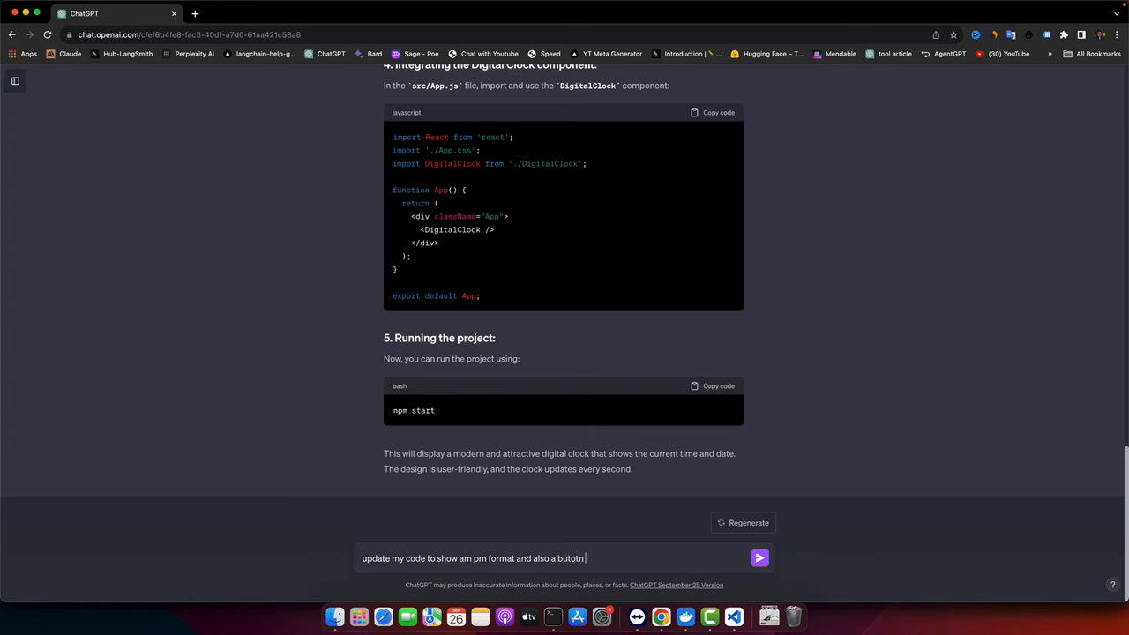
{"action": "key", "text": "Backspace"}
{"action": "type", "text": "ton that will toggle the format to 24 hours"}
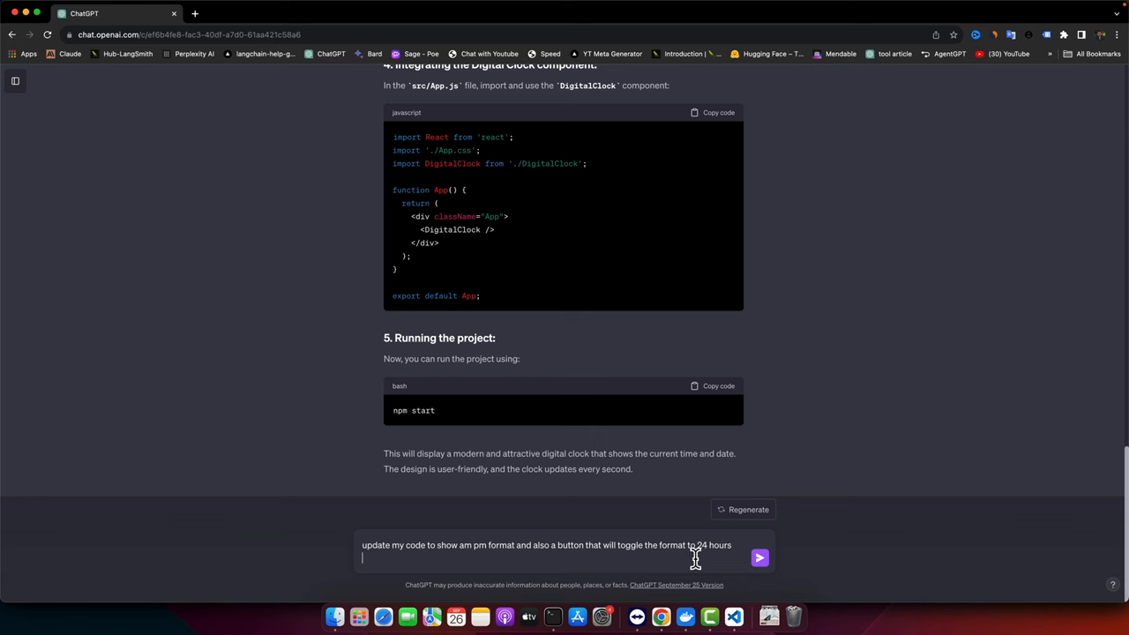
{"action": "type", "text": "make the dat"}
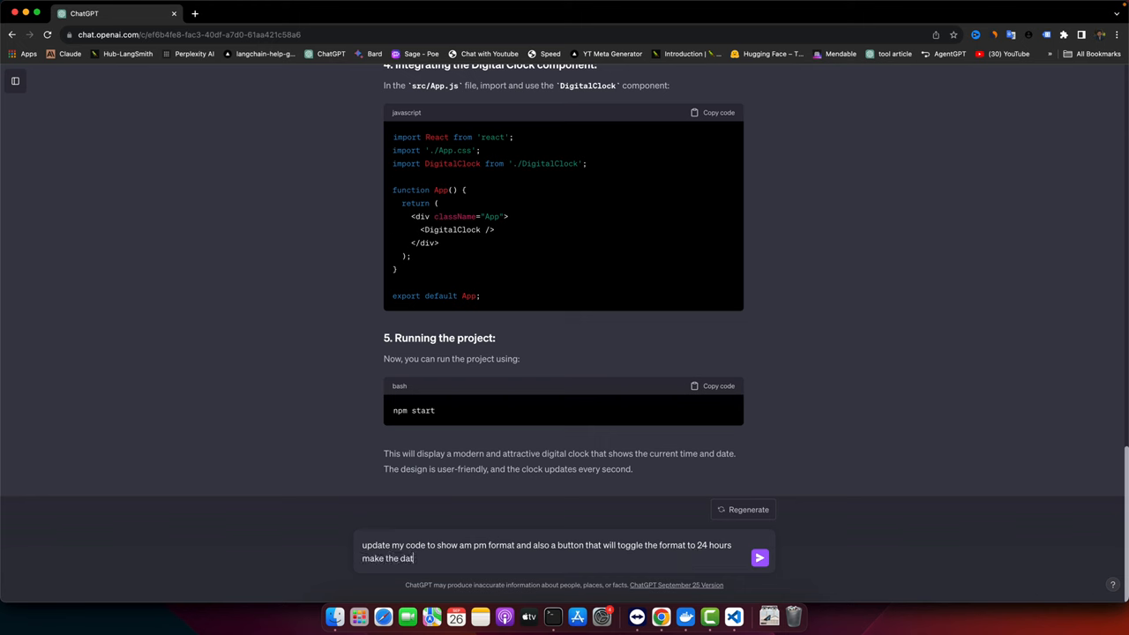
{"action": "type", "text": "more reader frien"}
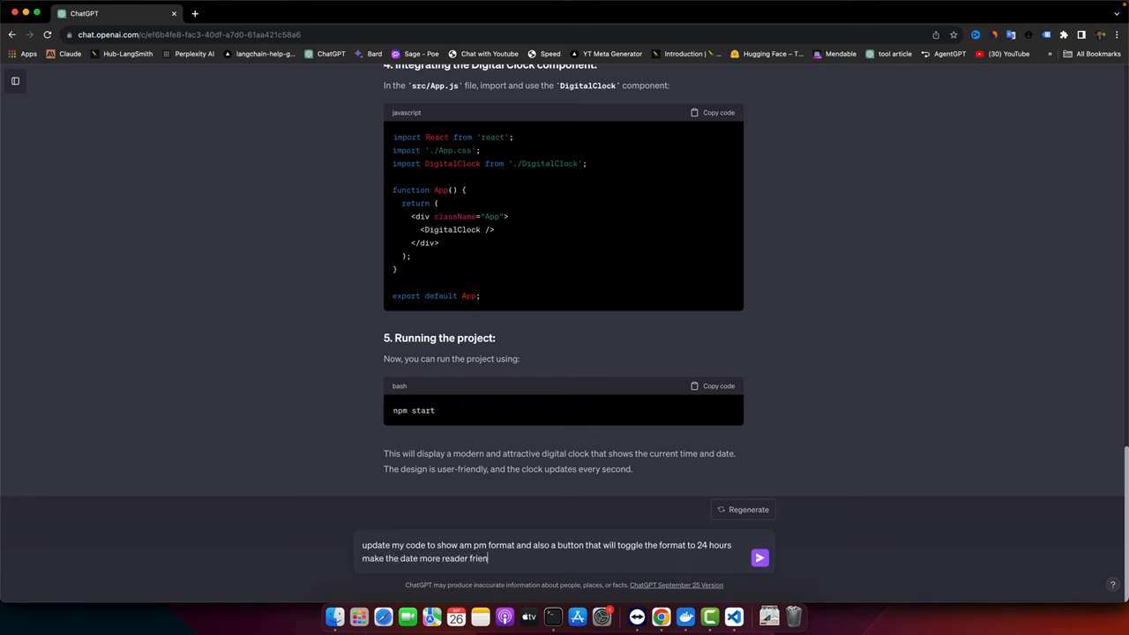
{"action": "type", "text": "dly"}
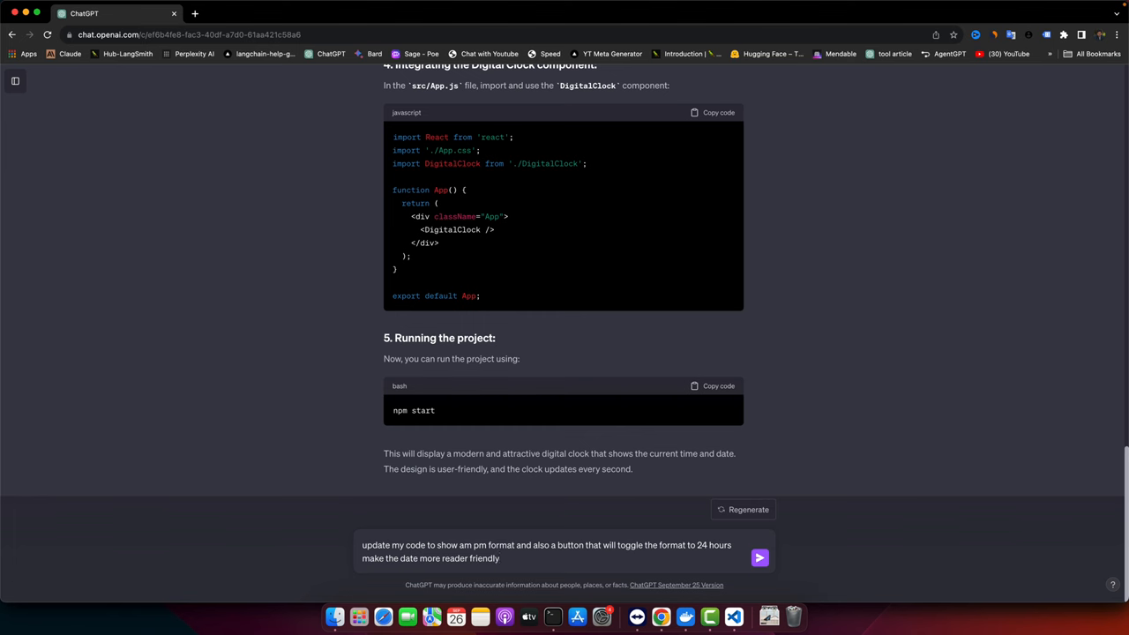
{"action": "left_click", "coordinate": [760, 559]}
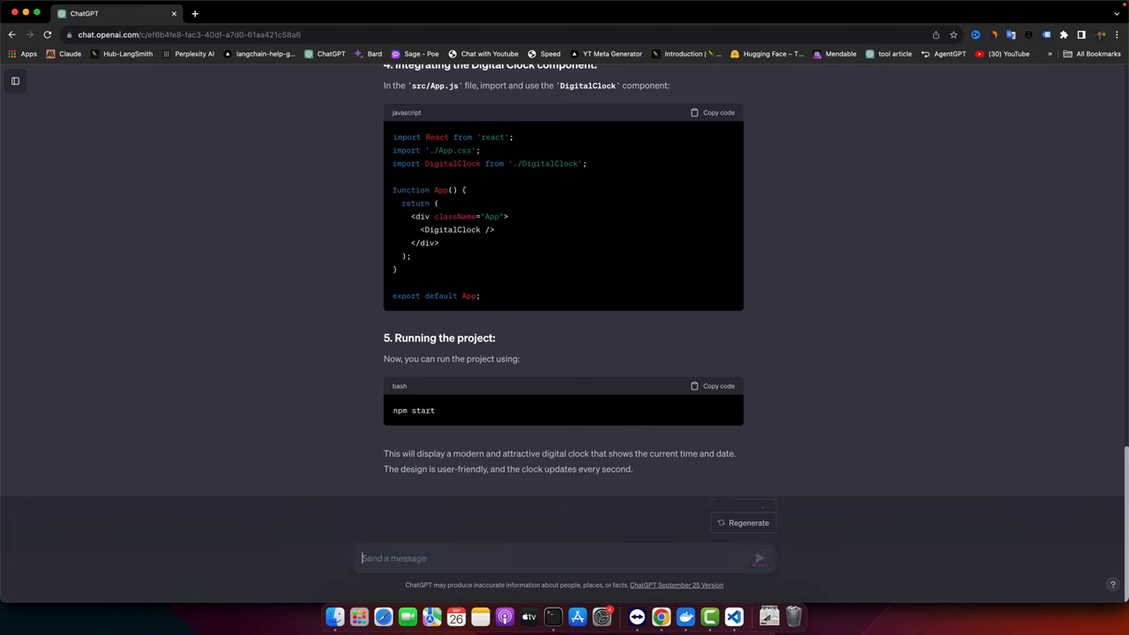
{"action": "type", "text": "optimize my pr"}
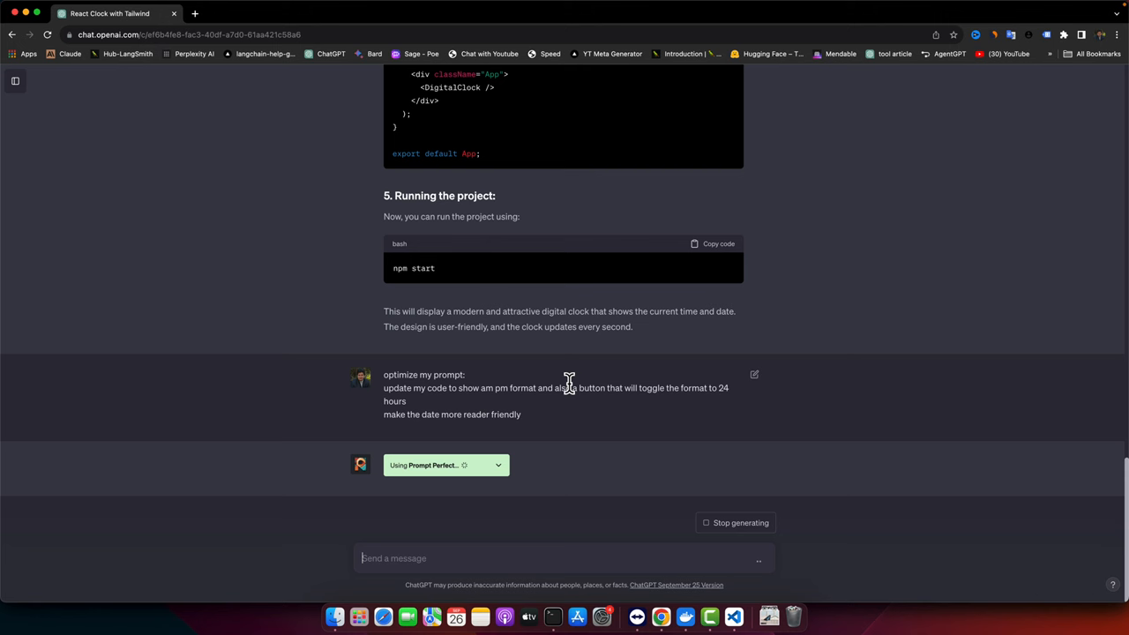
{"action": "mouse_move", "coordinate": [397, 390]}
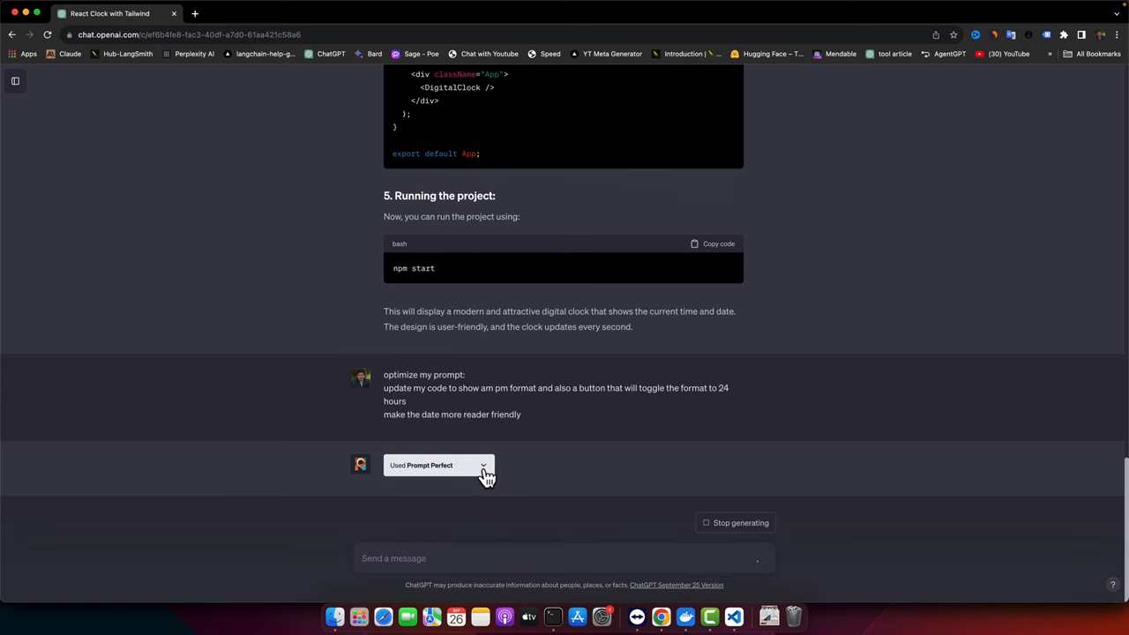
- Expand Prompt Perfect's rephrased prompt and scroll through the enhanced DigitalClock code
{"action": "left_click", "coordinate": [480, 465]}
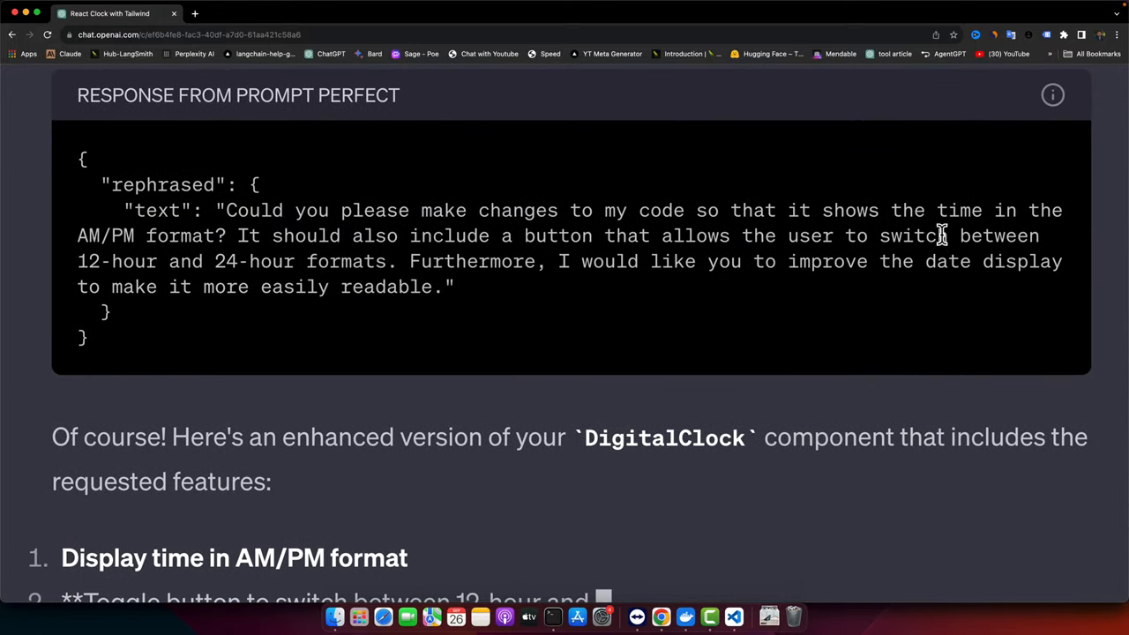
{"action": "scroll", "scroll_direction": "down", "scroll_amount": 3}
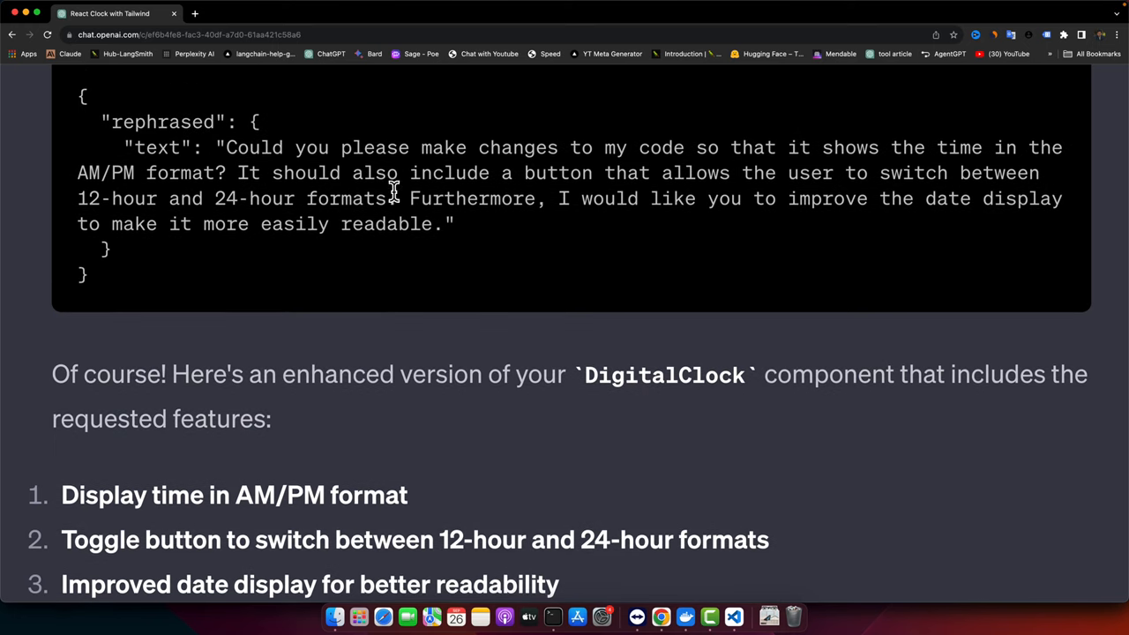
{"action": "mouse_move", "coordinate": [836, 174]}
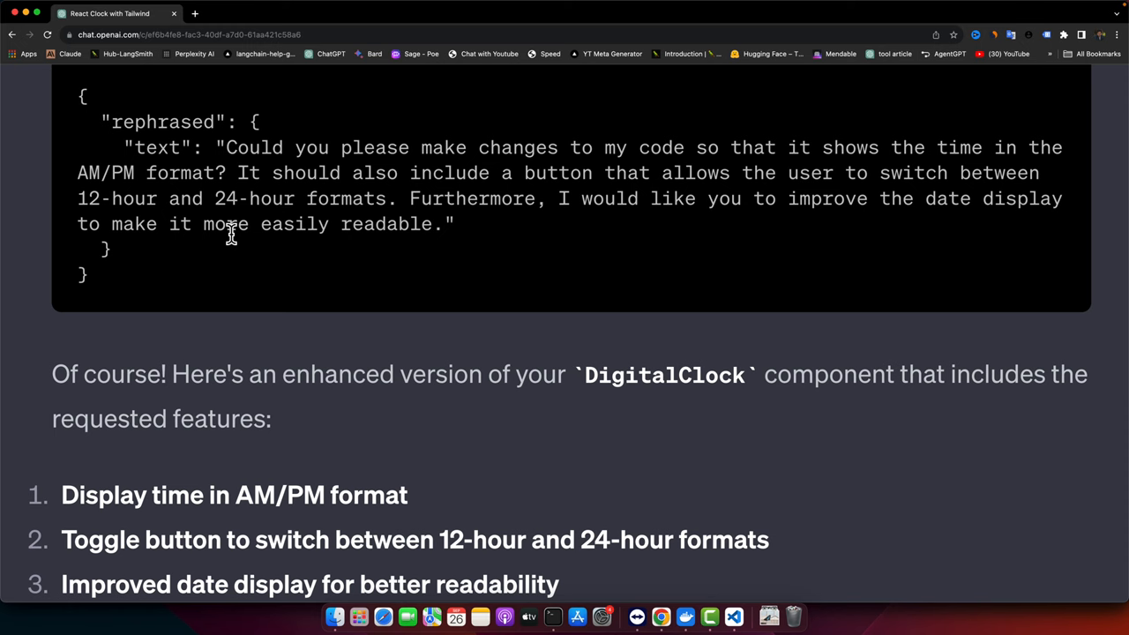
{"action": "mouse_move", "coordinate": [666, 209]}
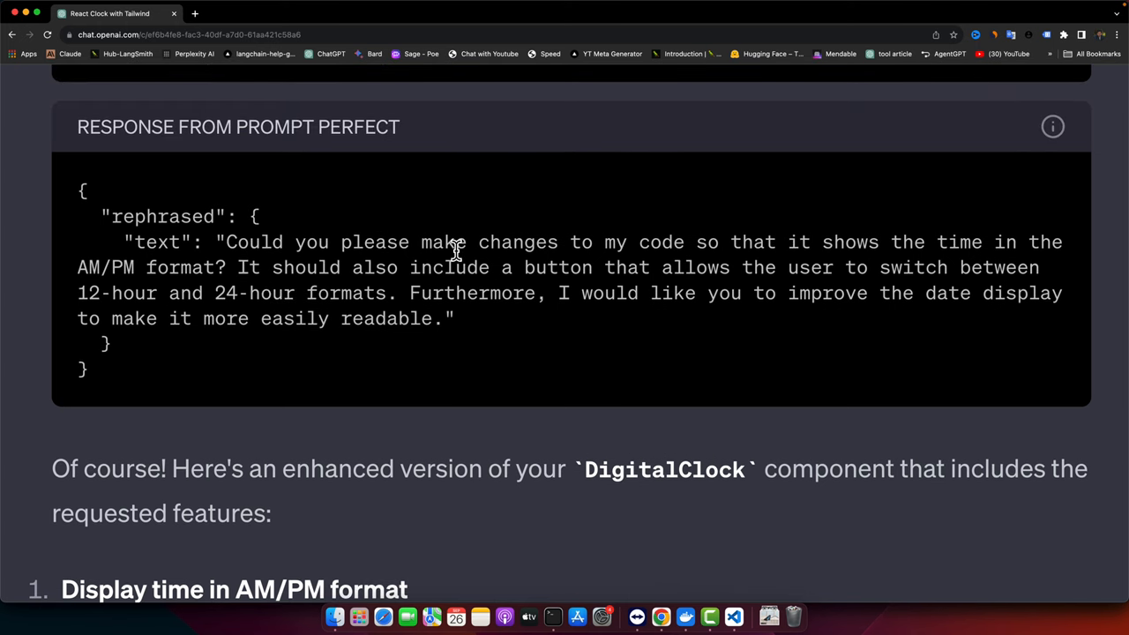
{"action": "scroll", "scroll_direction": "down", "scroll_amount": 3}
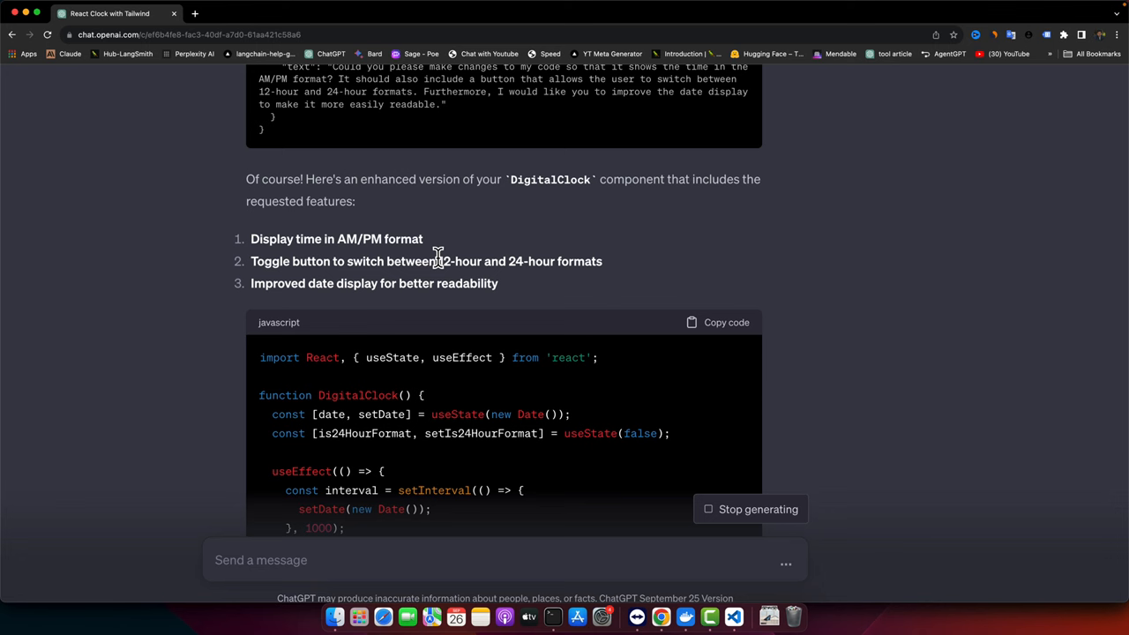
{"action": "mouse_move", "coordinate": [494, 187]}
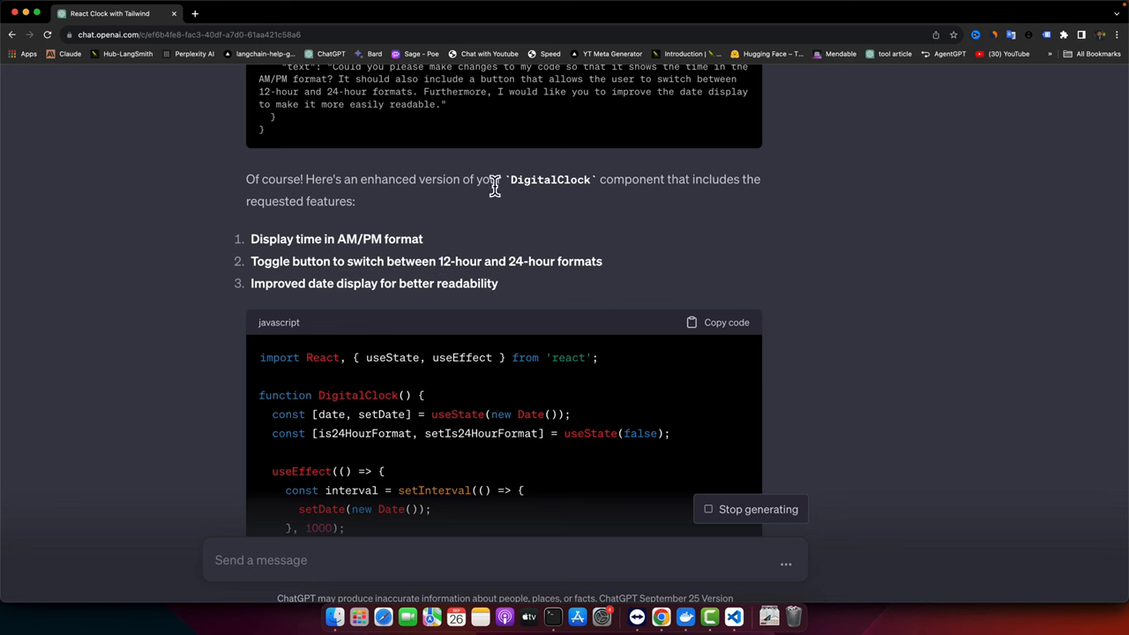
{"action": "mouse_move", "coordinate": [757, 203]}
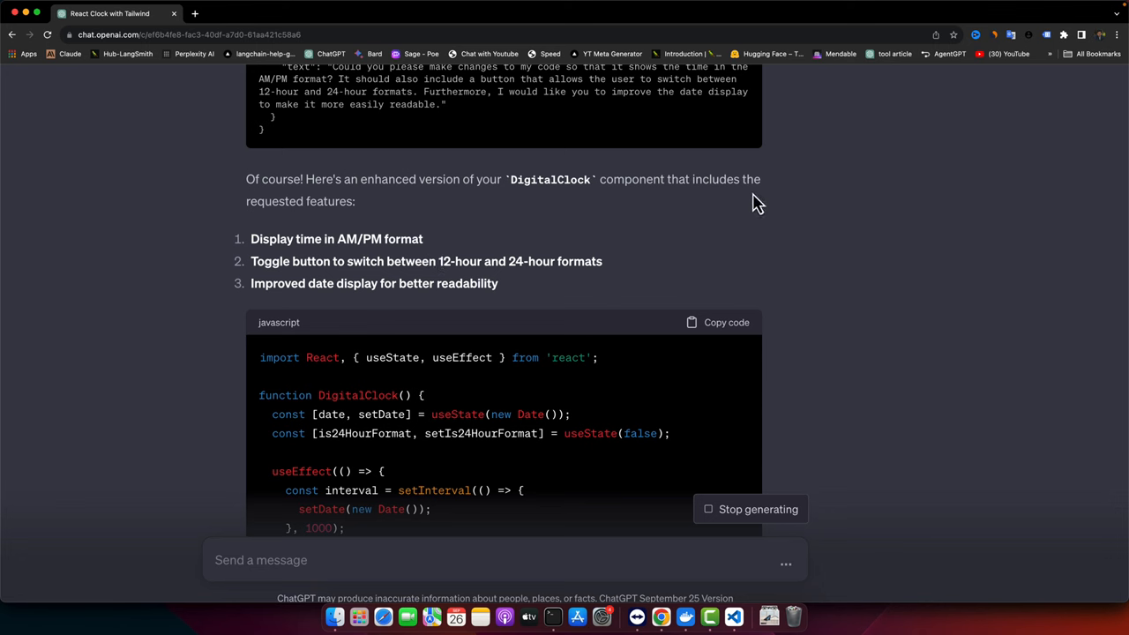
{"action": "mouse_move", "coordinate": [443, 261]}
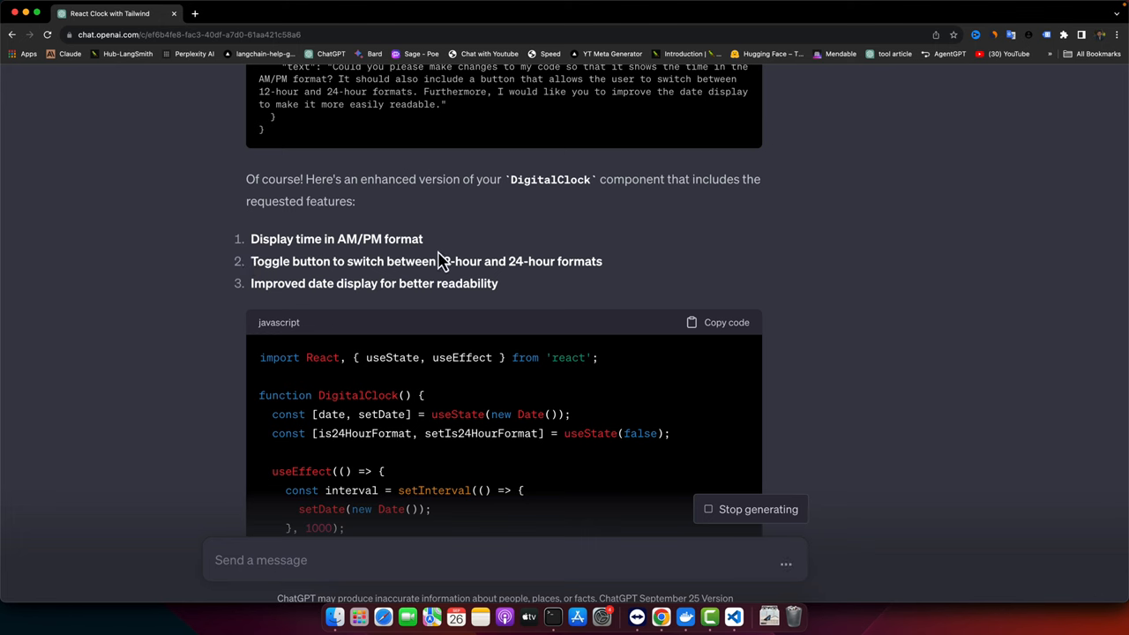
{"action": "mouse_move", "coordinate": [325, 282]}
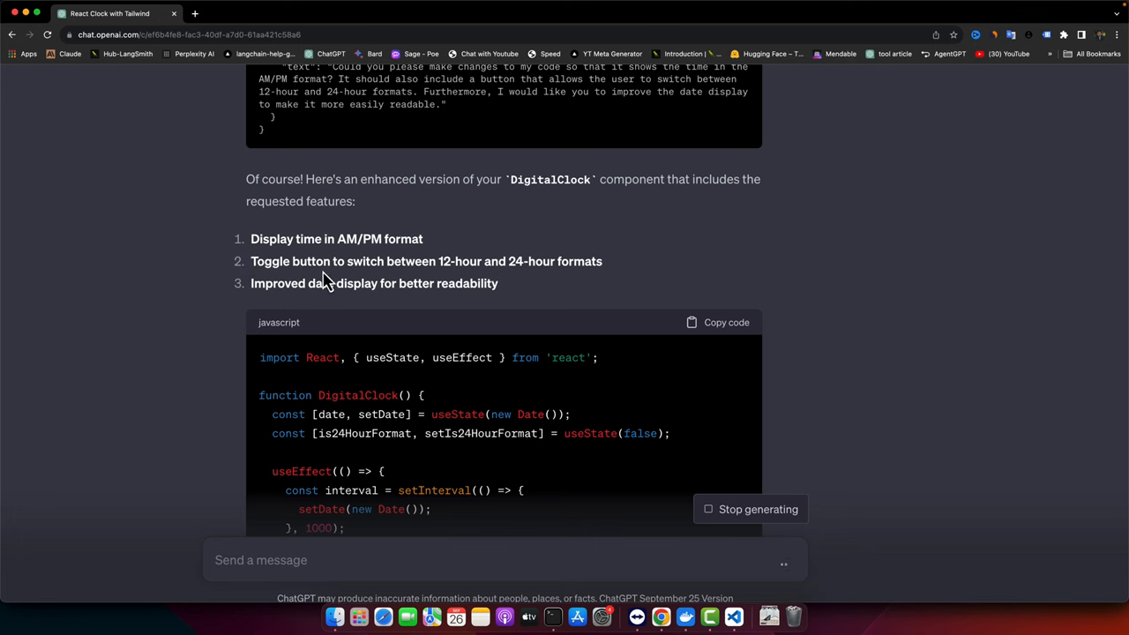
{"action": "mouse_move", "coordinate": [679, 271]}
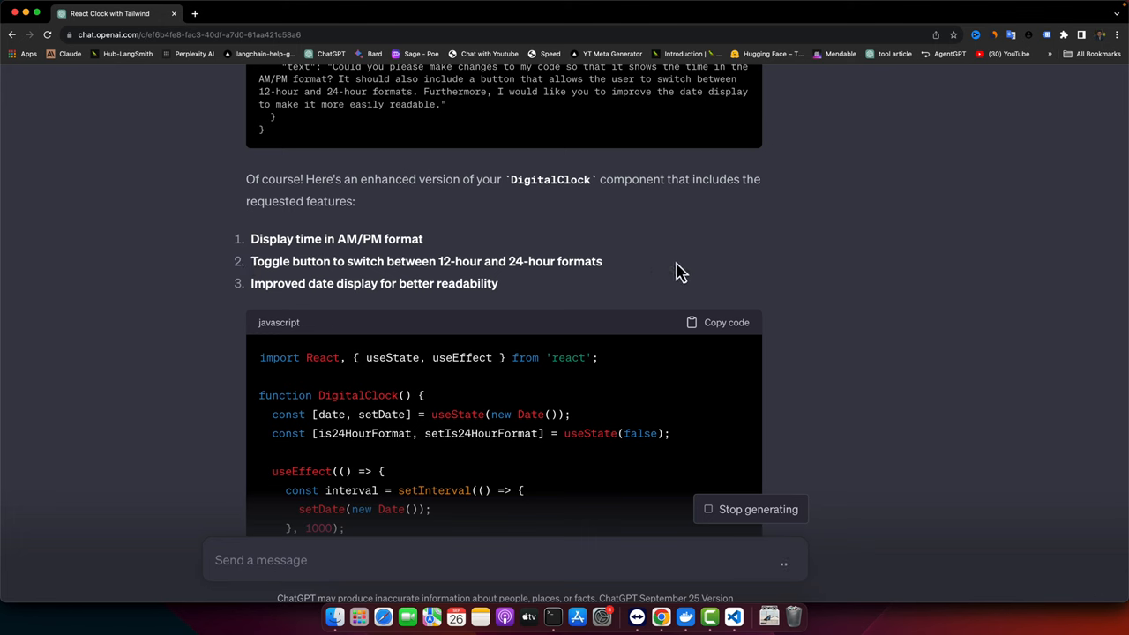
{"action": "mouse_move", "coordinate": [254, 307]}
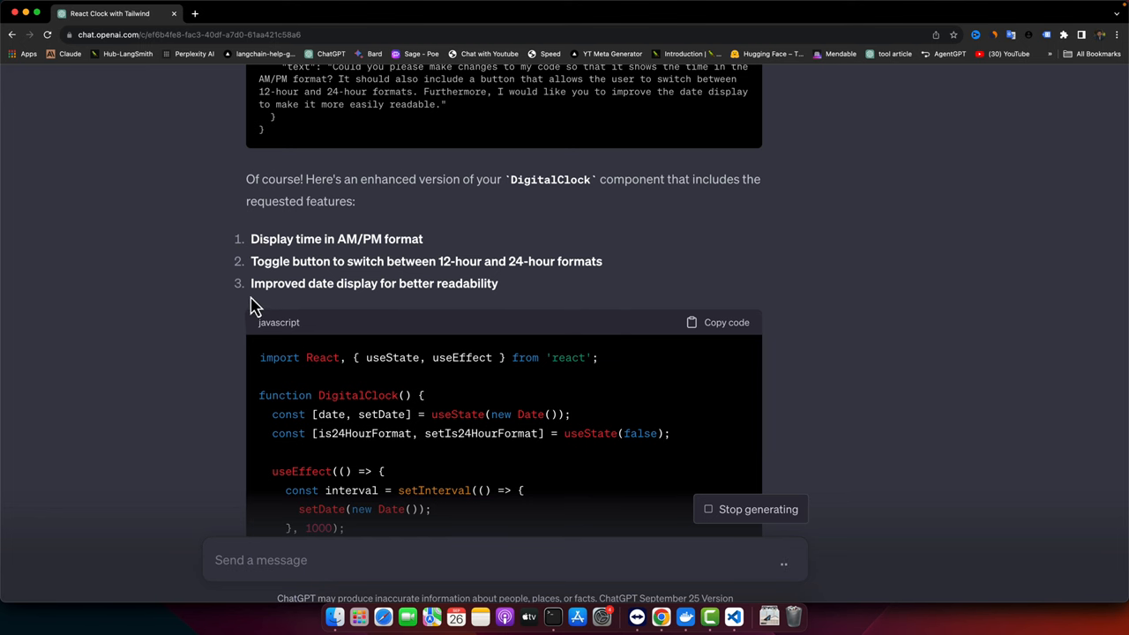
{"action": "scroll", "scroll_direction": "down", "scroll_amount": 3}
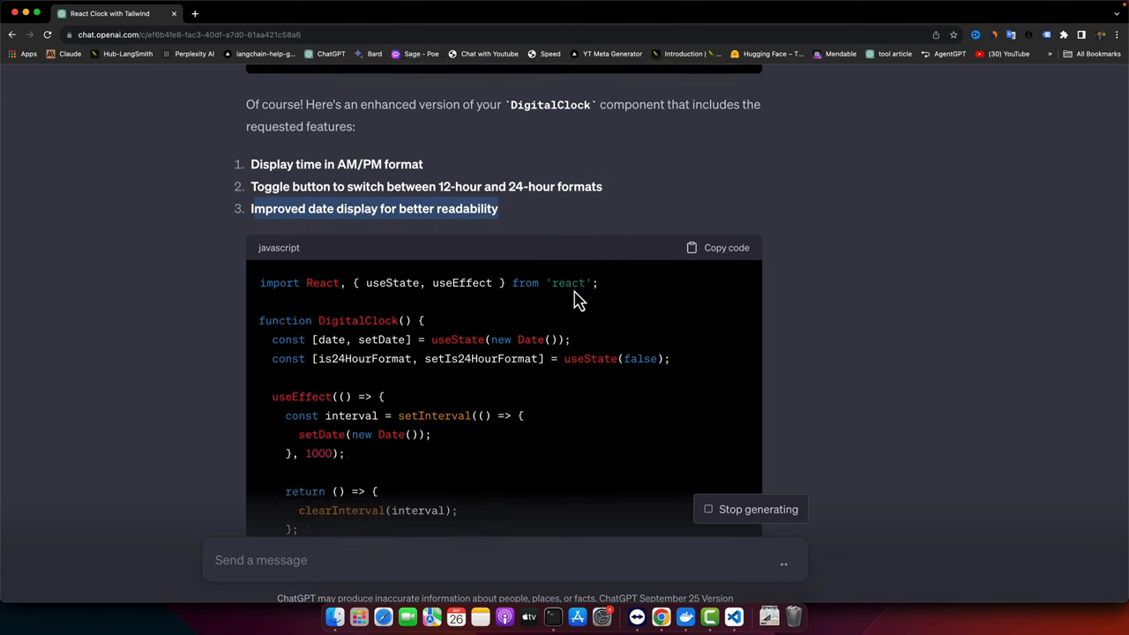
{"action": "scroll", "scroll_direction": "down", "scroll_amount": 3}
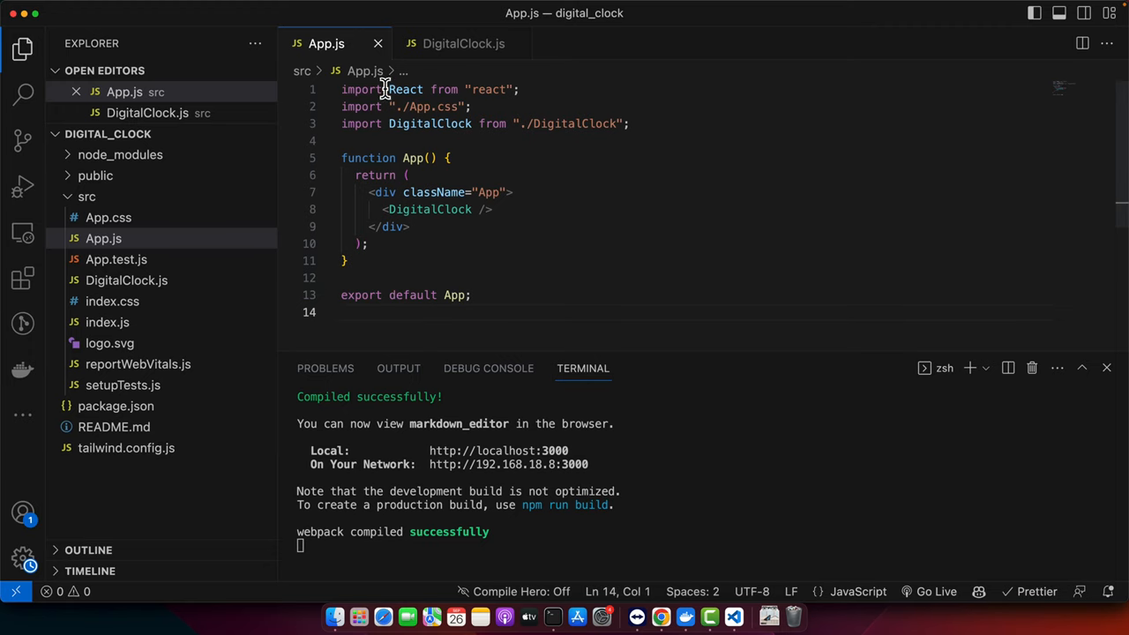
{"action": "left_click", "coordinate": [461, 43]}
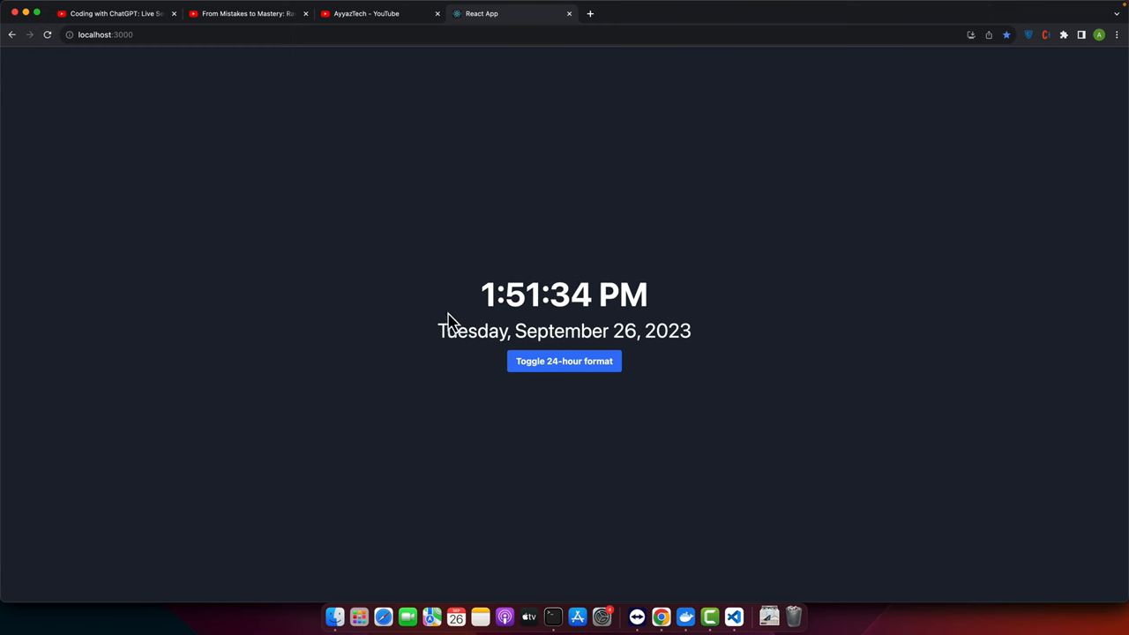
{"action": "mouse_move", "coordinate": [657, 295]}
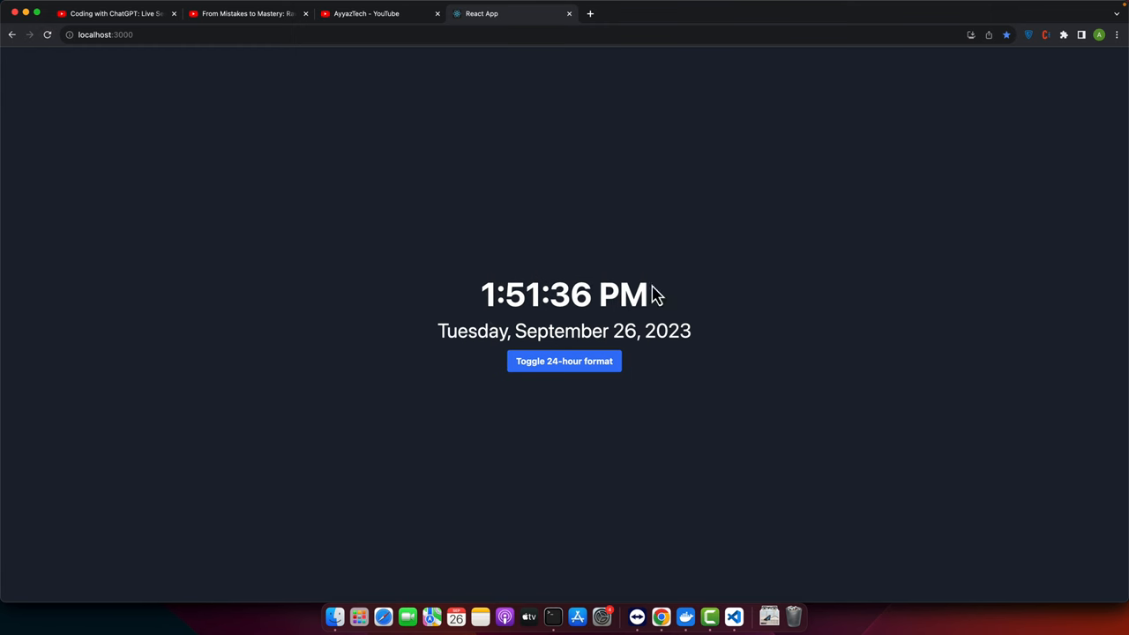
{"action": "mouse_move", "coordinate": [647, 315]}
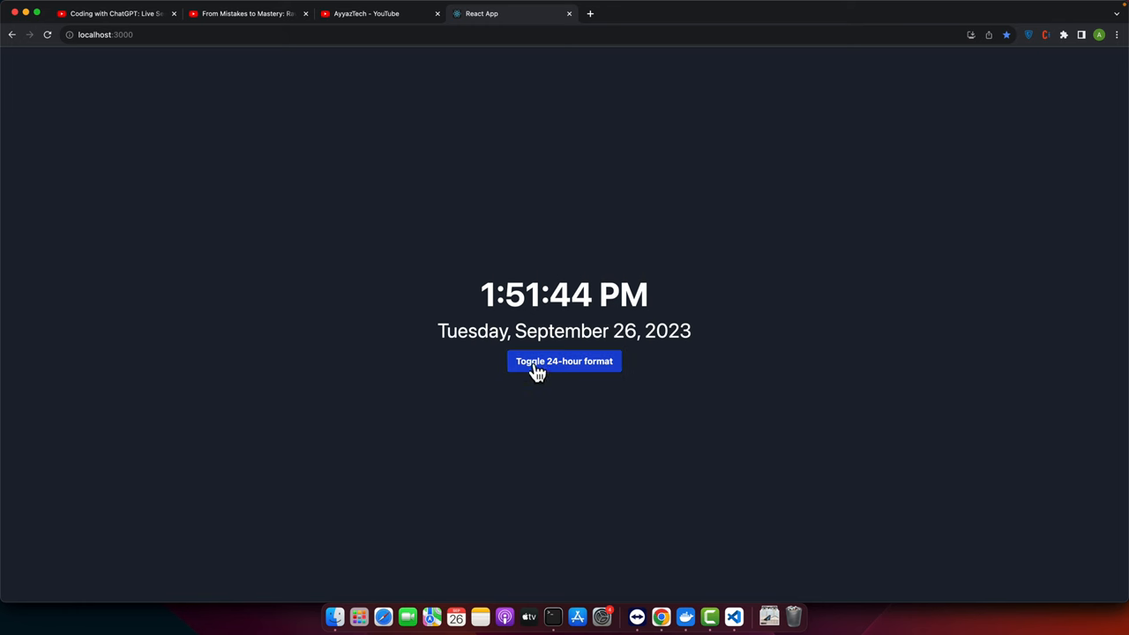
{"action": "mouse_move", "coordinate": [562, 381]}
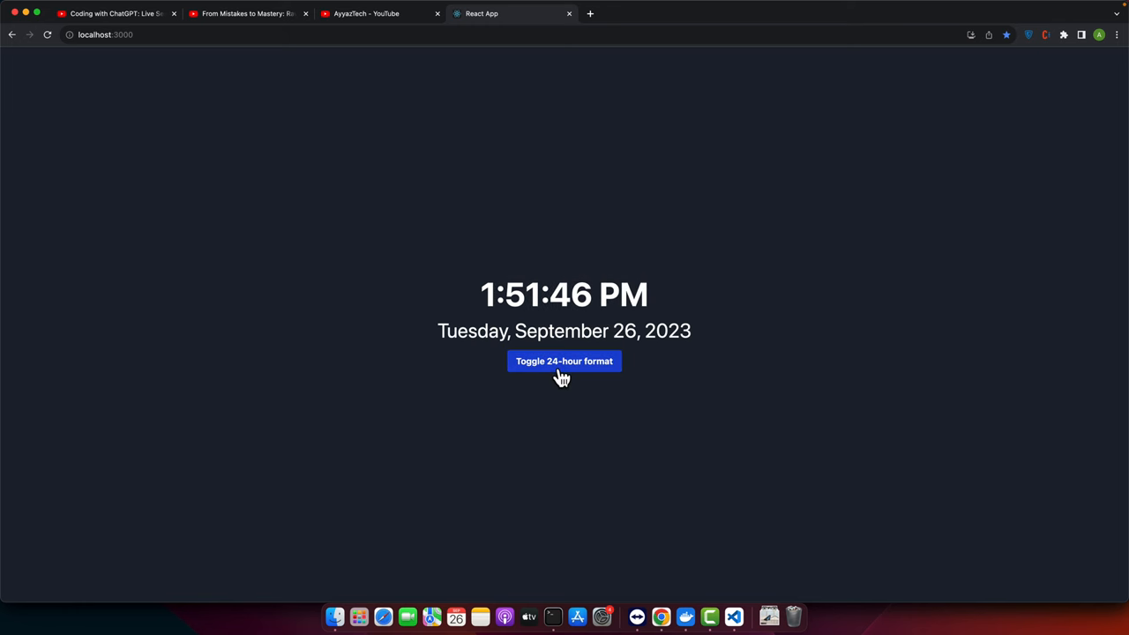
- Press 'Toggle 24-hour format' twice to switch the clock's hour format back and forth
{"action": "left_click", "coordinate": [564, 361]}
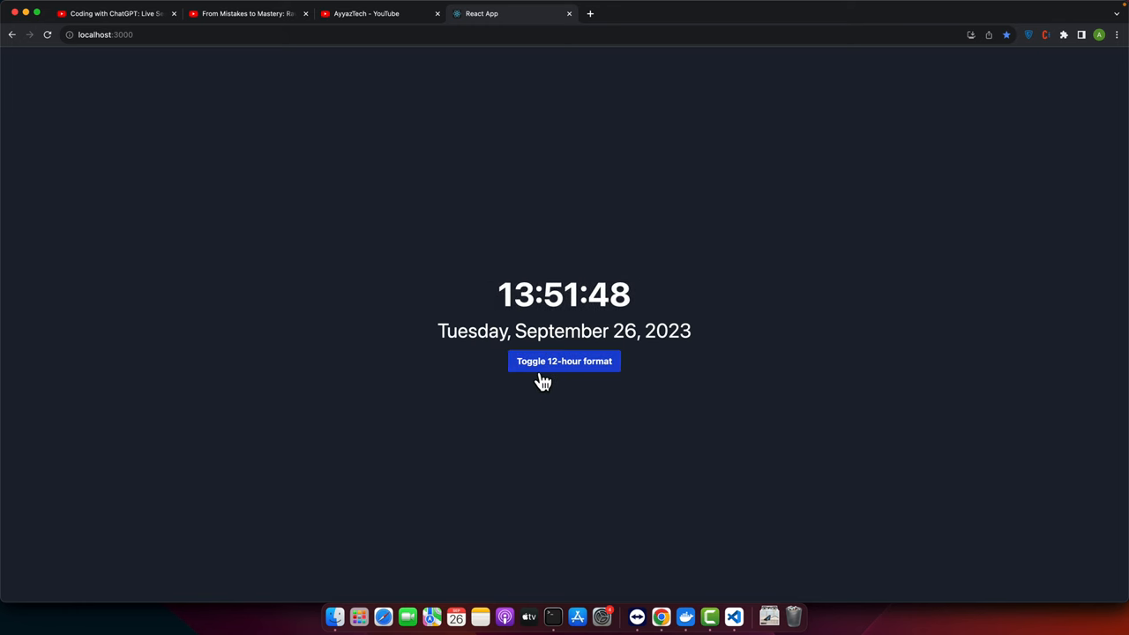
{"action": "left_click", "coordinate": [564, 361]}
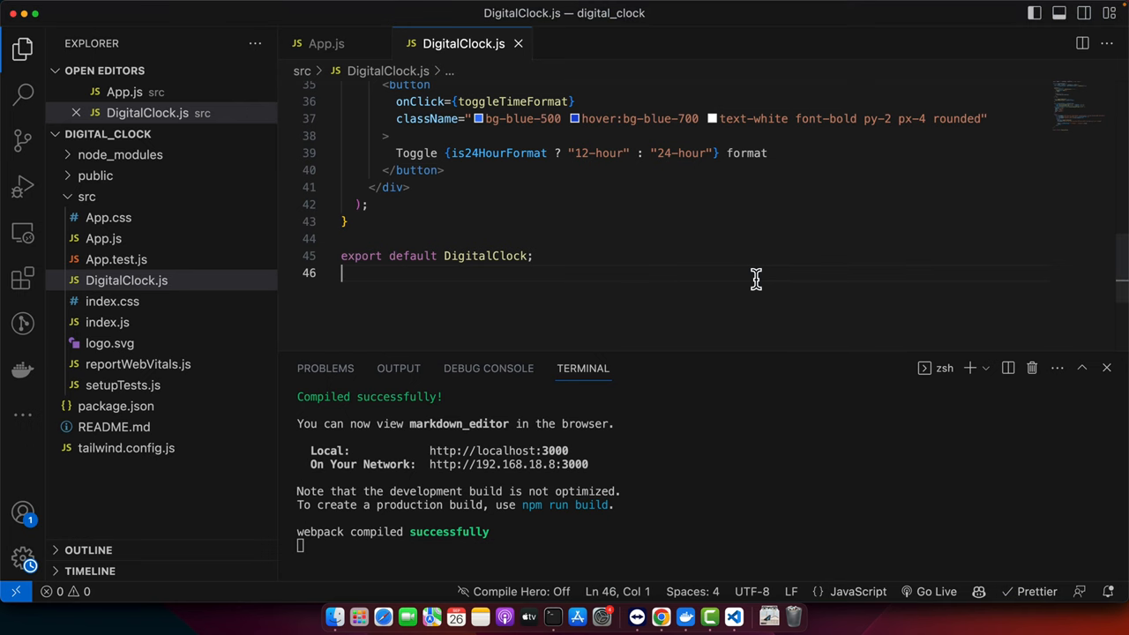
{"action": "mouse_move", "coordinate": [667, 206]}
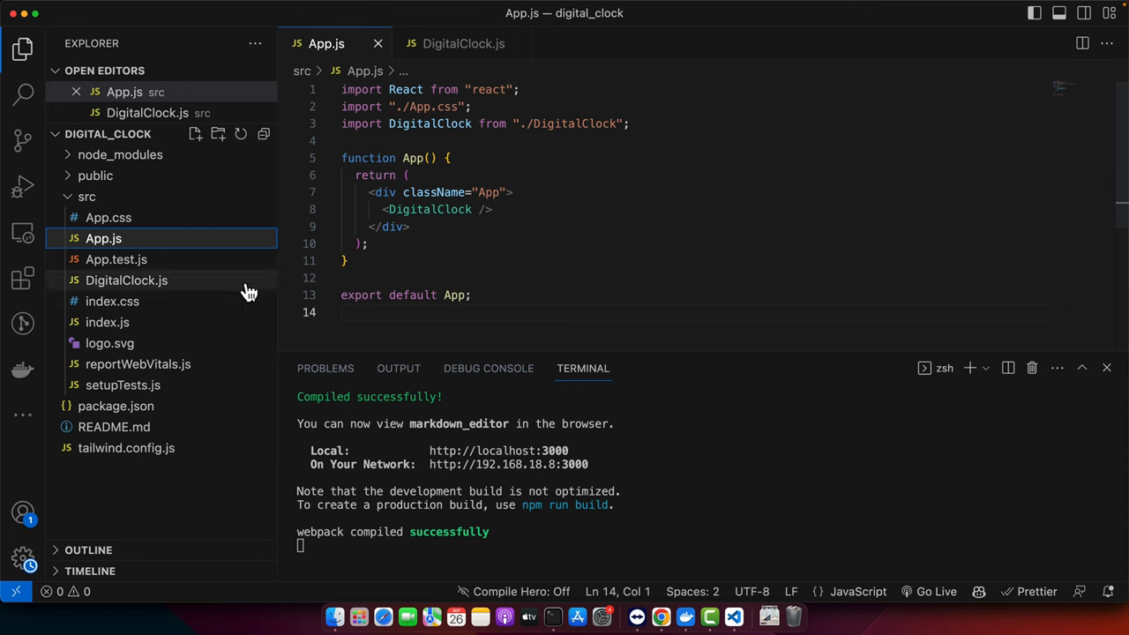
{"action": "mouse_move", "coordinate": [280, 250]}
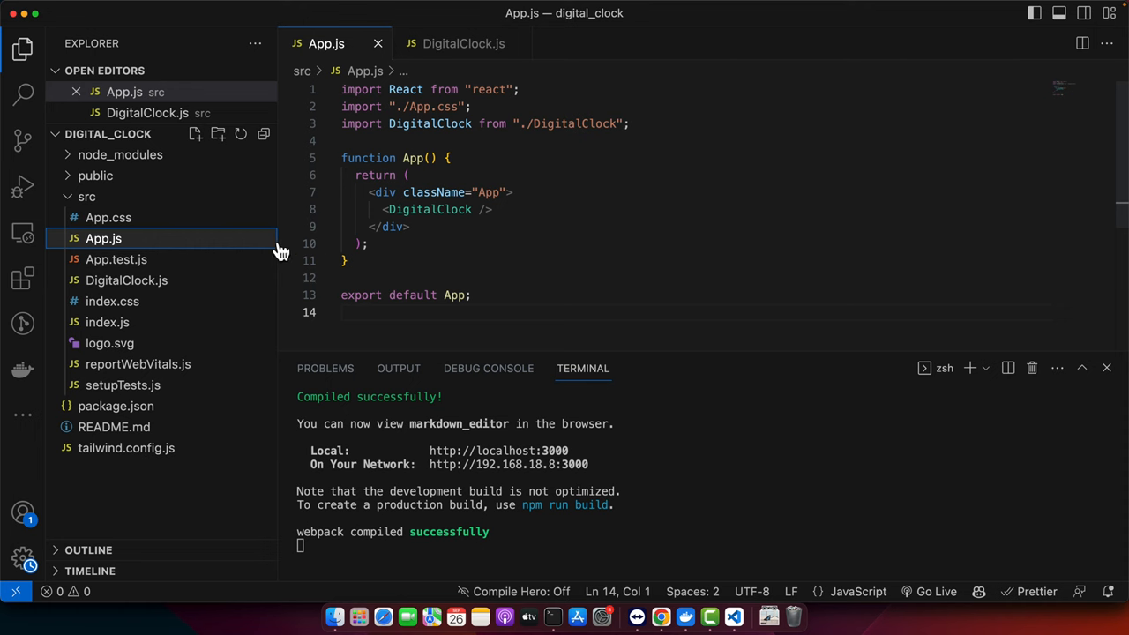
{"action": "mouse_move", "coordinate": [507, 236]}
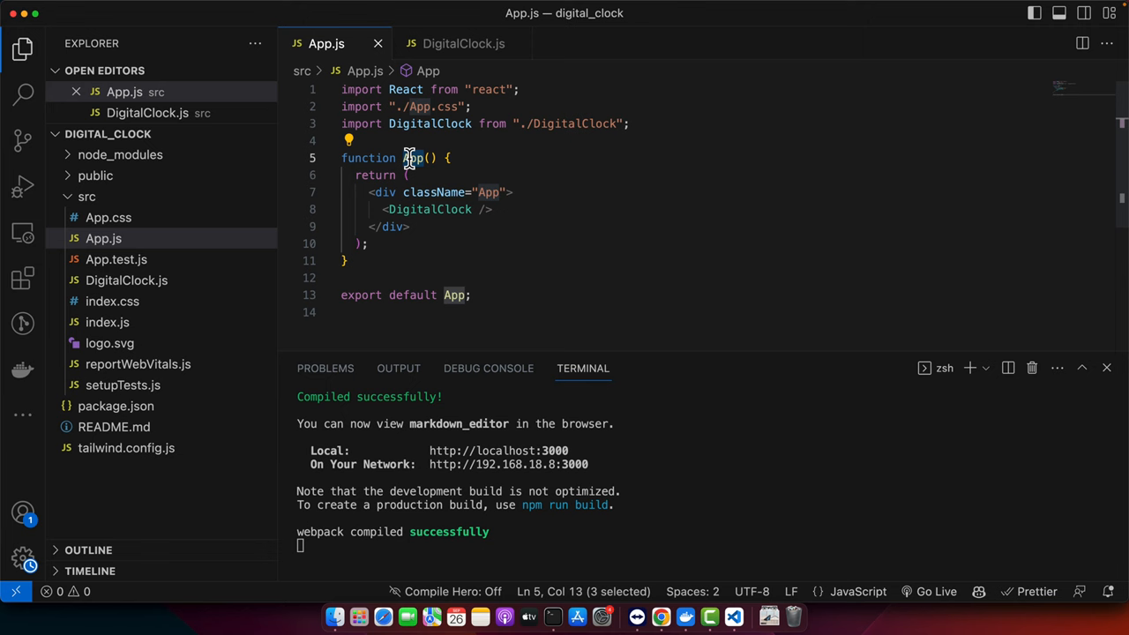
- Point out the App component in App.js, then open DigitalClock.js from its import
{"action": "left_click", "coordinate": [362, 192]}
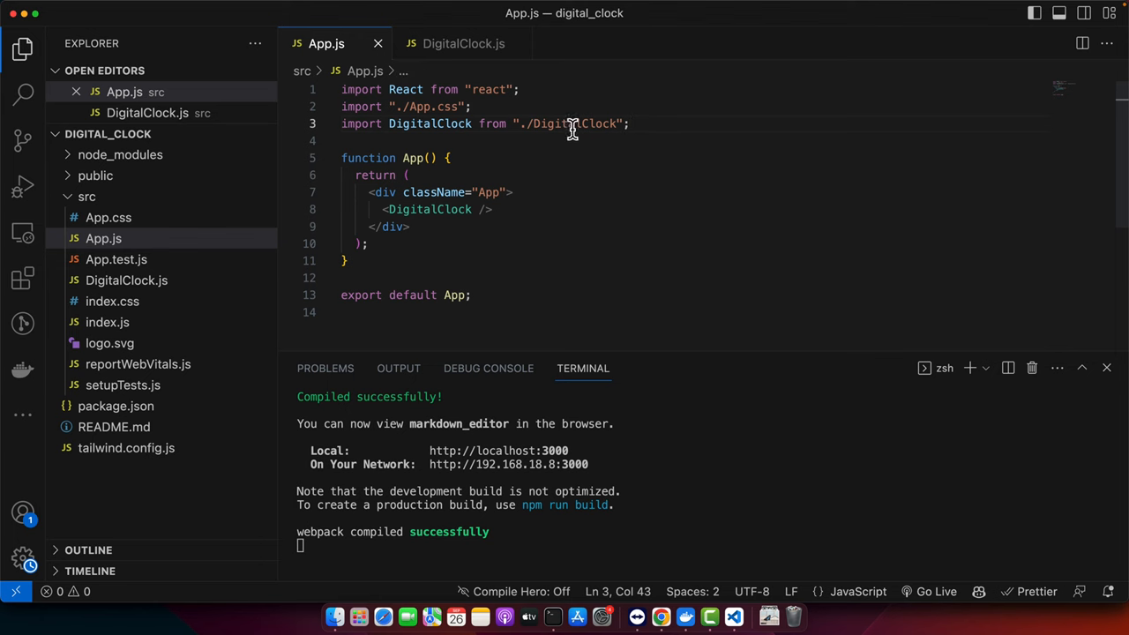
{"action": "left_click", "coordinate": [459, 43]}
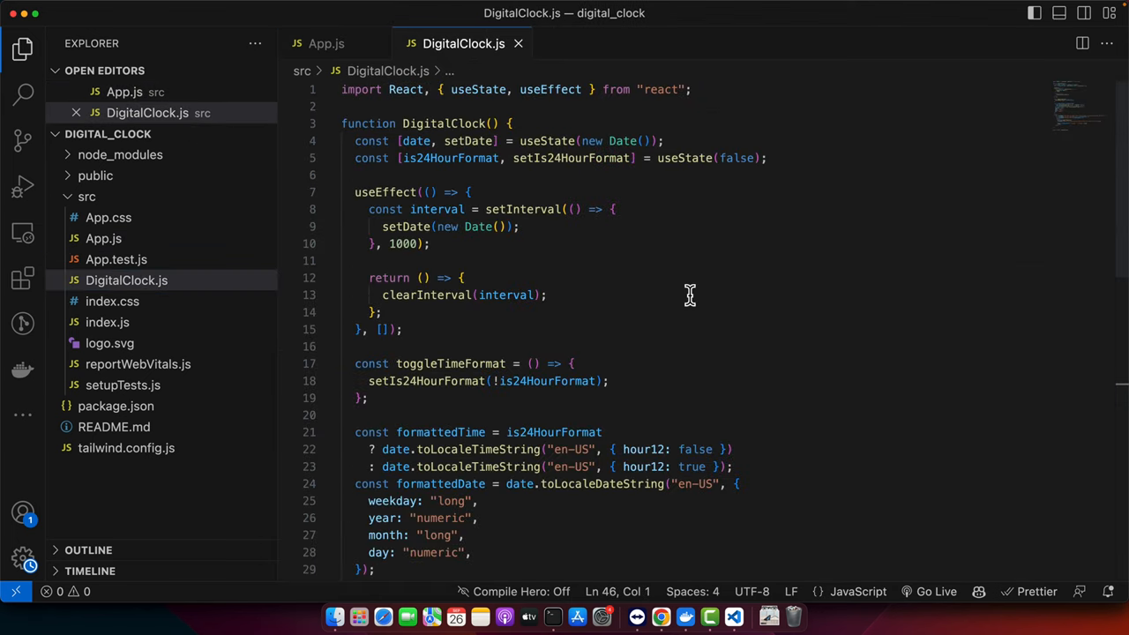
{"action": "mouse_move", "coordinate": [557, 172]}
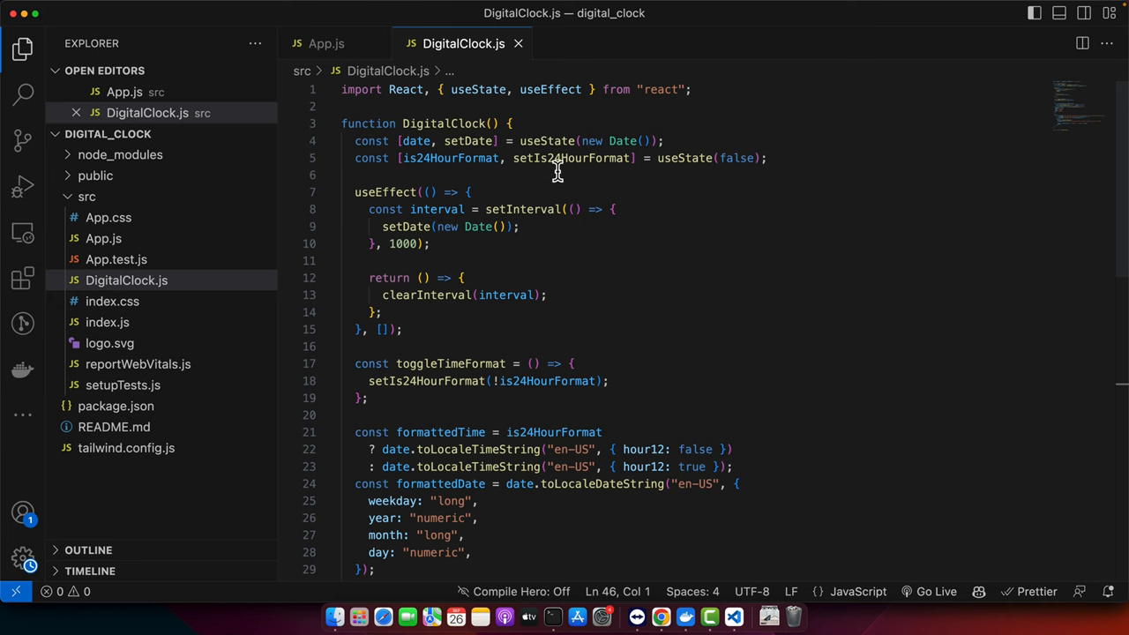
{"action": "double_click", "coordinate": [547, 141]}
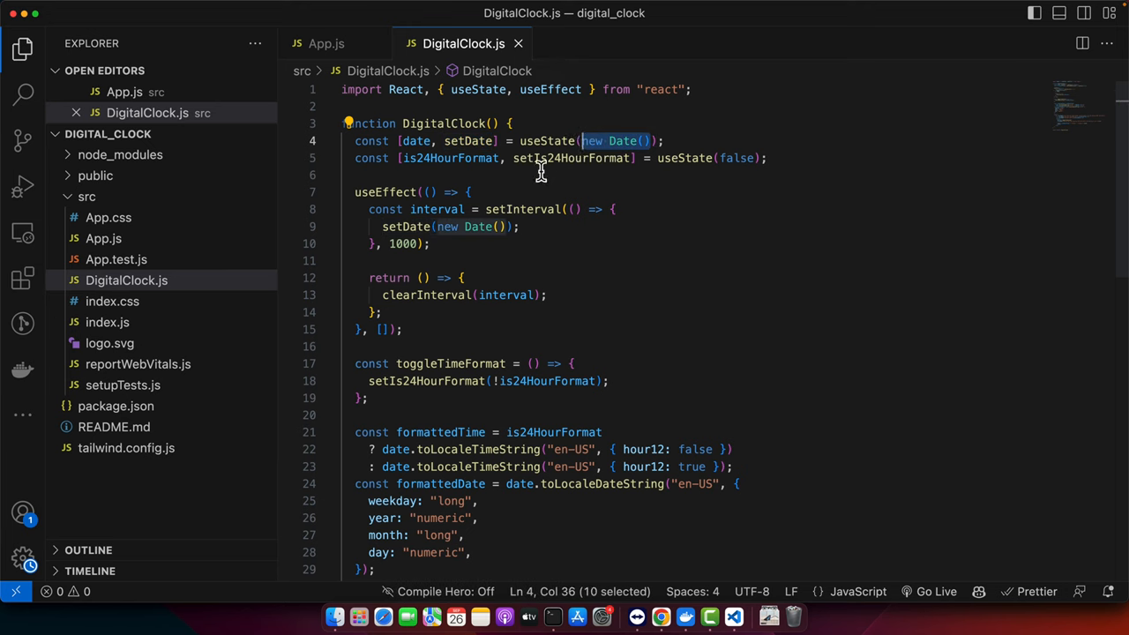
{"action": "mouse_move", "coordinate": [694, 181]}
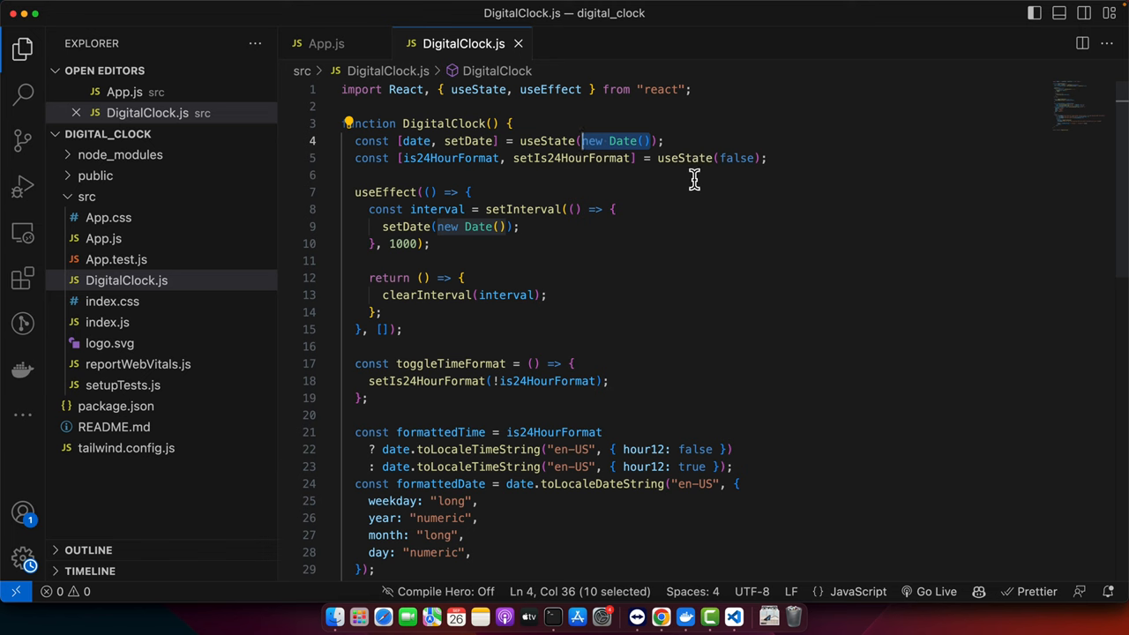
{"action": "mouse_move", "coordinate": [754, 173]}
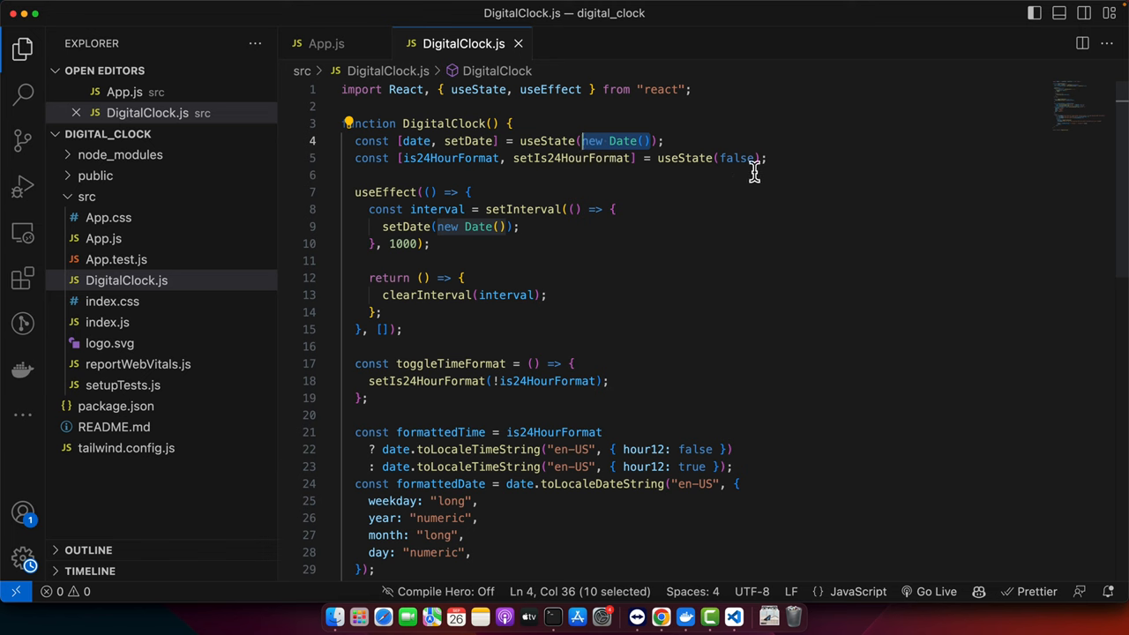
{"action": "mouse_move", "coordinate": [485, 173]}
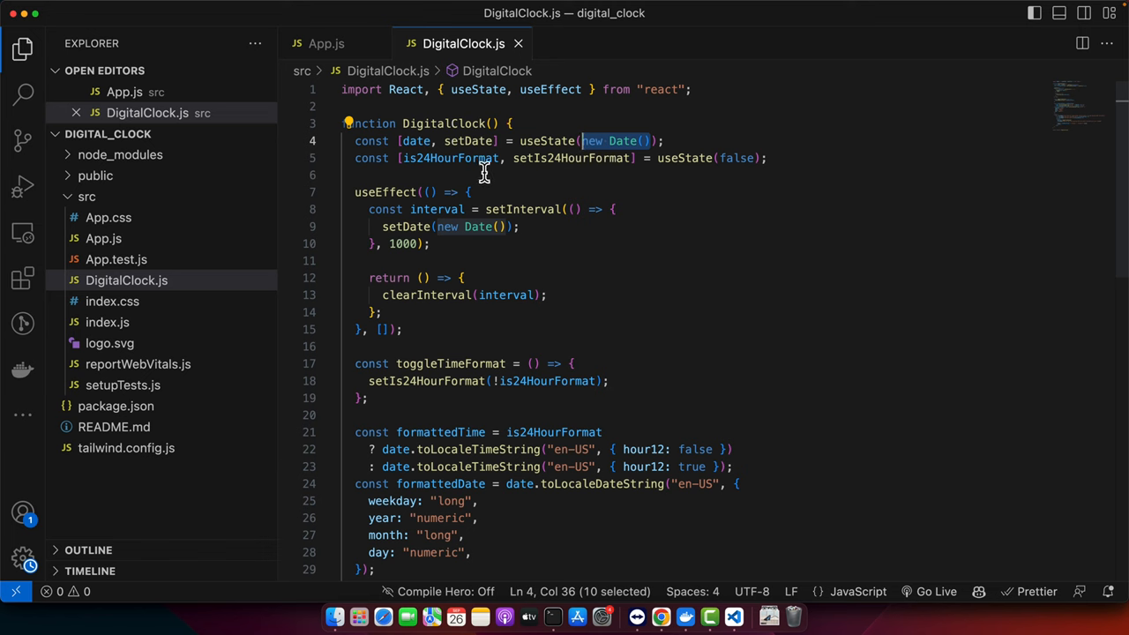
{"action": "mouse_move", "coordinate": [497, 176]}
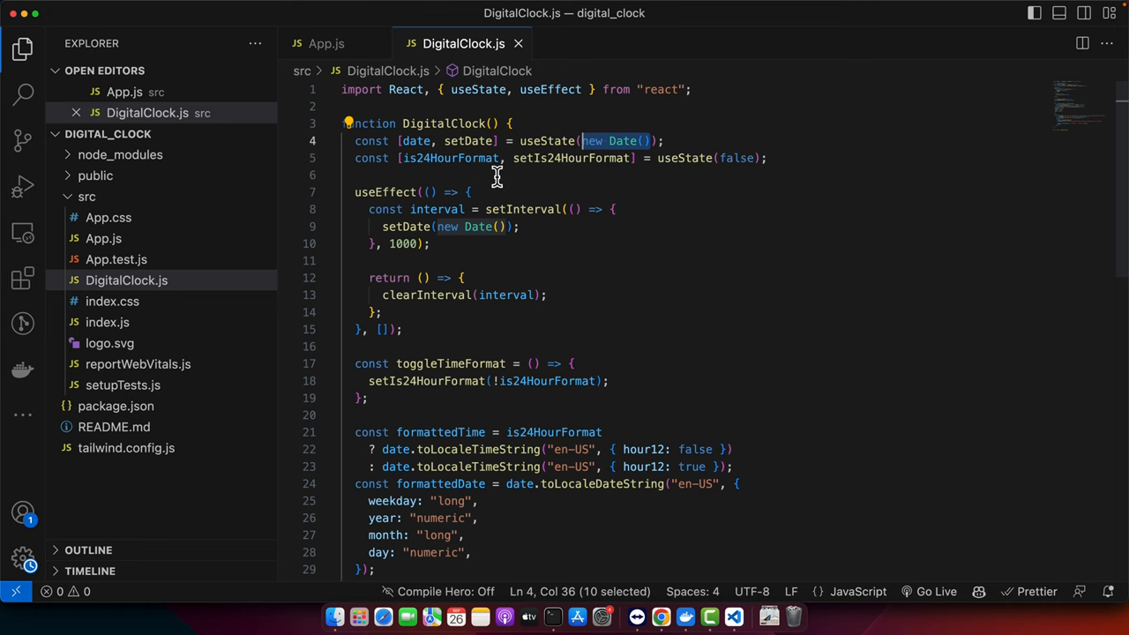
{"action": "scroll", "scroll_direction": "down", "scroll_amount": 3}
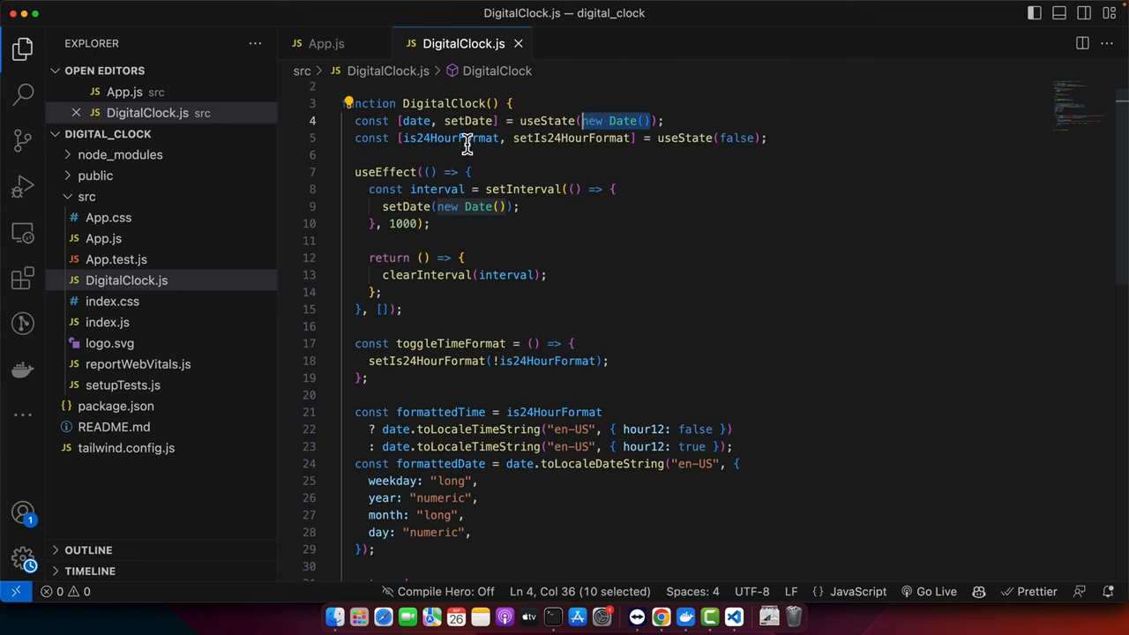
{"action": "double_click", "coordinate": [449, 138]}
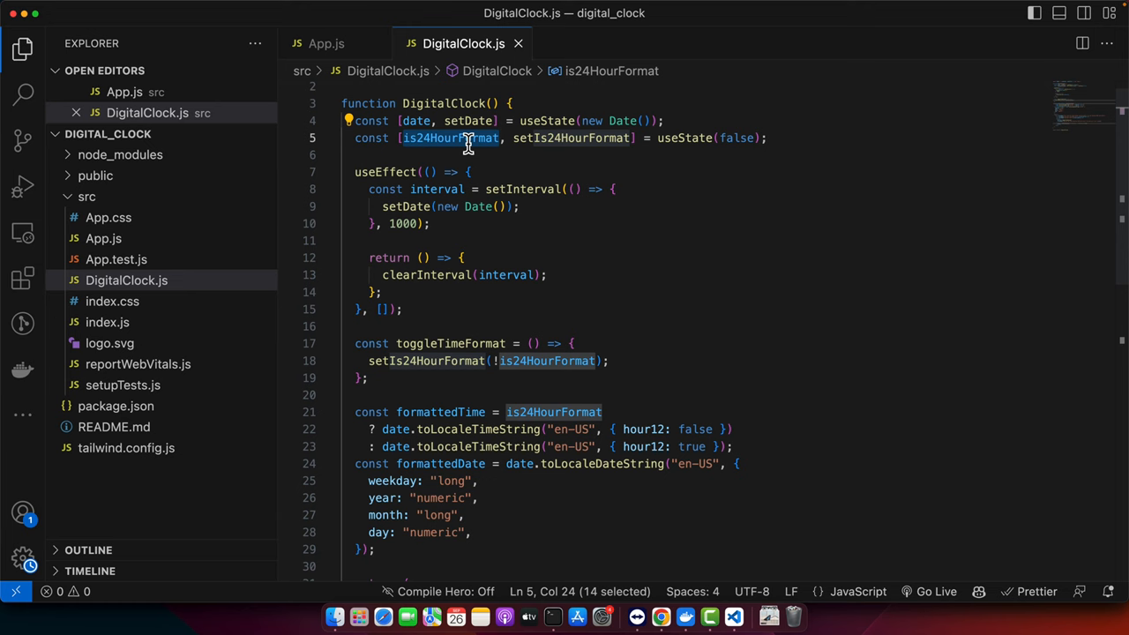
{"action": "scroll", "scroll_direction": "down", "scroll_amount": 3}
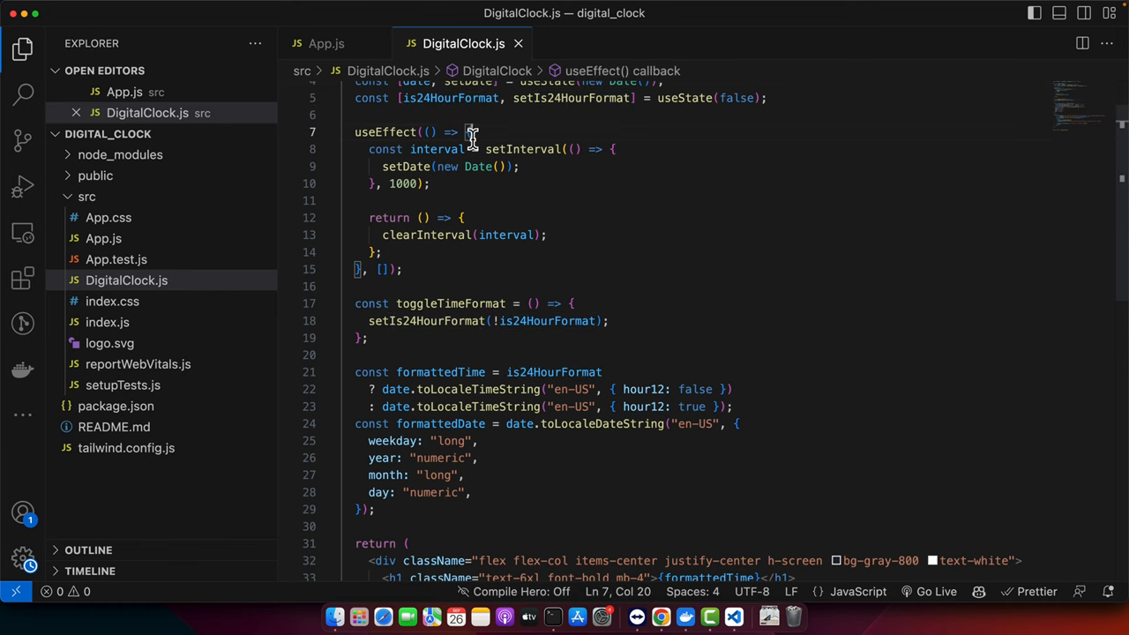
{"action": "left_click_drag", "start_coordinate": [472, 132], "coordinate": [343, 269]}
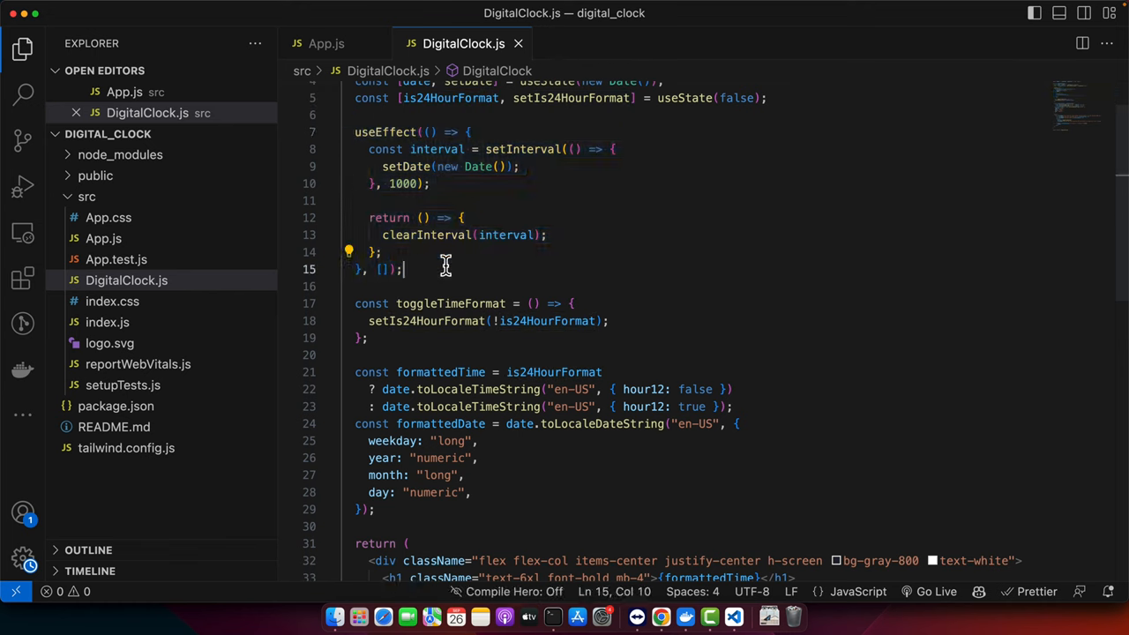
{"action": "left_click_drag", "start_coordinate": [370, 149], "coordinate": [370, 200]}
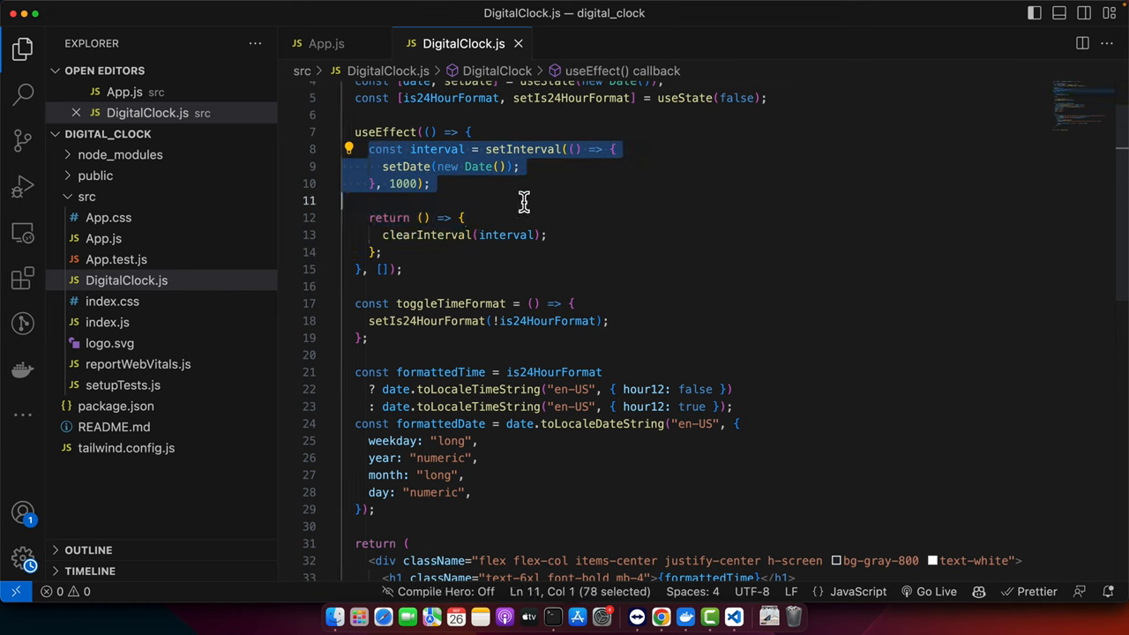
{"action": "left_click", "coordinate": [524, 203]}
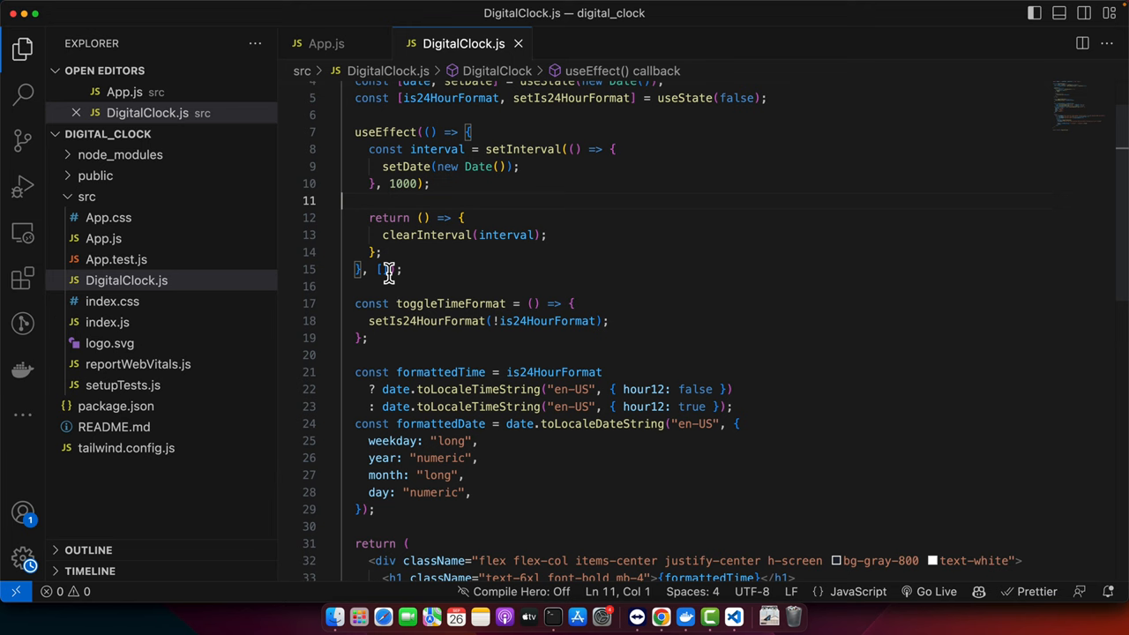
{"action": "left_click", "coordinate": [375, 269]}
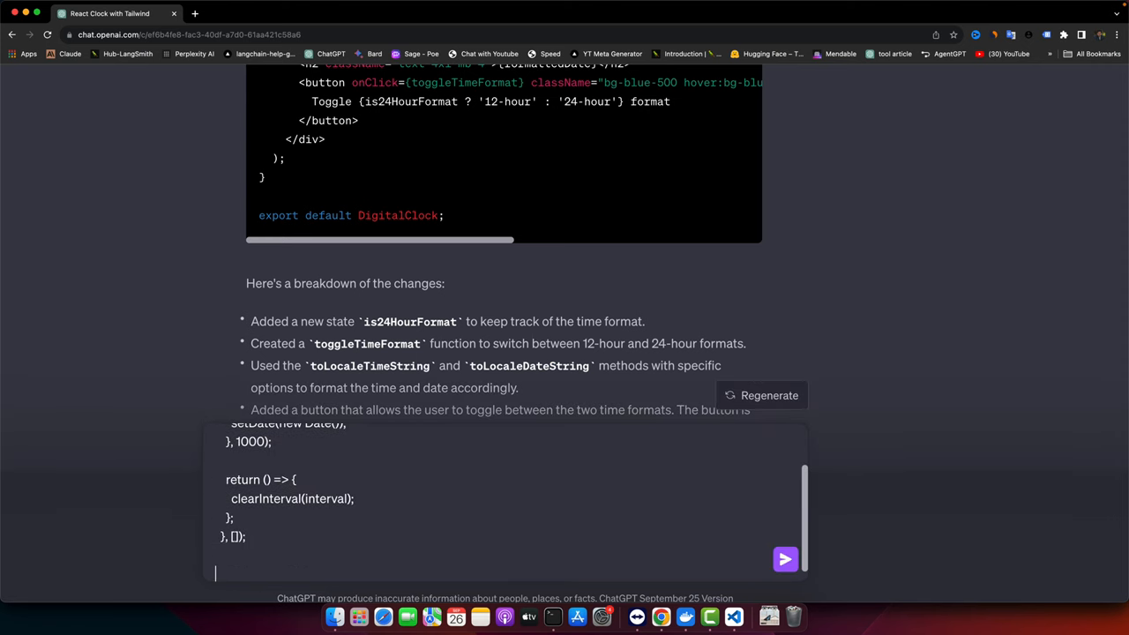
- Ask what adding [] to the interval useEffect does and highlight the explanation
{"action": "type", "text": "what happens if you"}
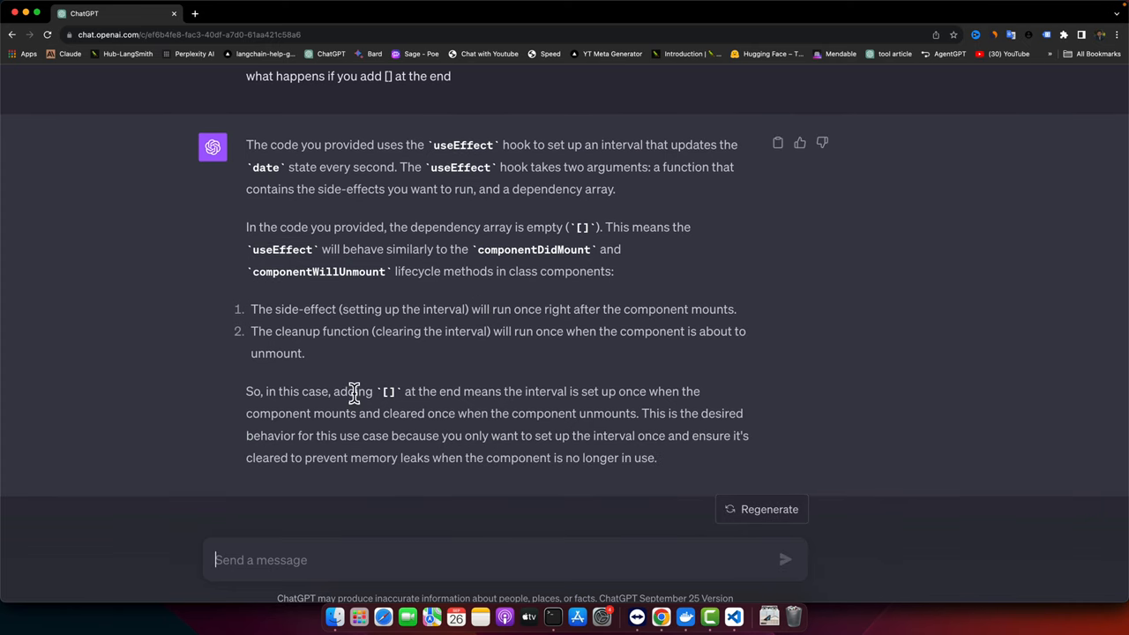
{"action": "left_click_drag", "start_coordinate": [246, 390], "coordinate": [404, 391]}
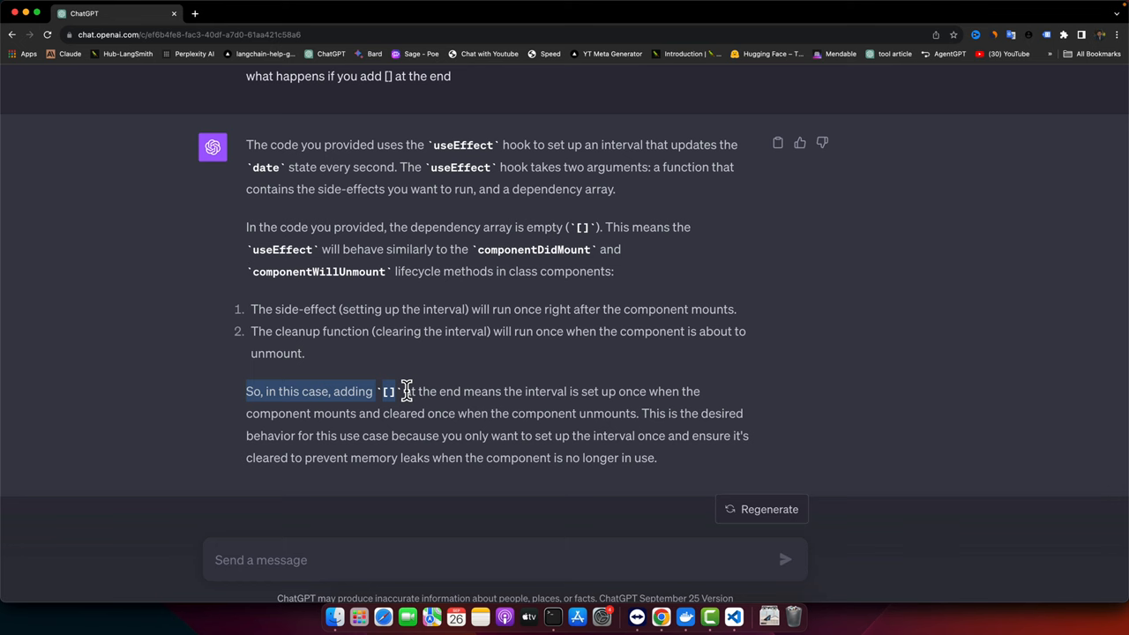
{"action": "left_click", "coordinate": [414, 436]}
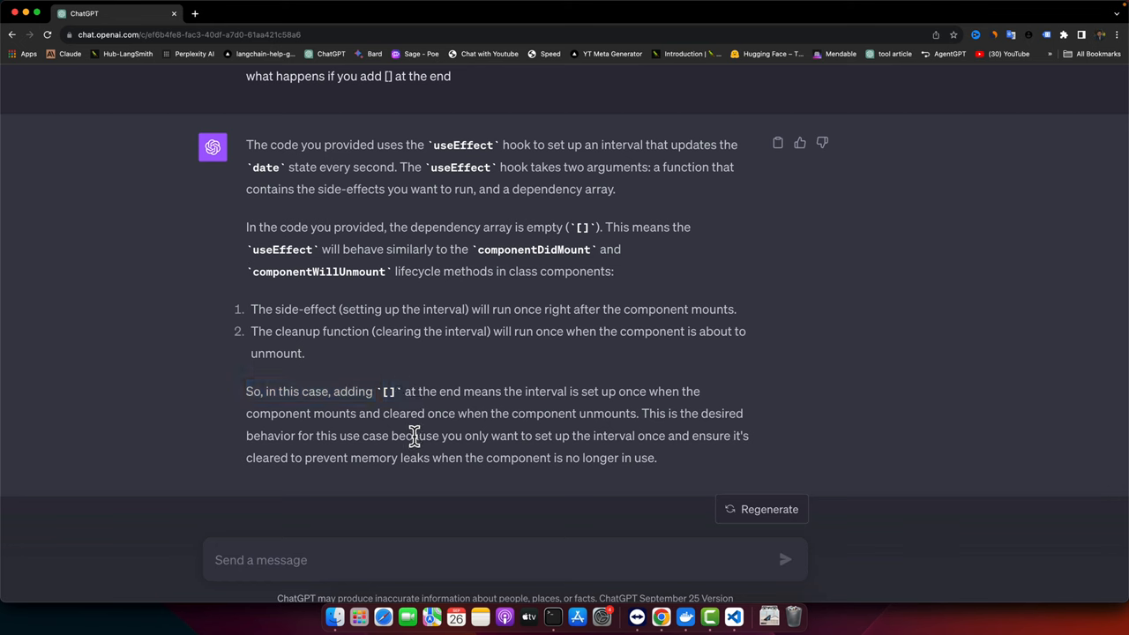
{"action": "mouse_move", "coordinate": [362, 409]}
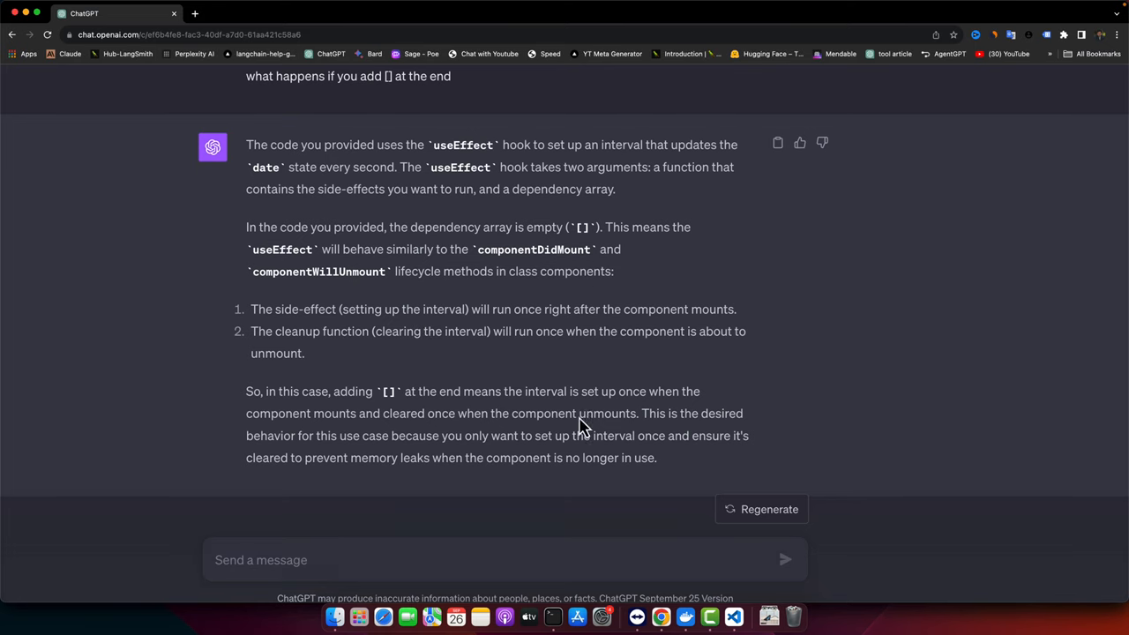
{"action": "mouse_move", "coordinate": [275, 313]}
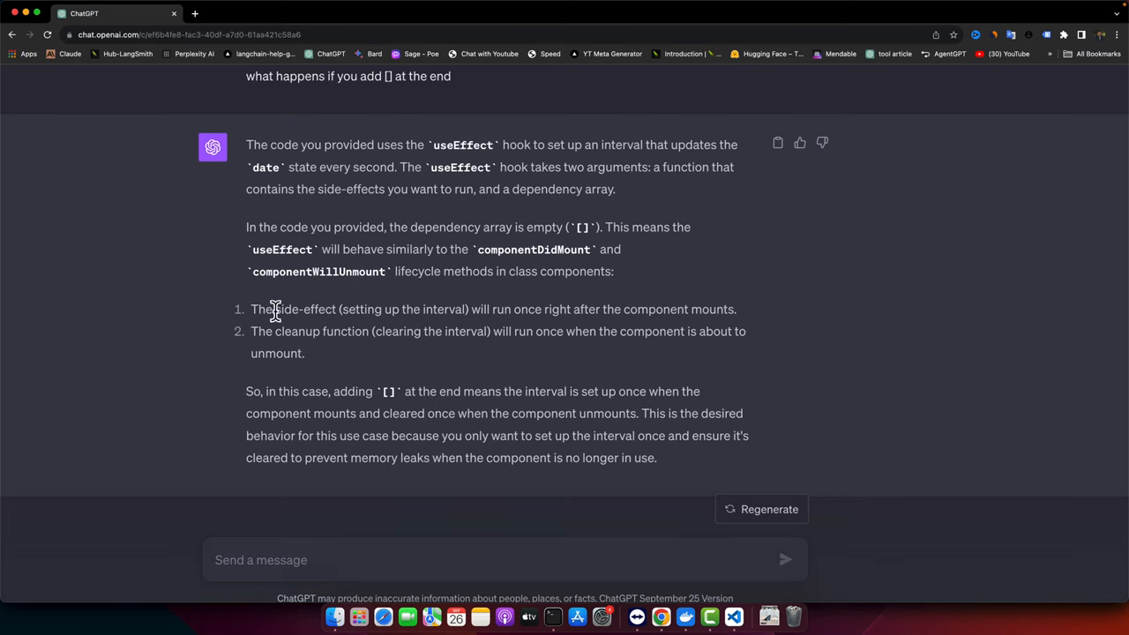
{"action": "mouse_move", "coordinate": [468, 311]}
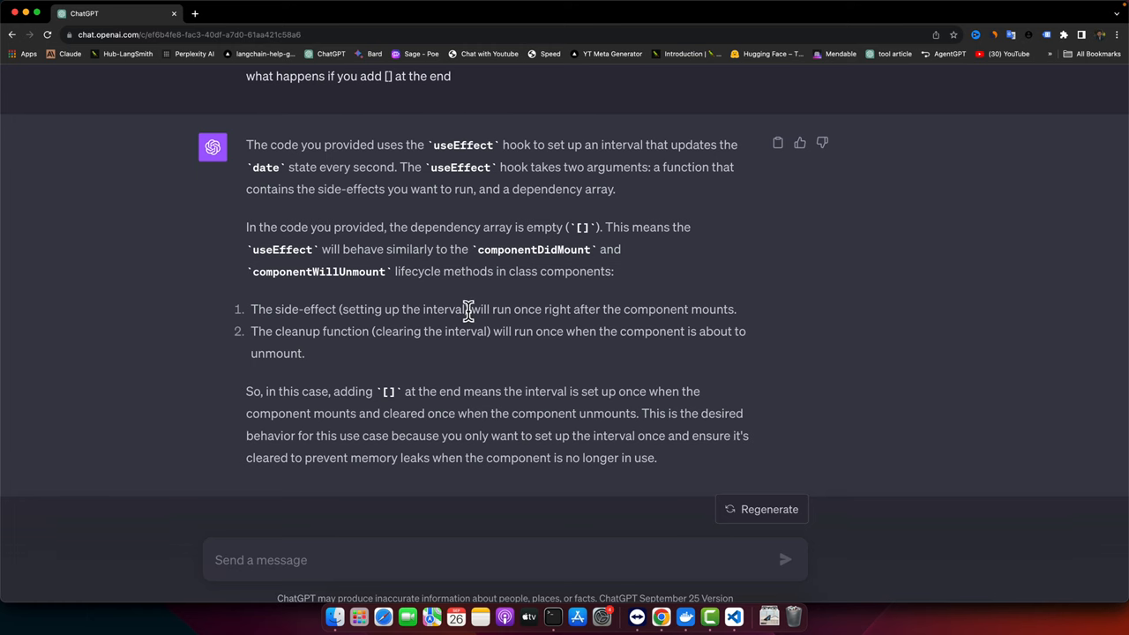
{"action": "left_click_drag", "start_coordinate": [472, 309], "coordinate": [706, 308]}
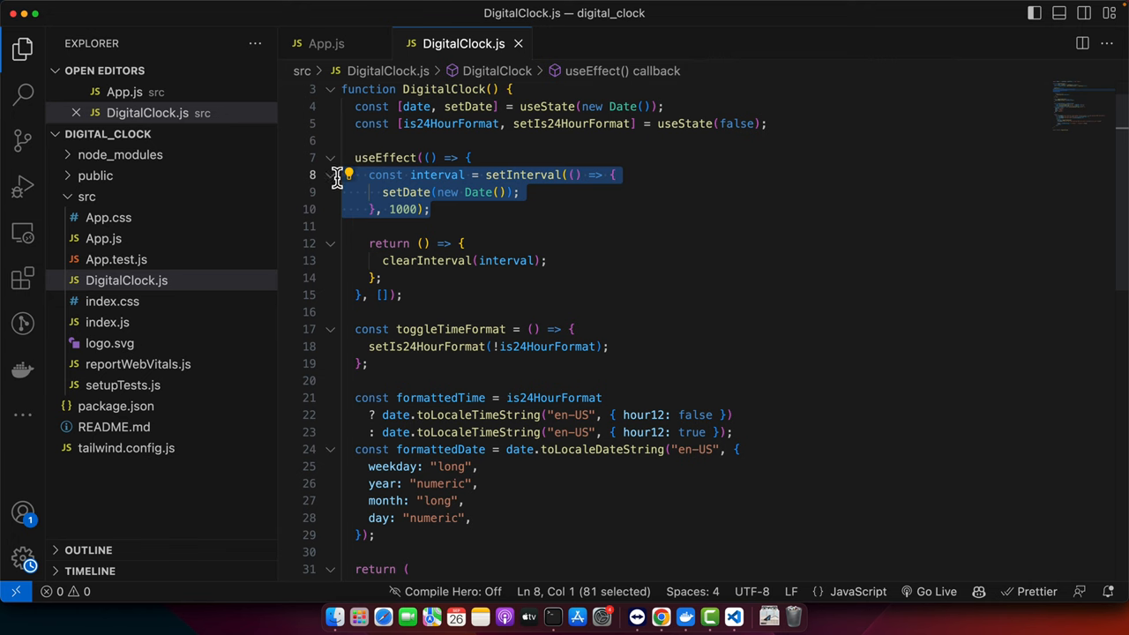
- In DigitalClock.js, highlight the setDate(new Date()) call and then the word Date
{"action": "left_click", "coordinate": [648, 258]}
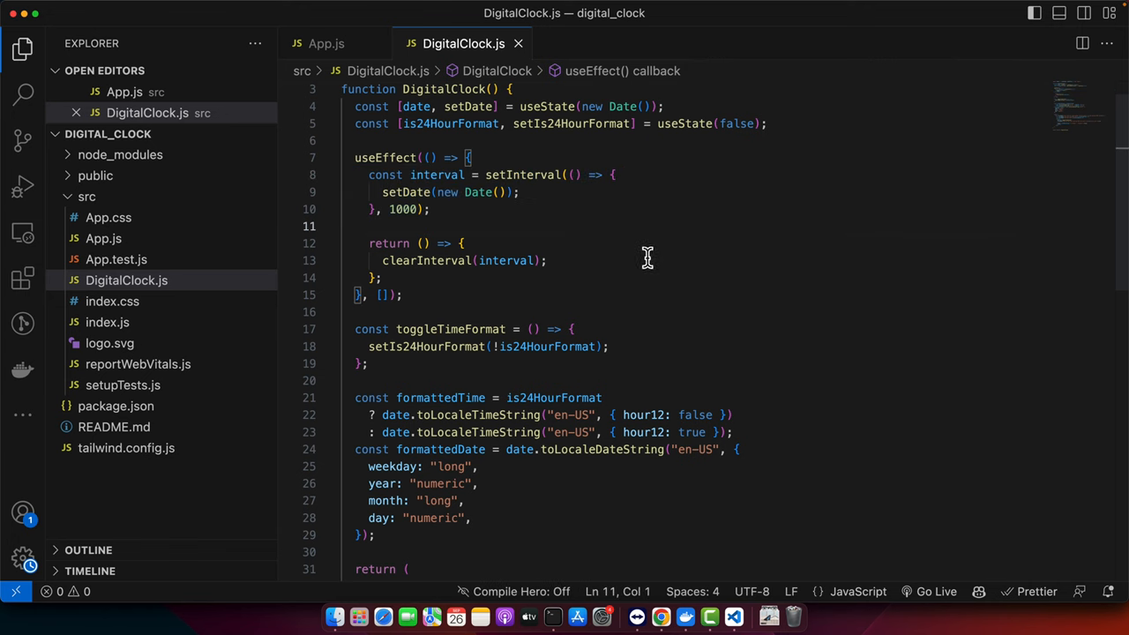
{"action": "double_click", "coordinate": [405, 209]}
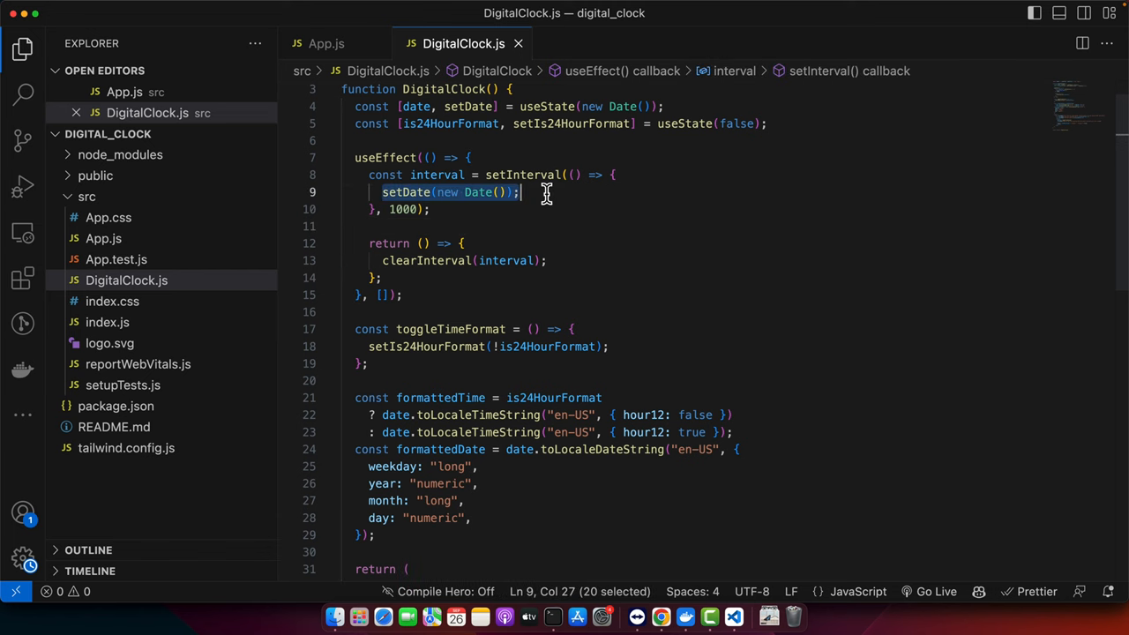
{"action": "double_click", "coordinate": [476, 193]}
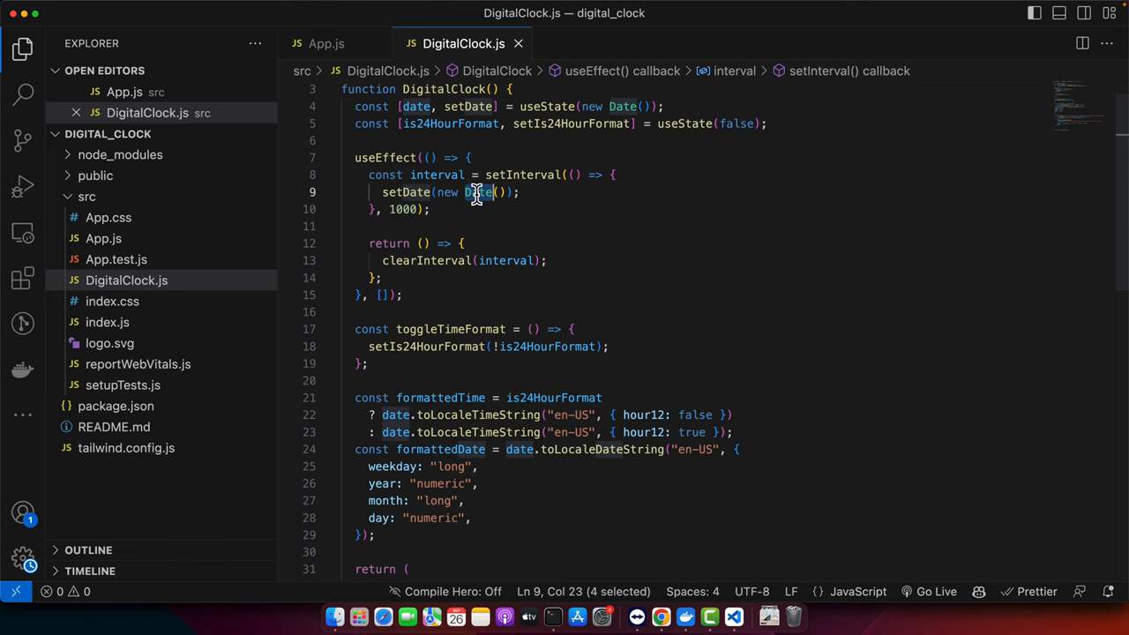
{"action": "scroll", "scroll_direction": "down", "scroll_amount": 3}
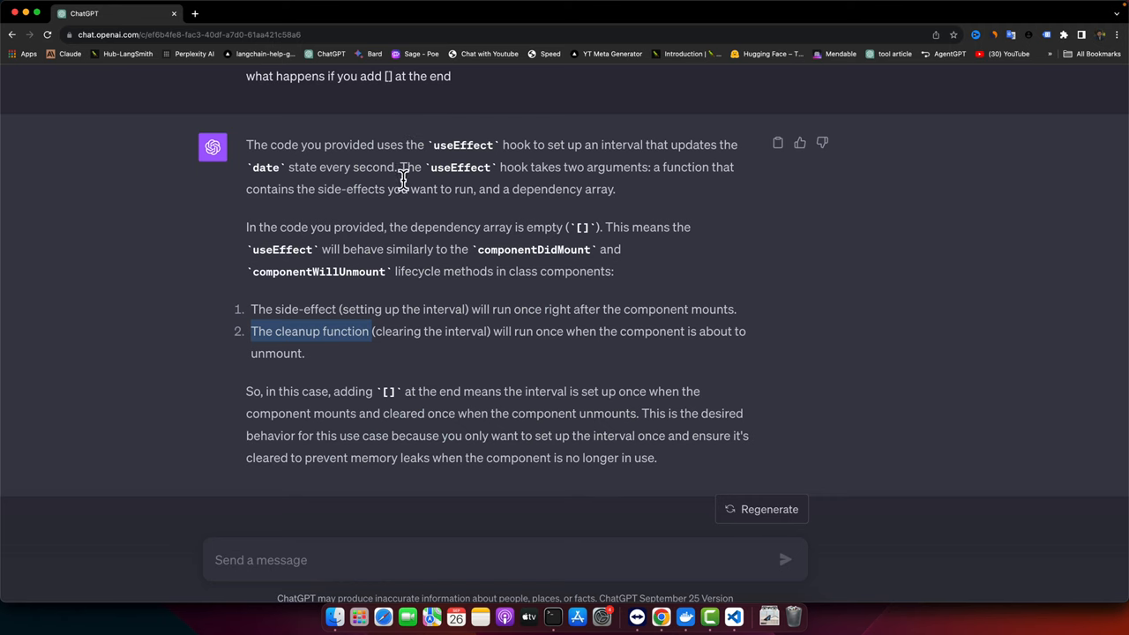
{"action": "mouse_move", "coordinate": [430, 362]}
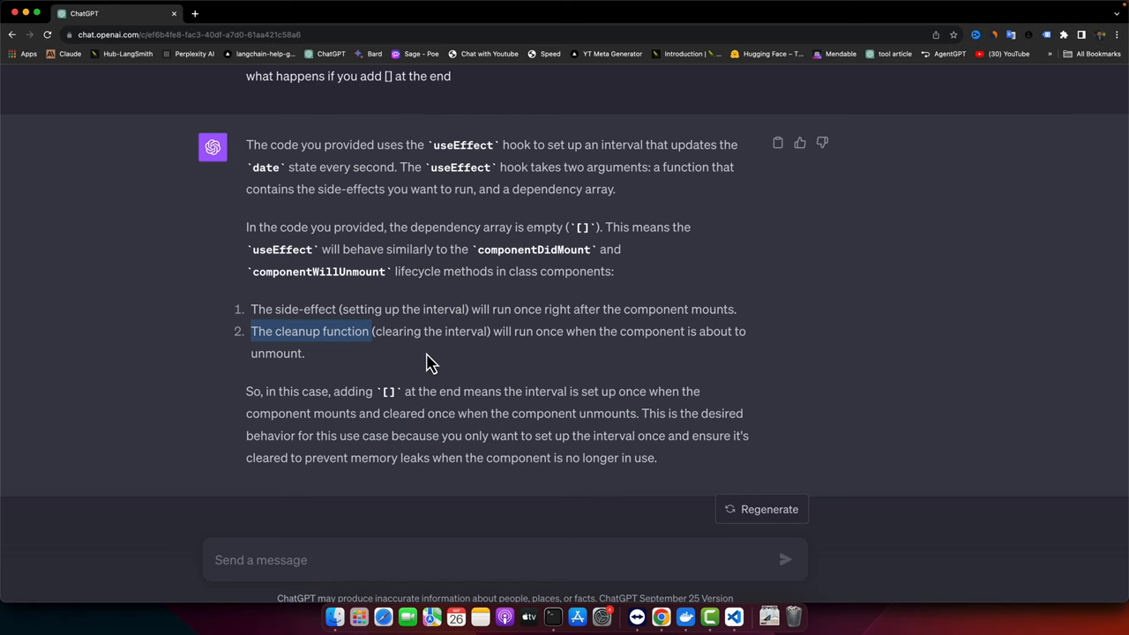
{"action": "mouse_move", "coordinate": [528, 349]}
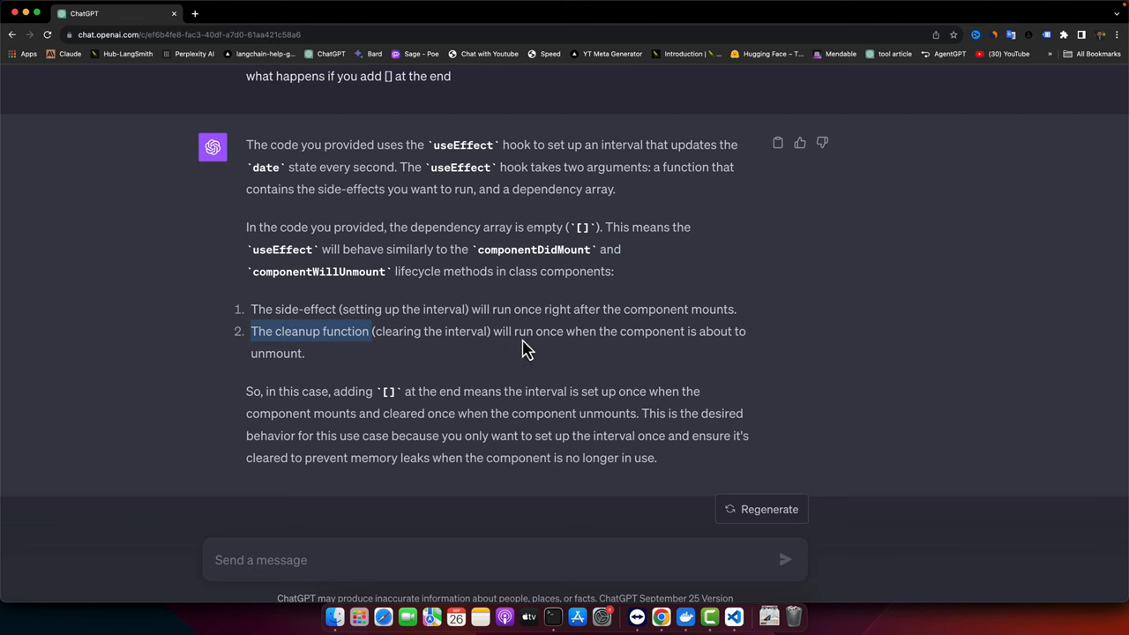
{"action": "mouse_move", "coordinate": [617, 353]}
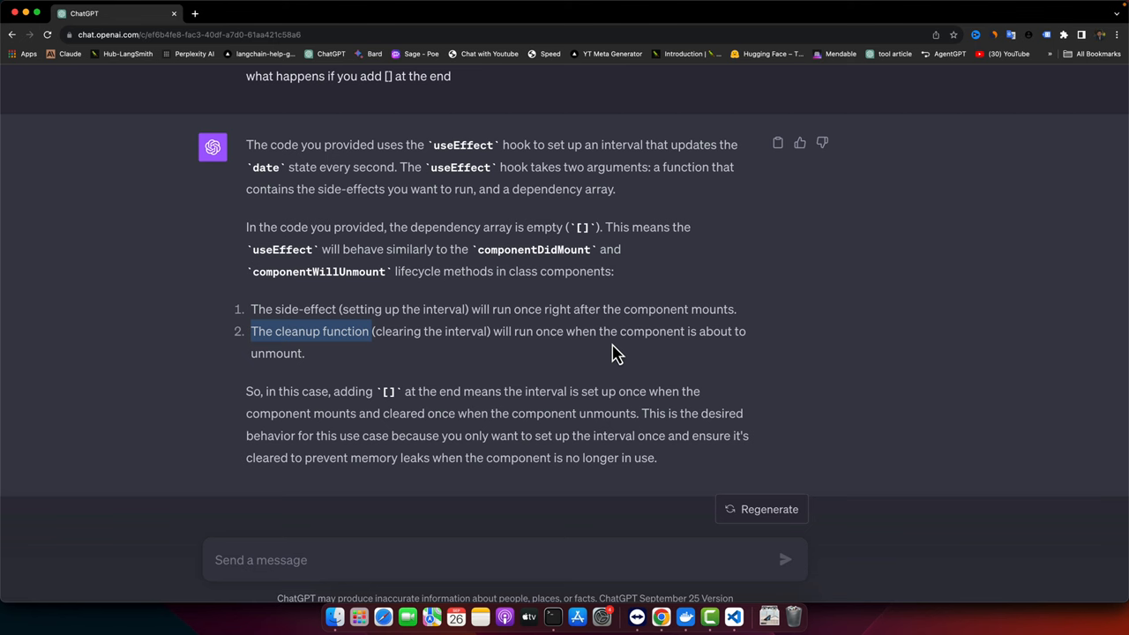
{"action": "mouse_move", "coordinate": [657, 371]}
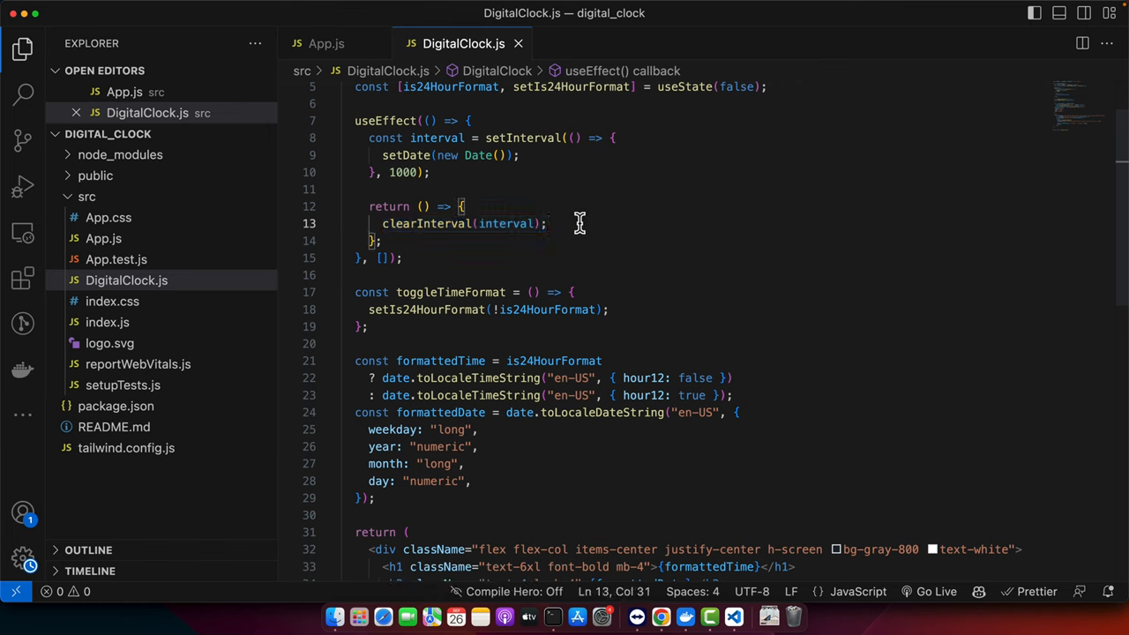
{"action": "mouse_move", "coordinate": [636, 224]}
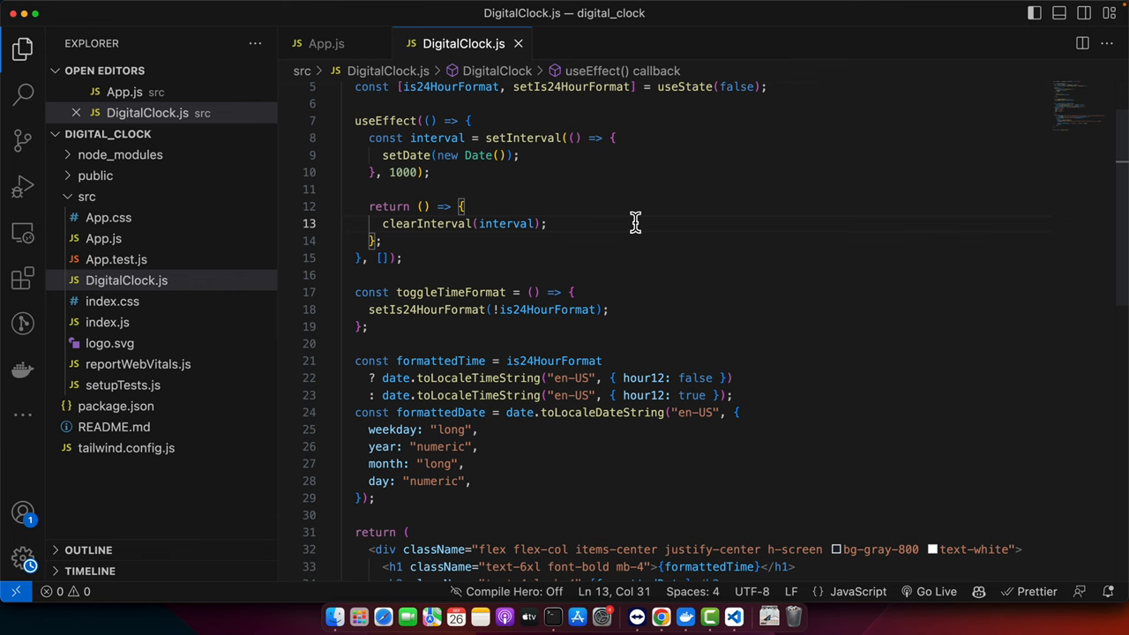
{"action": "mouse_move", "coordinate": [564, 235]}
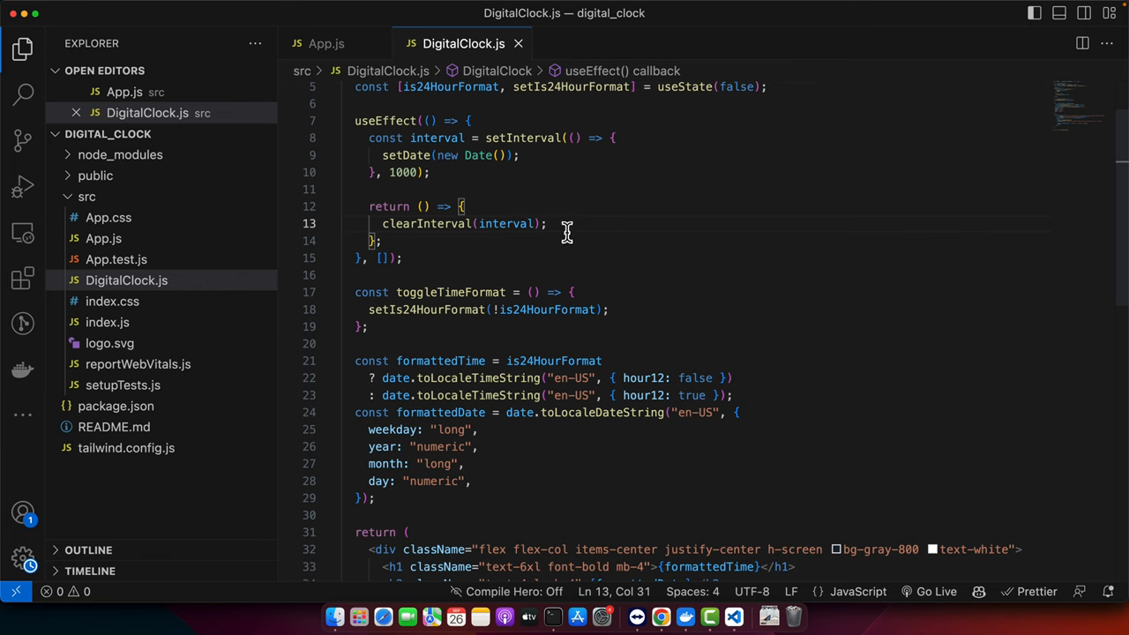
{"action": "mouse_move", "coordinate": [523, 231]}
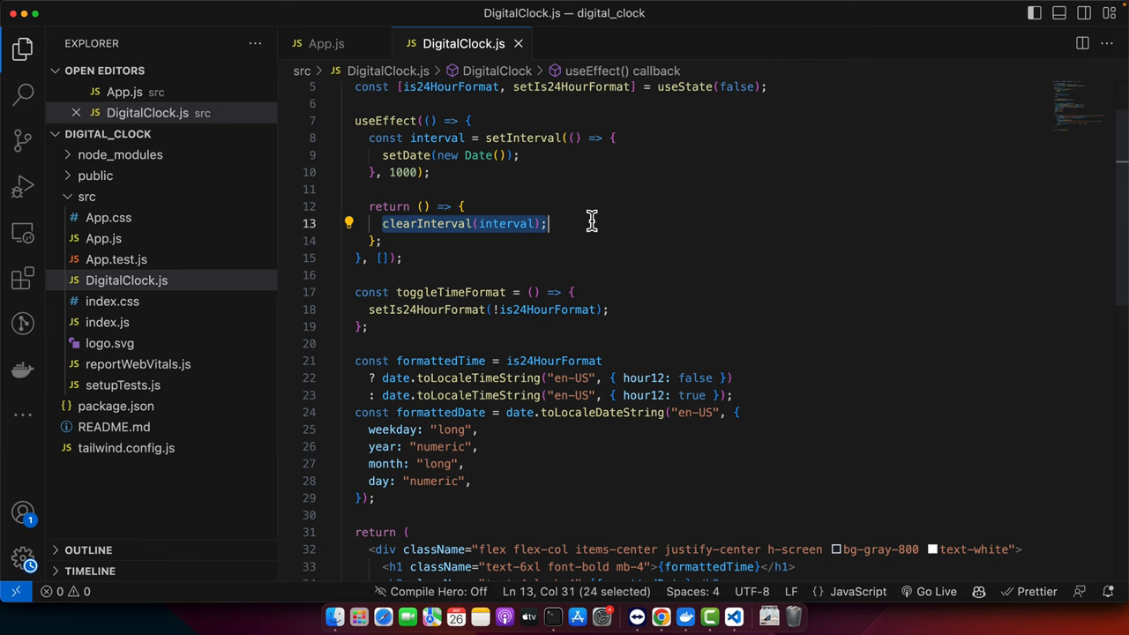
- Clear the clearInterval highlight and highlight is24HourFormat inside toggleTimeFormat
{"action": "left_click", "coordinate": [467, 223]}
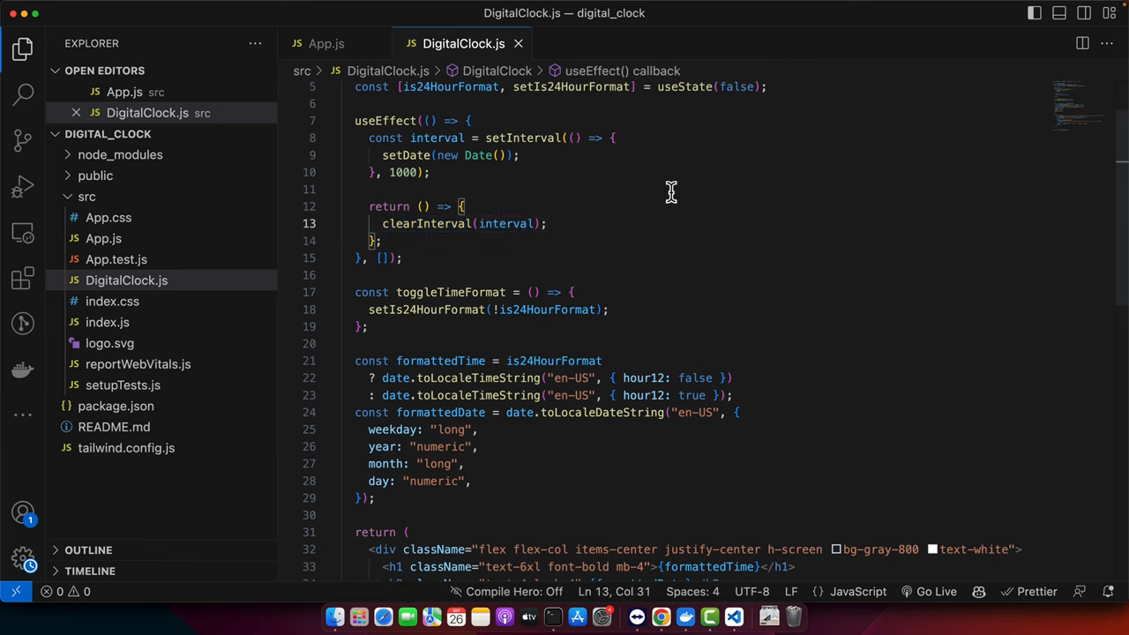
{"action": "mouse_move", "coordinate": [412, 231]}
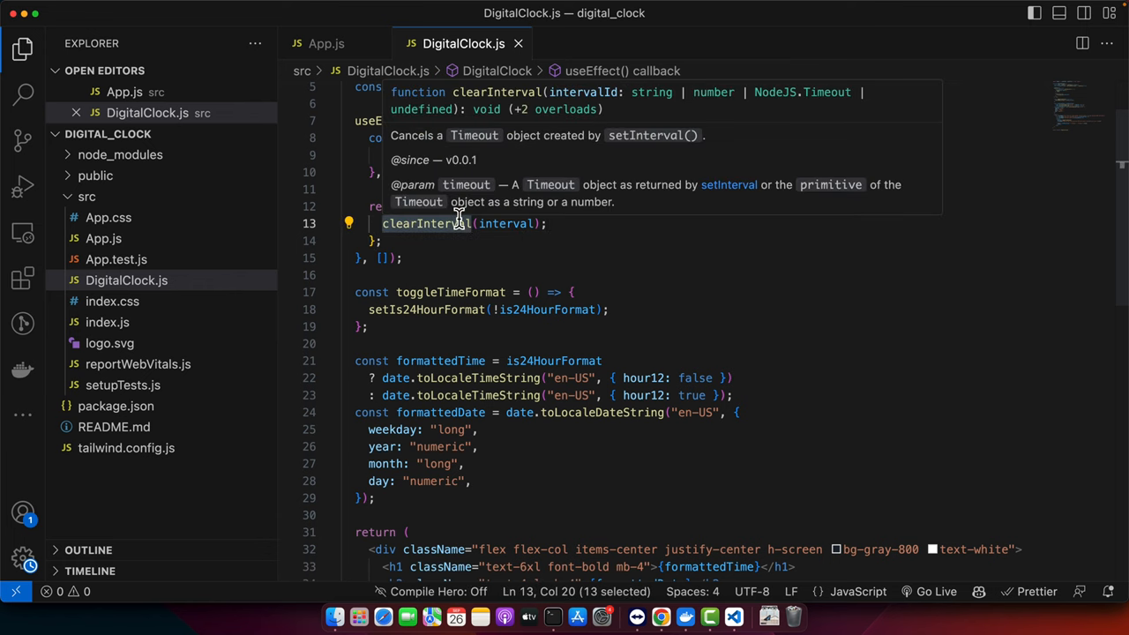
{"action": "mouse_move", "coordinate": [655, 356]}
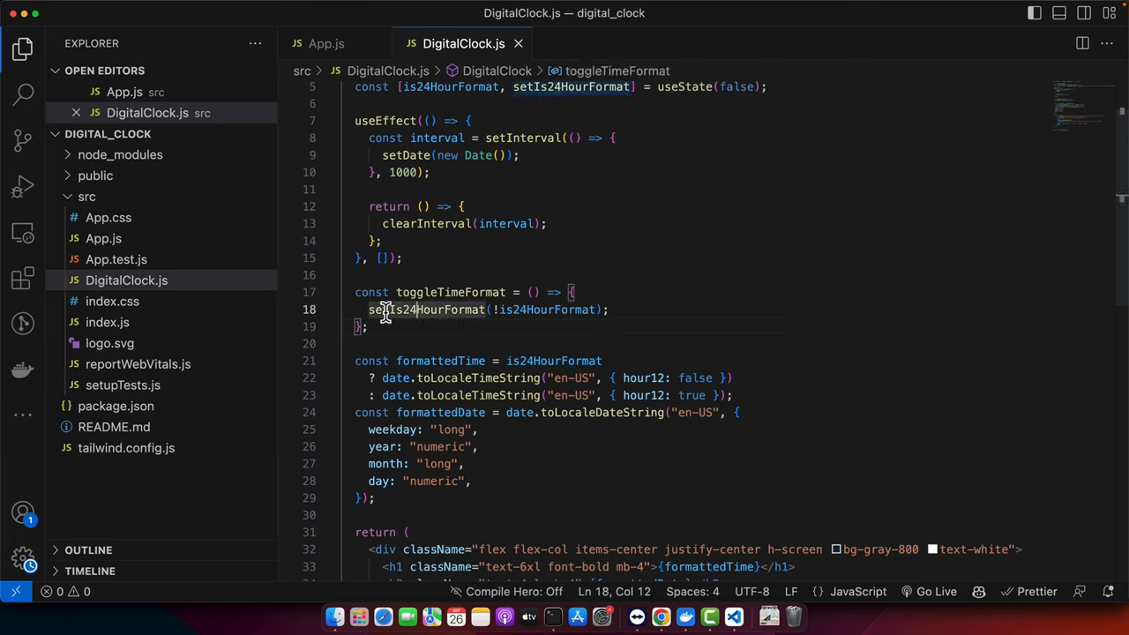
{"action": "double_click", "coordinate": [426, 309]}
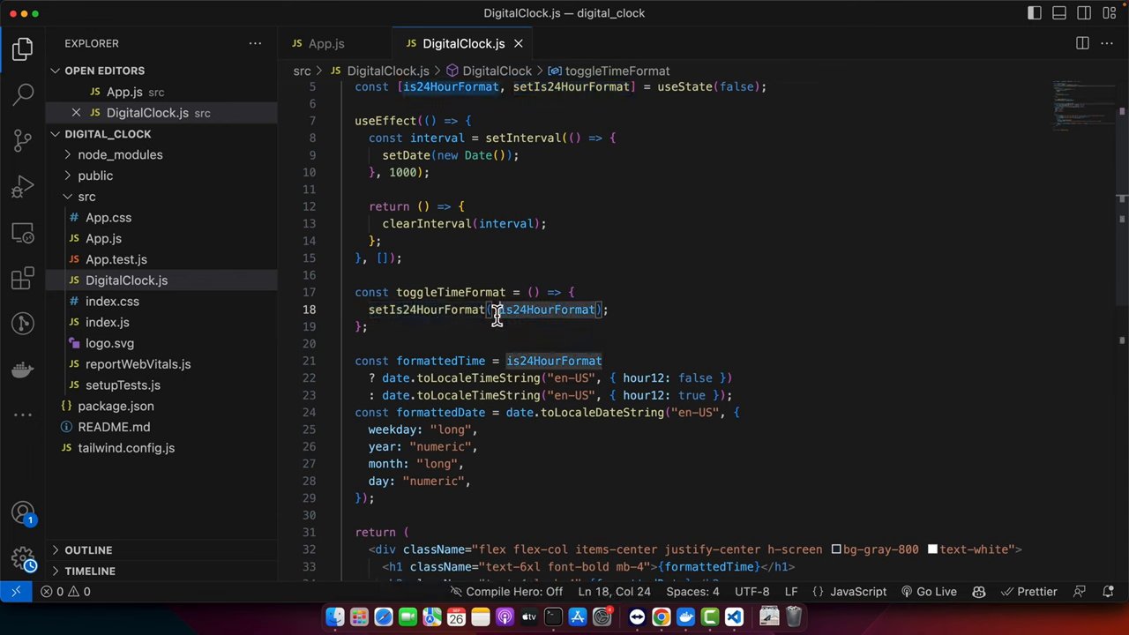
{"action": "type", "text": "!"}
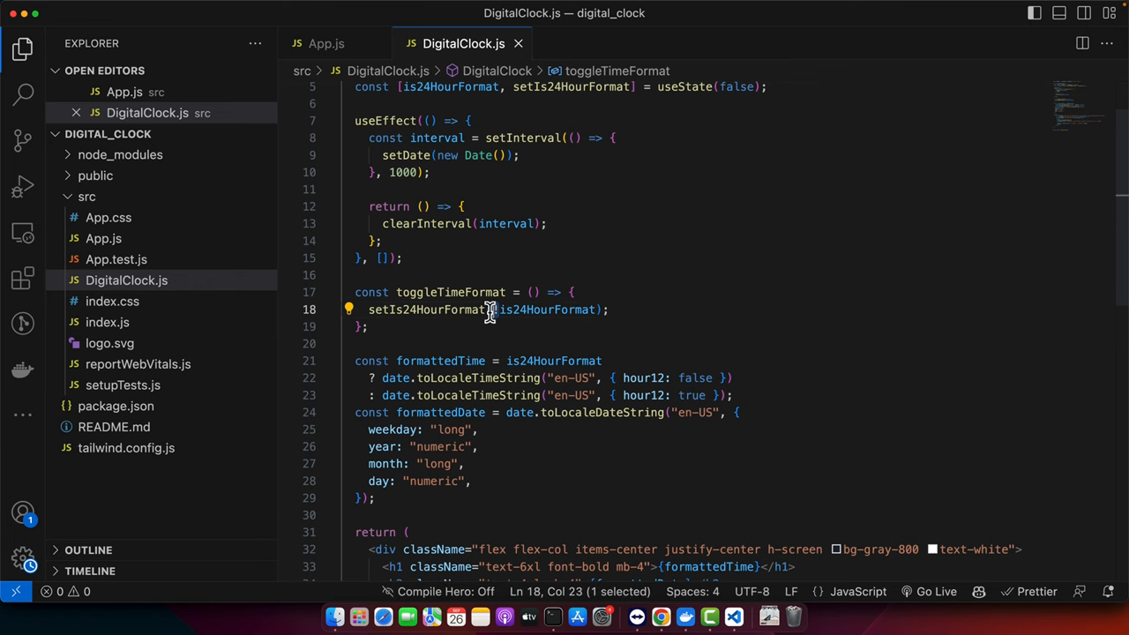
{"action": "scroll", "scroll_direction": "down", "scroll_amount": 3}
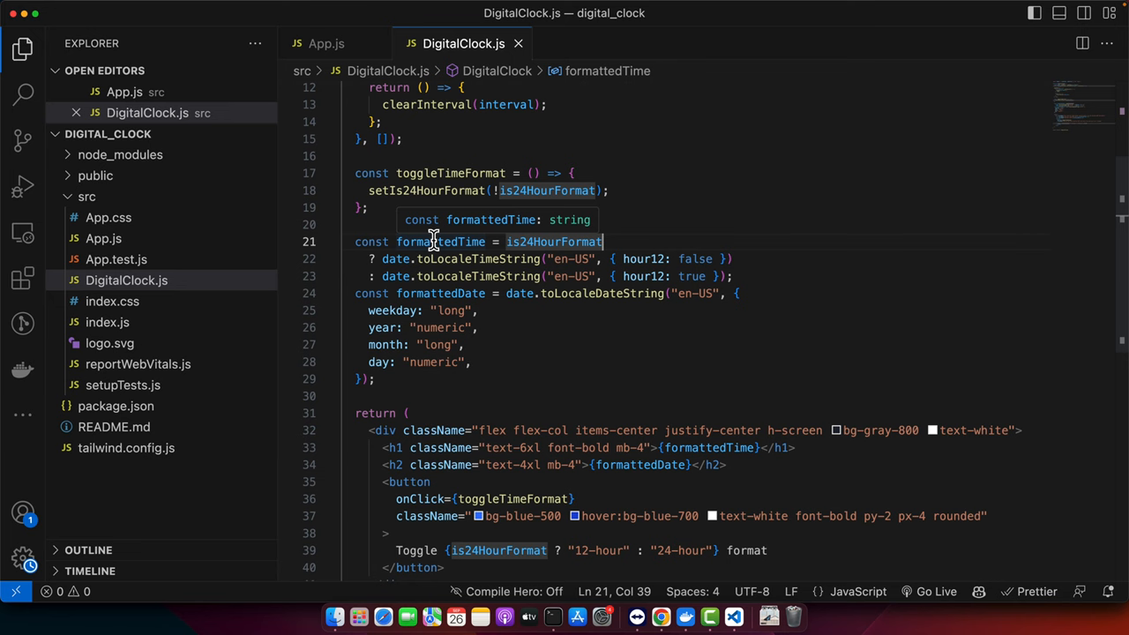
{"action": "double_click", "coordinate": [441, 242]}
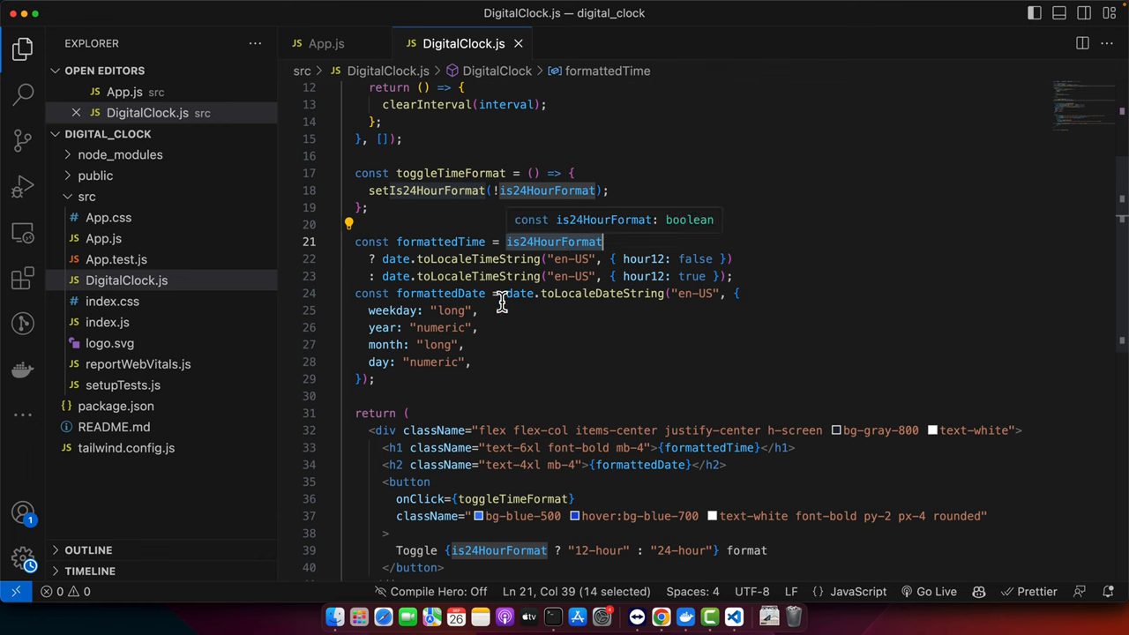
{"action": "mouse_move", "coordinate": [453, 242]}
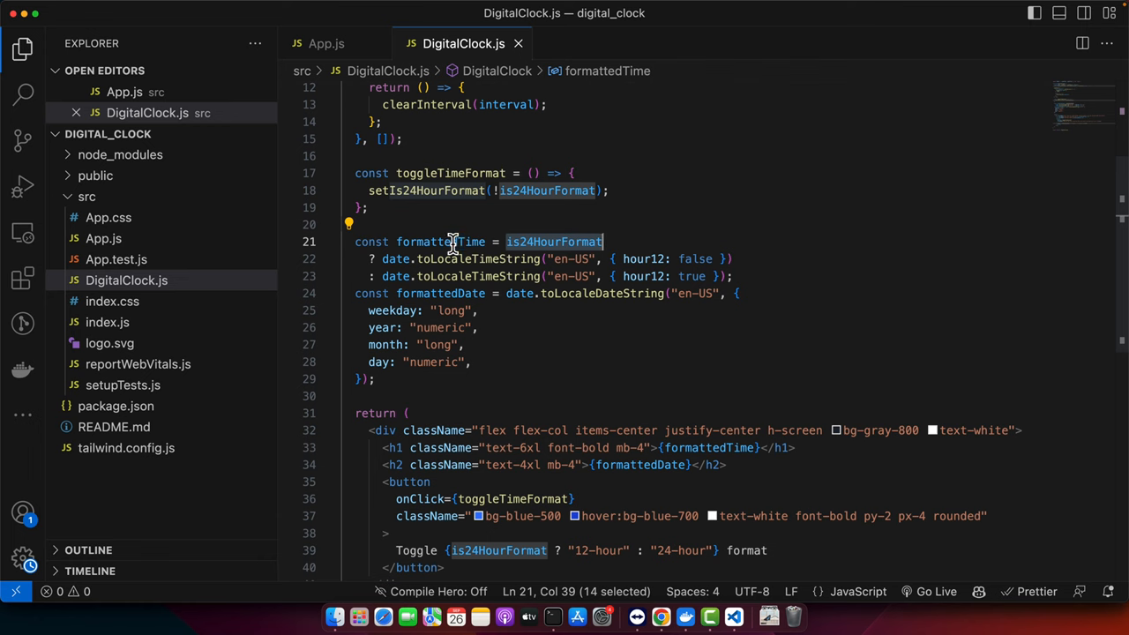
{"action": "mouse_move", "coordinate": [565, 247]}
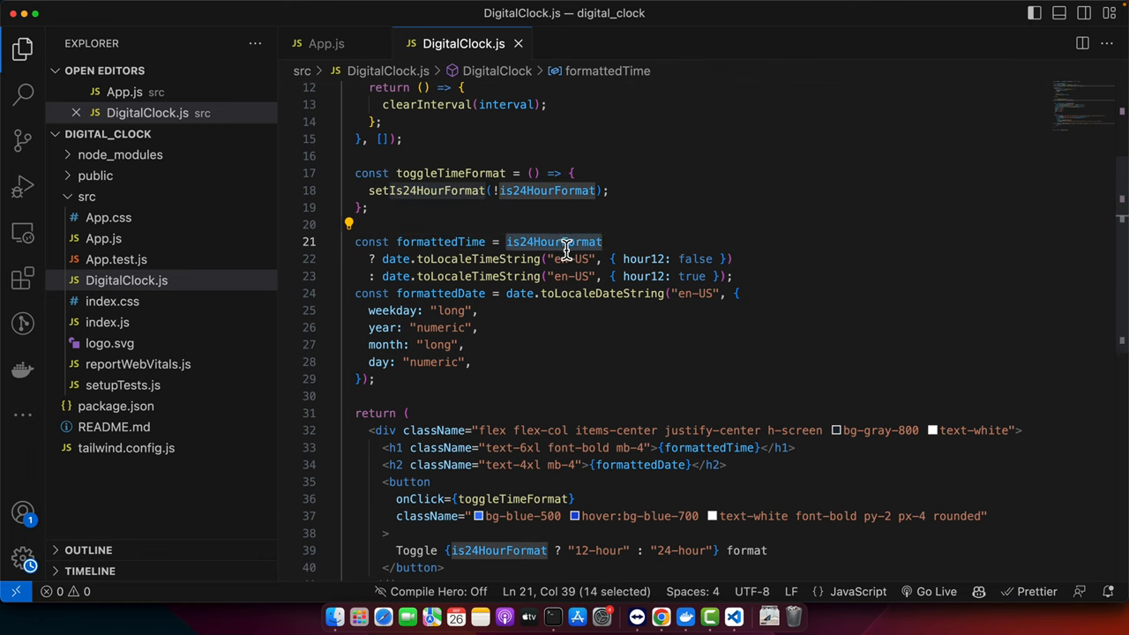
{"action": "mouse_move", "coordinate": [576, 241]}
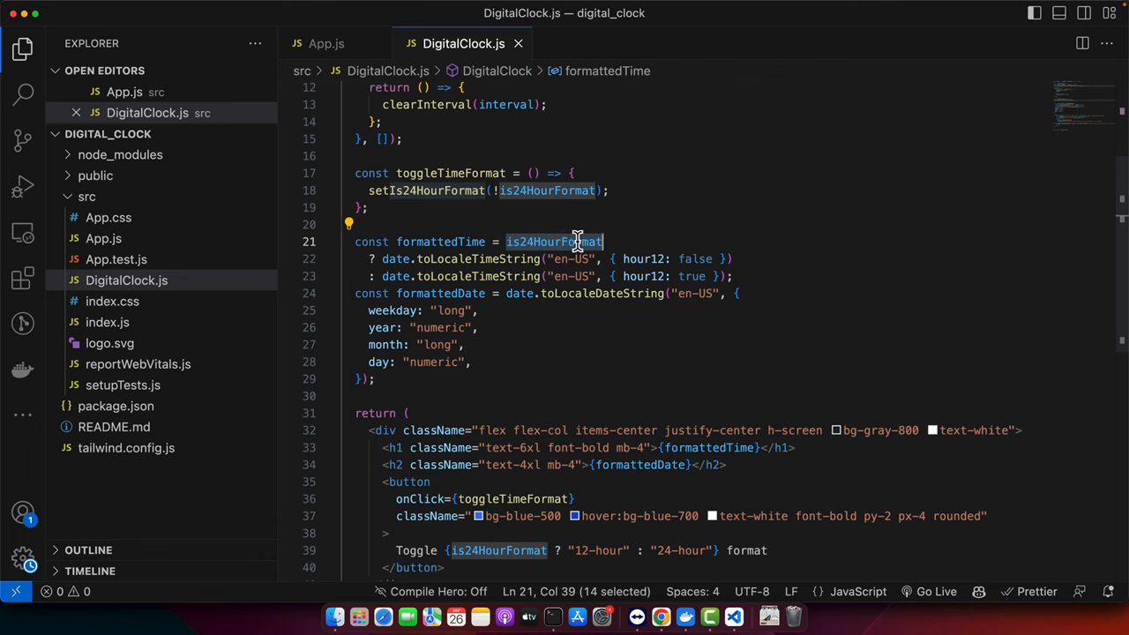
{"action": "mouse_move", "coordinate": [425, 259]}
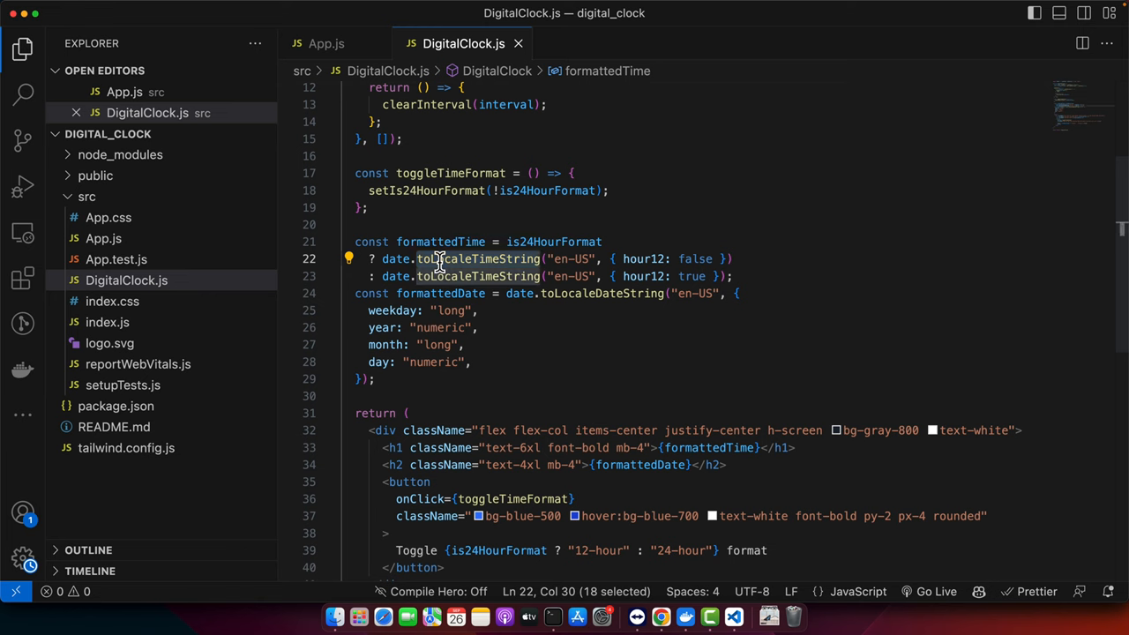
{"action": "left_click", "coordinate": [569, 259]}
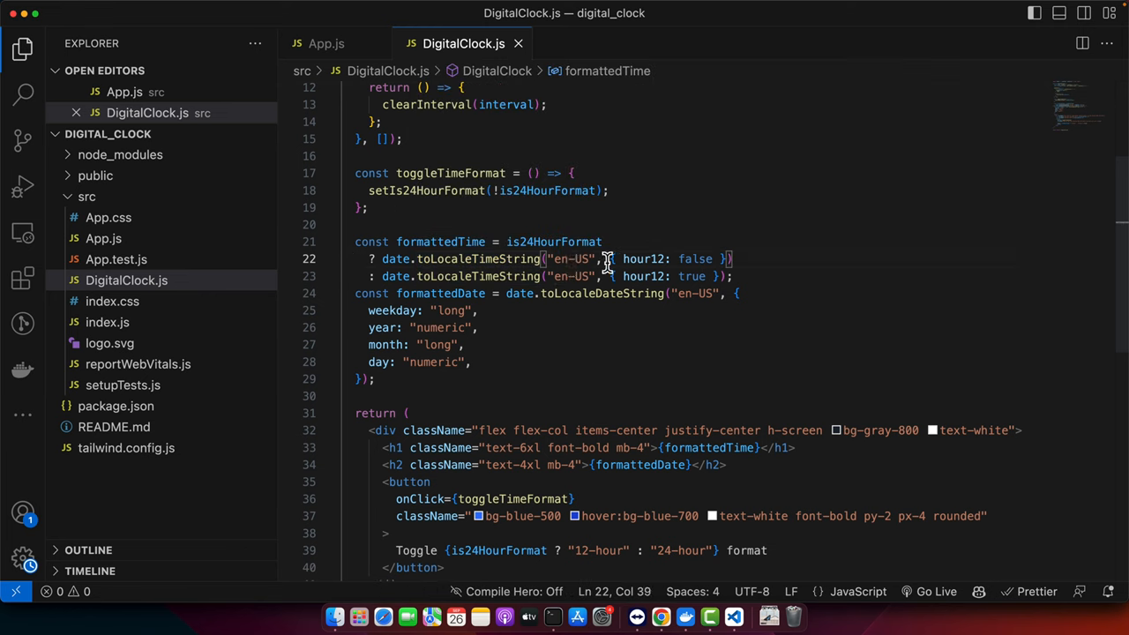
{"action": "double_click", "coordinate": [643, 258]}
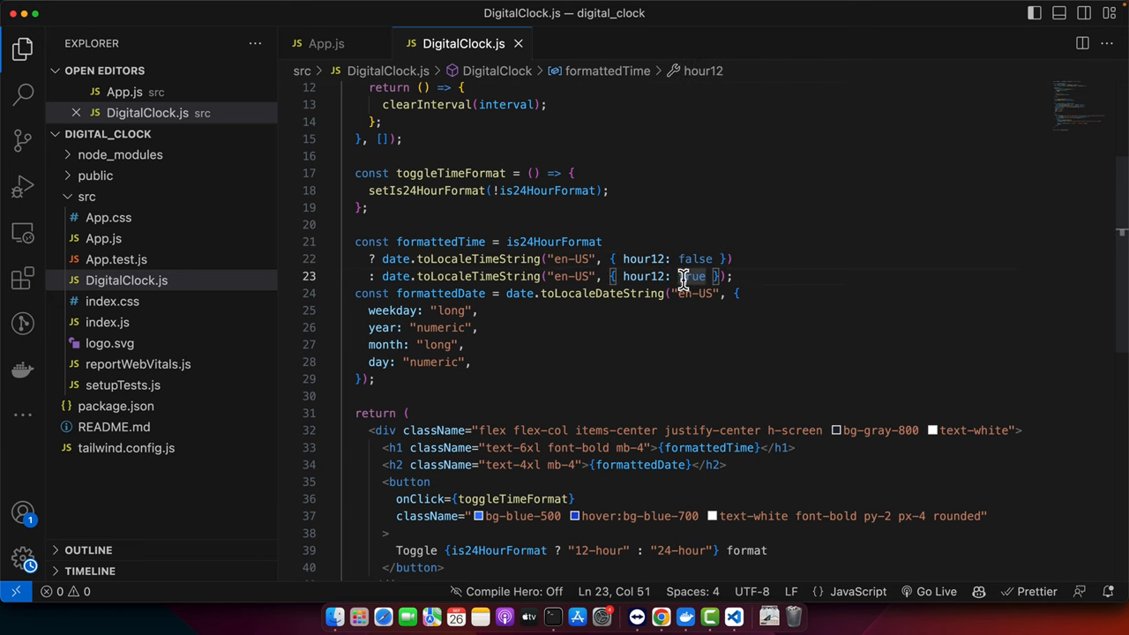
{"action": "double_click", "coordinate": [553, 241]}
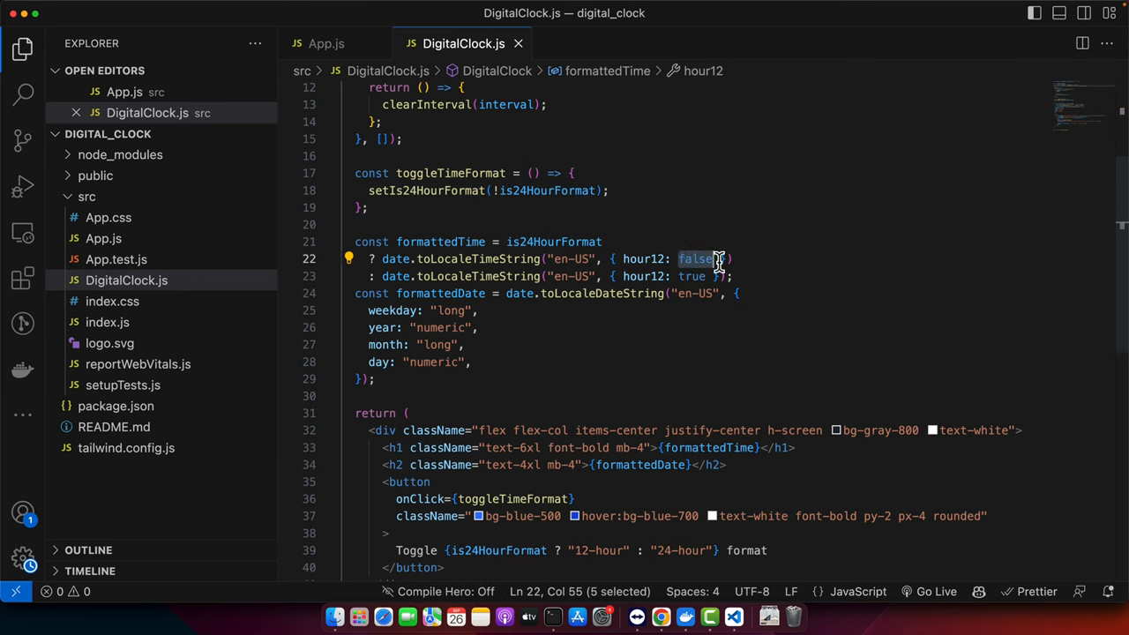
{"action": "mouse_move", "coordinate": [758, 245]}
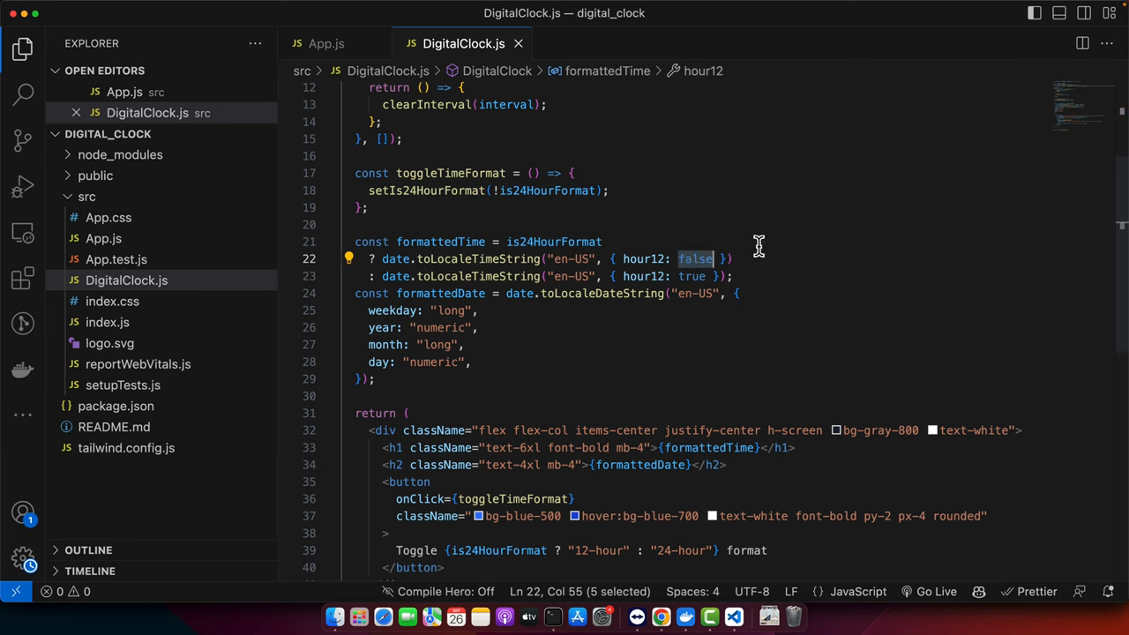
{"action": "left_click", "coordinate": [692, 276]}
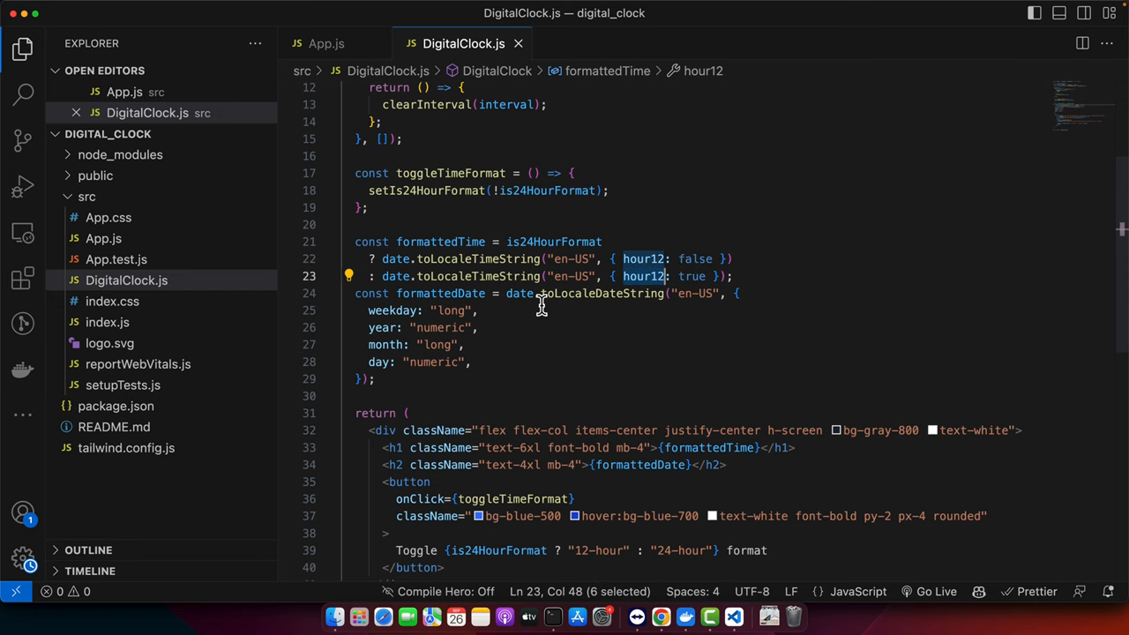
{"action": "double_click", "coordinate": [441, 293]}
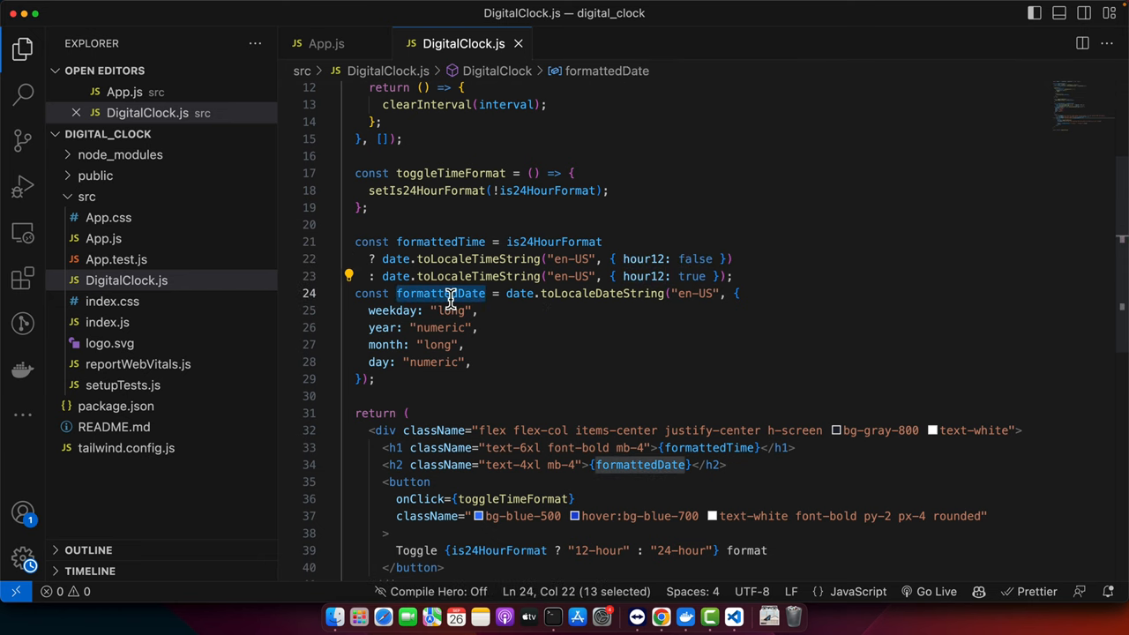
{"action": "mouse_move", "coordinate": [462, 310]}
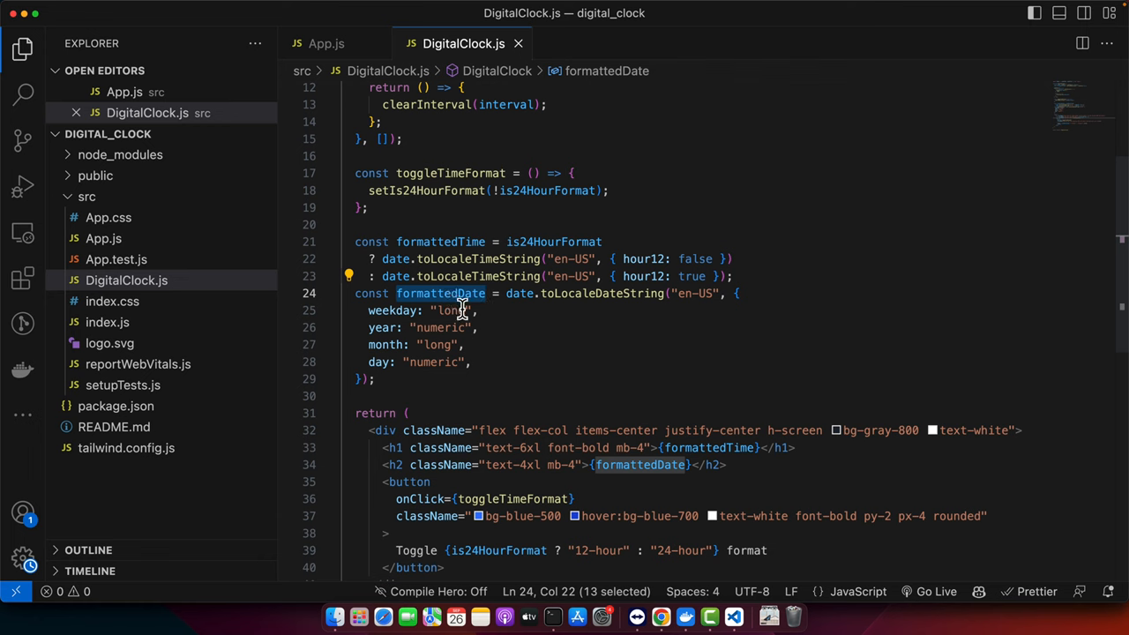
{"action": "left_click", "coordinate": [646, 308]}
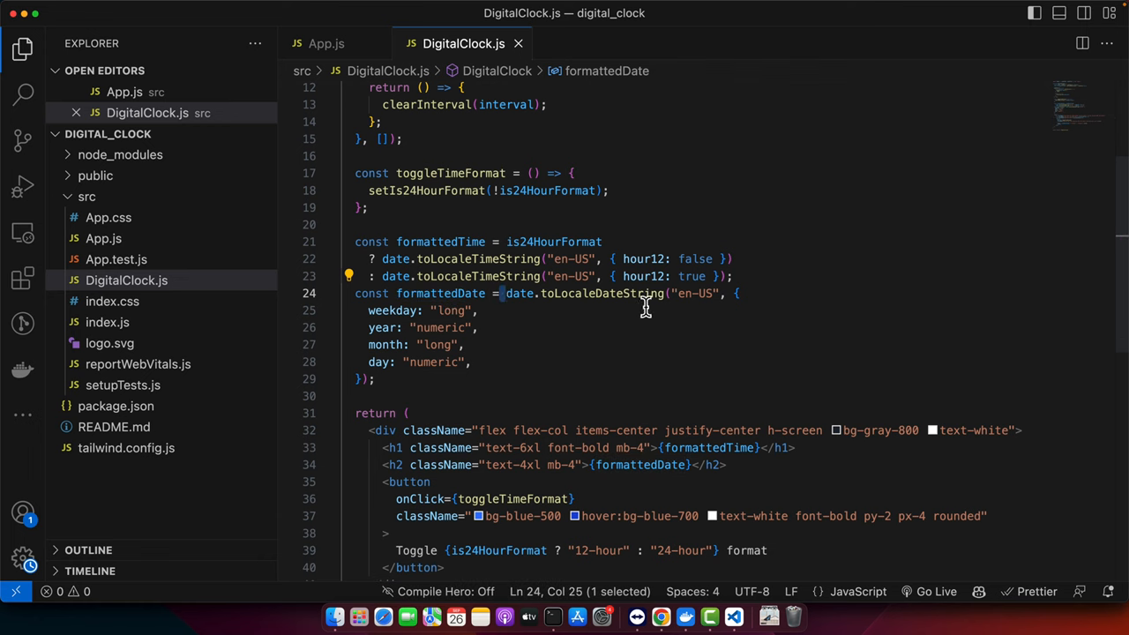
{"action": "left_click", "coordinate": [359, 311]}
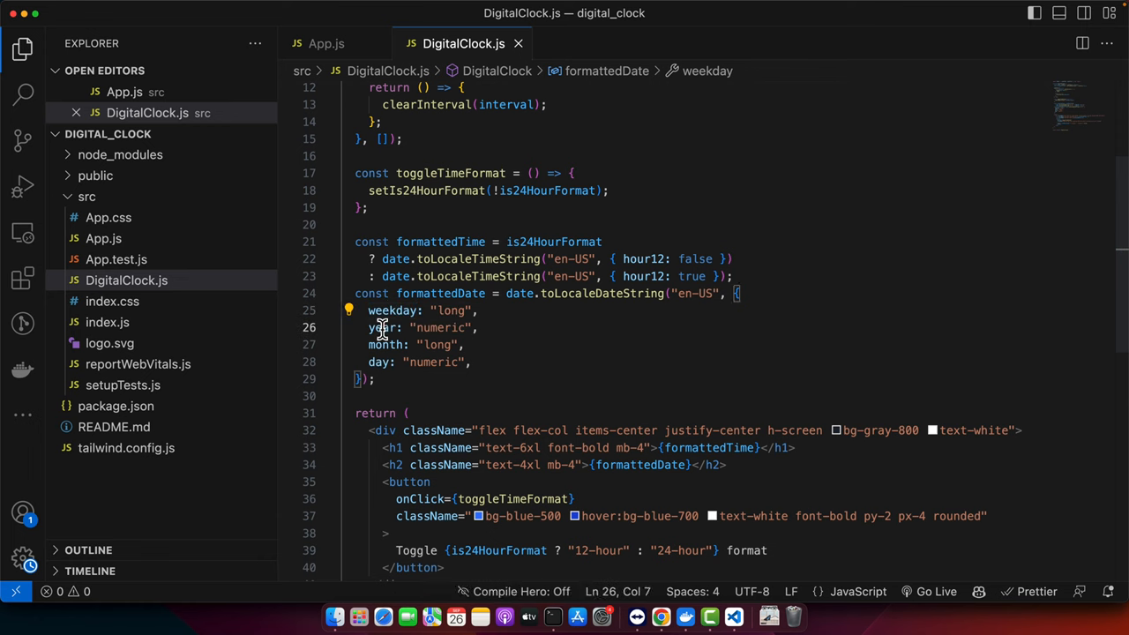
{"action": "left_click", "coordinate": [435, 345]}
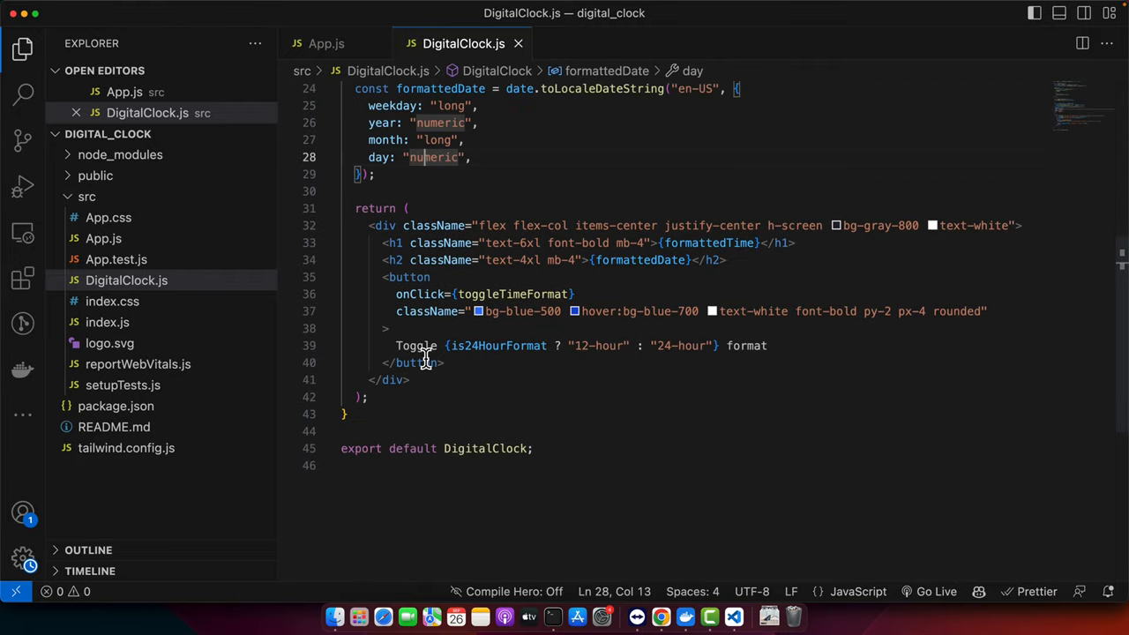
{"action": "mouse_move", "coordinate": [432, 225]}
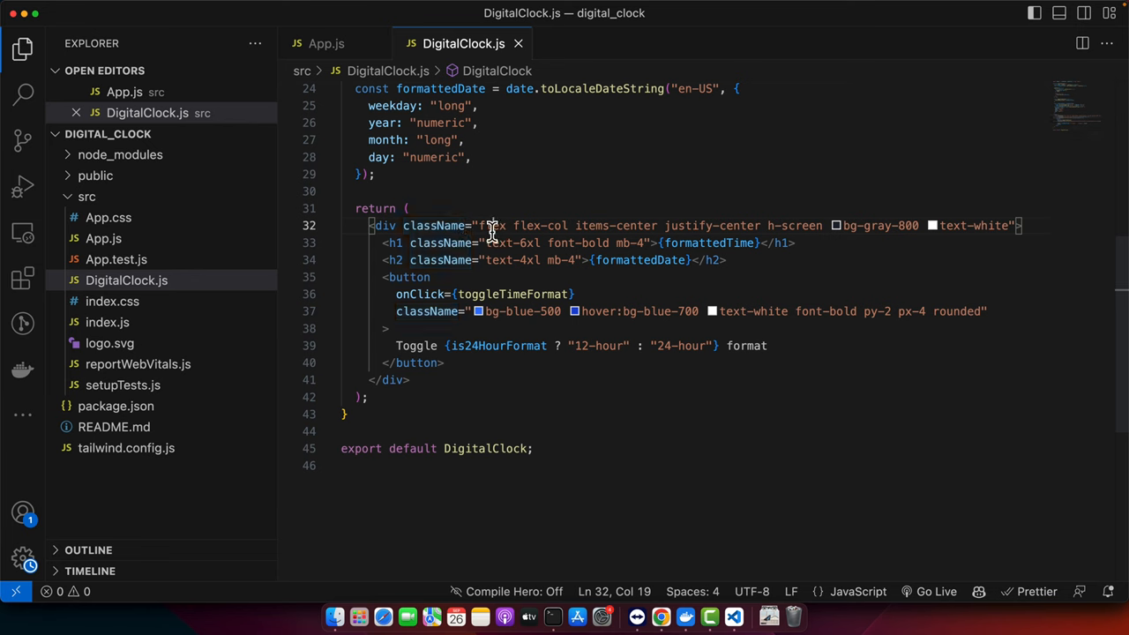
{"action": "left_click_drag", "start_coordinate": [480, 225], "coordinate": [1009, 225]}
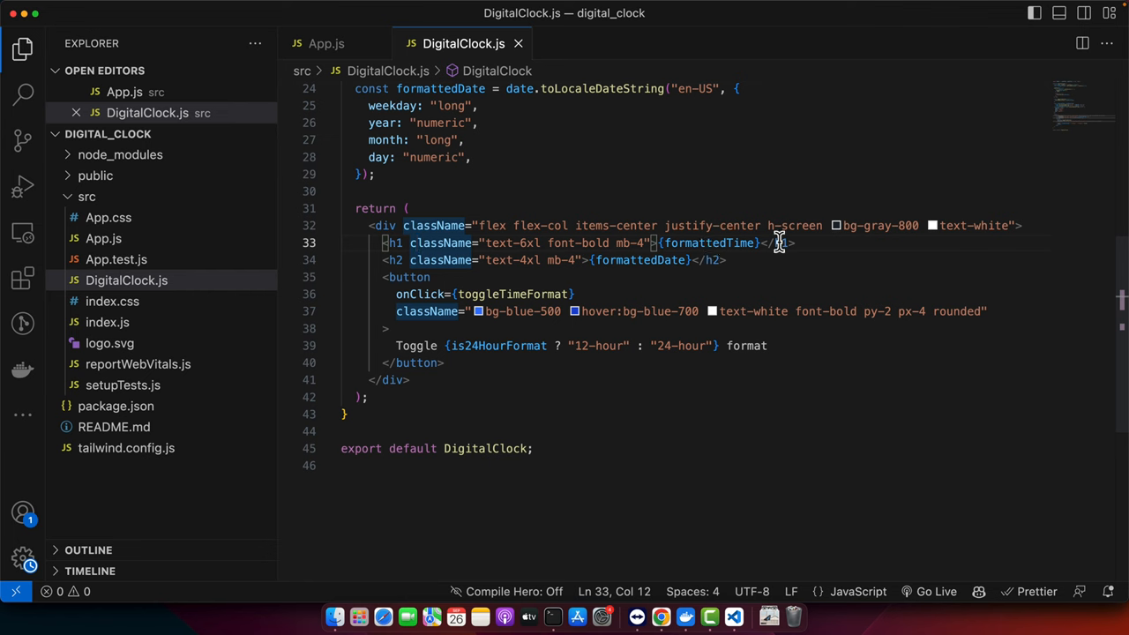
{"action": "double_click", "coordinate": [709, 242]}
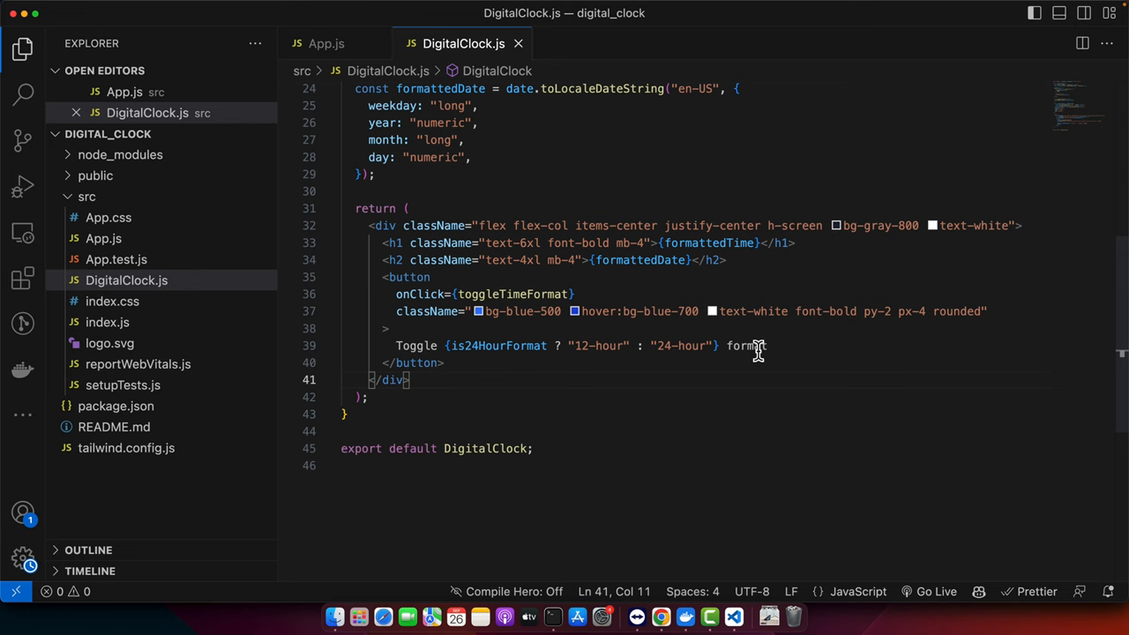
{"action": "mouse_move", "coordinate": [490, 353]}
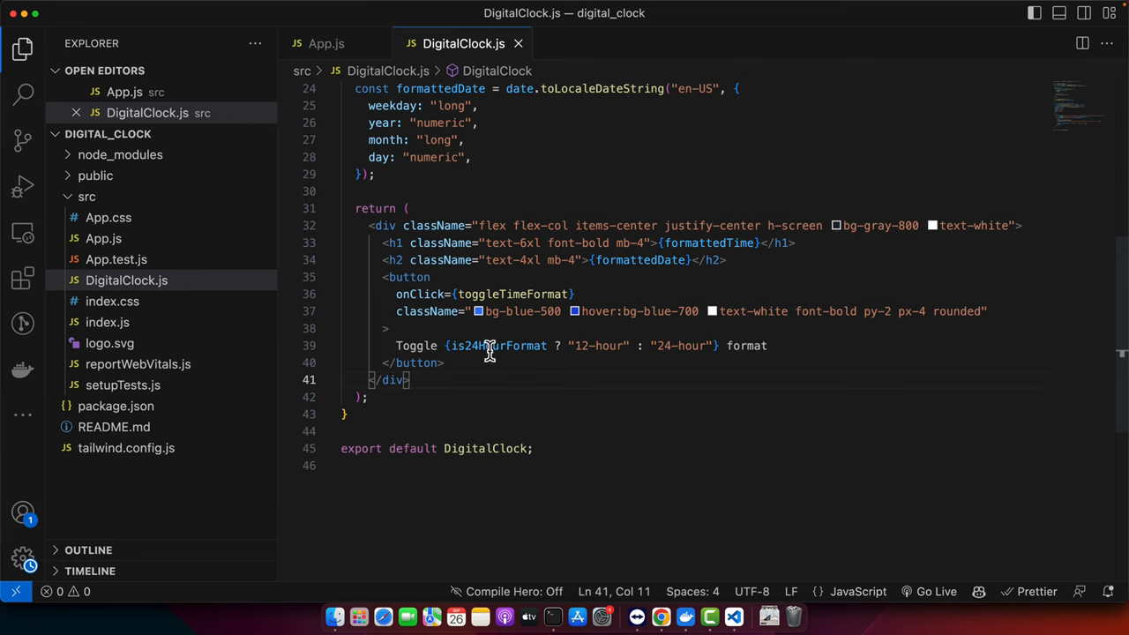
{"action": "mouse_move", "coordinate": [455, 345]}
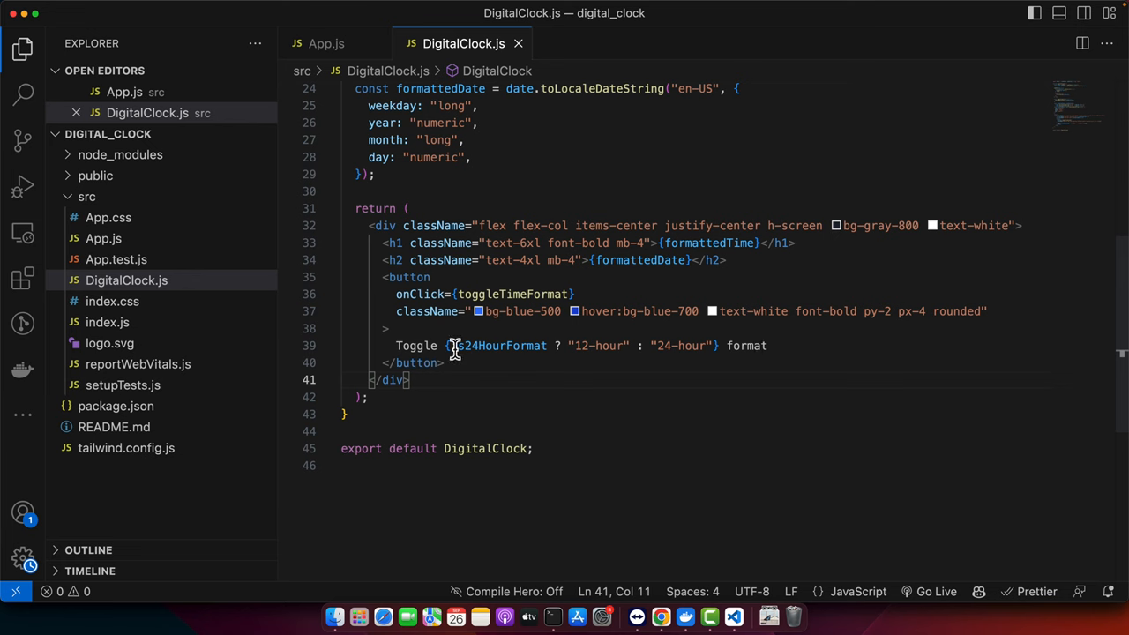
{"action": "double_click", "coordinate": [486, 346]}
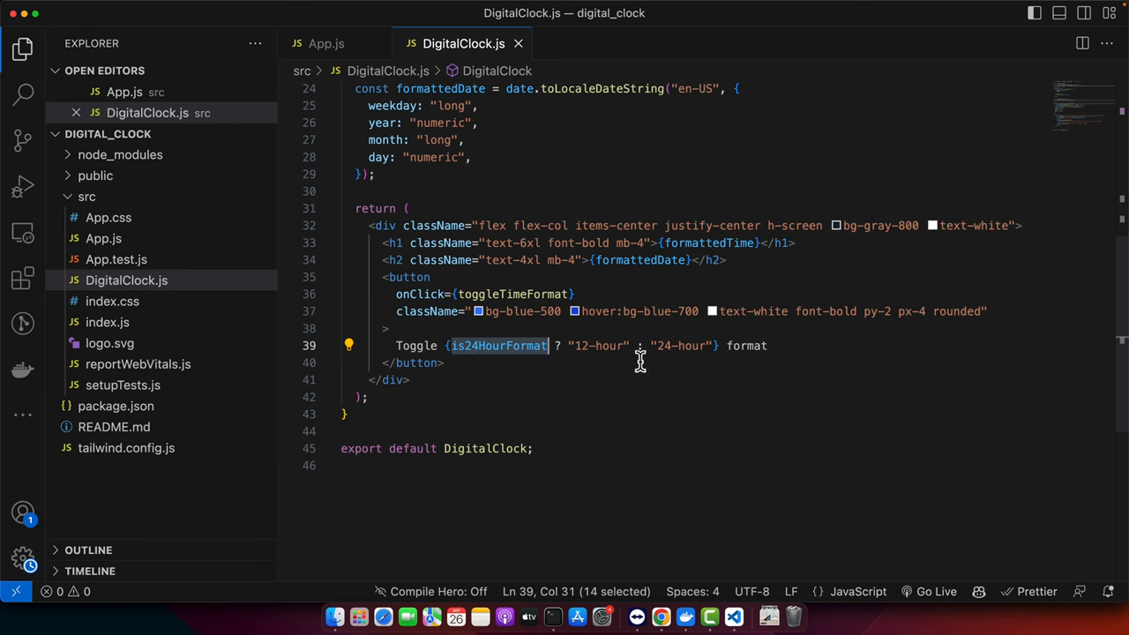
{"action": "mouse_move", "coordinate": [529, 310]}
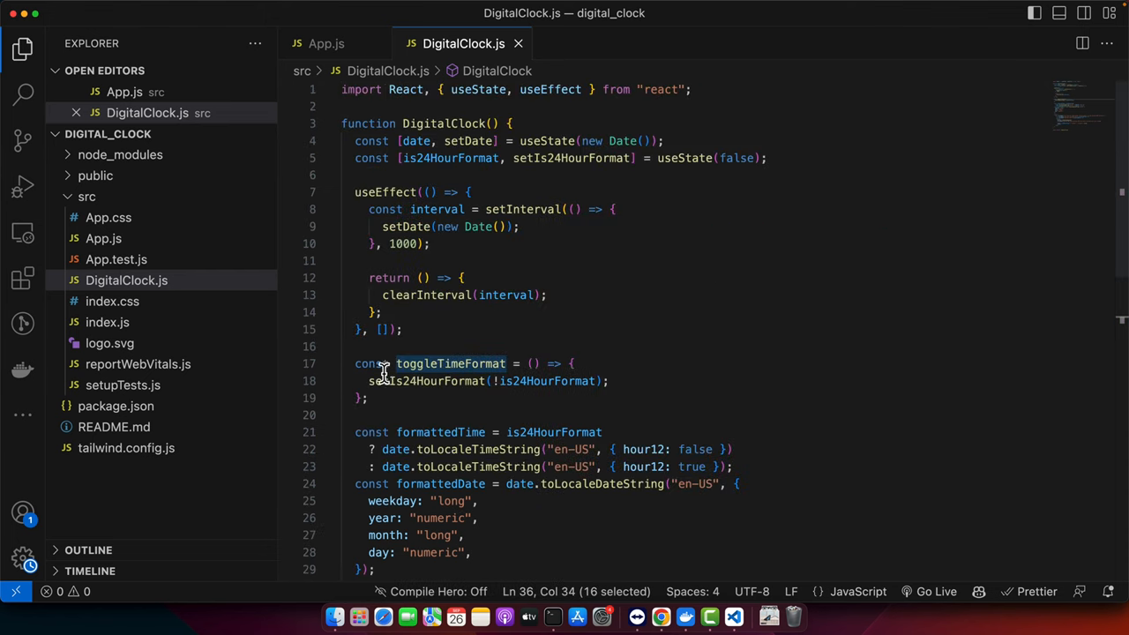
{"action": "left_click", "coordinate": [659, 617]}
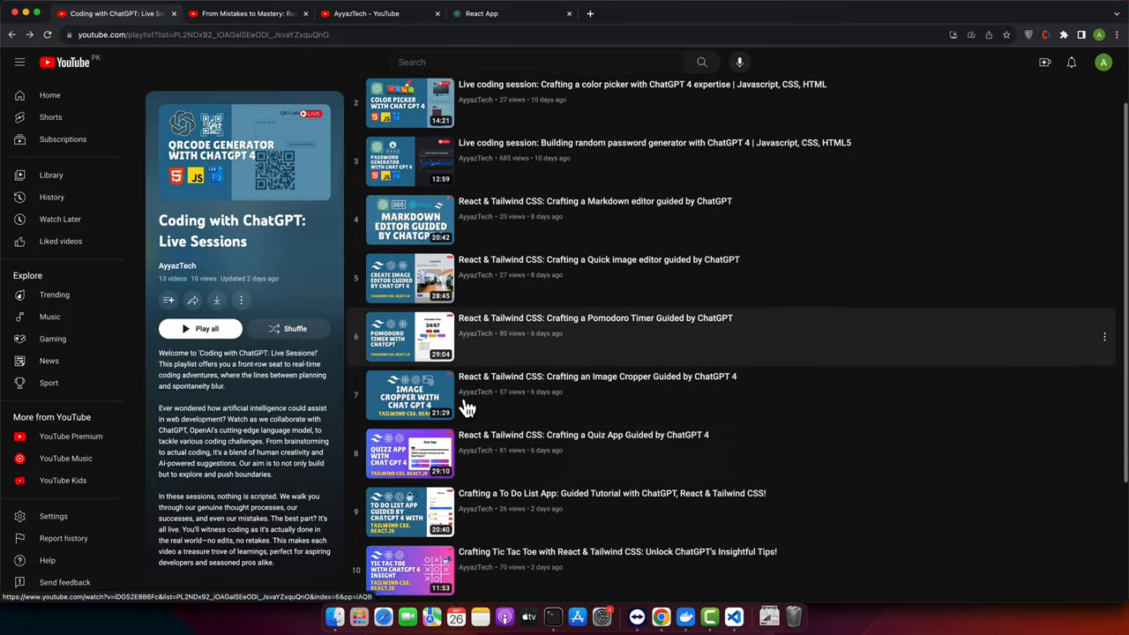
- Scroll through AyyazTech's videos, then open the 'From Mistakes to Mastery: Raw Sessions' playlist
{"action": "scroll", "scroll_direction": "down", "scroll_amount": 3}
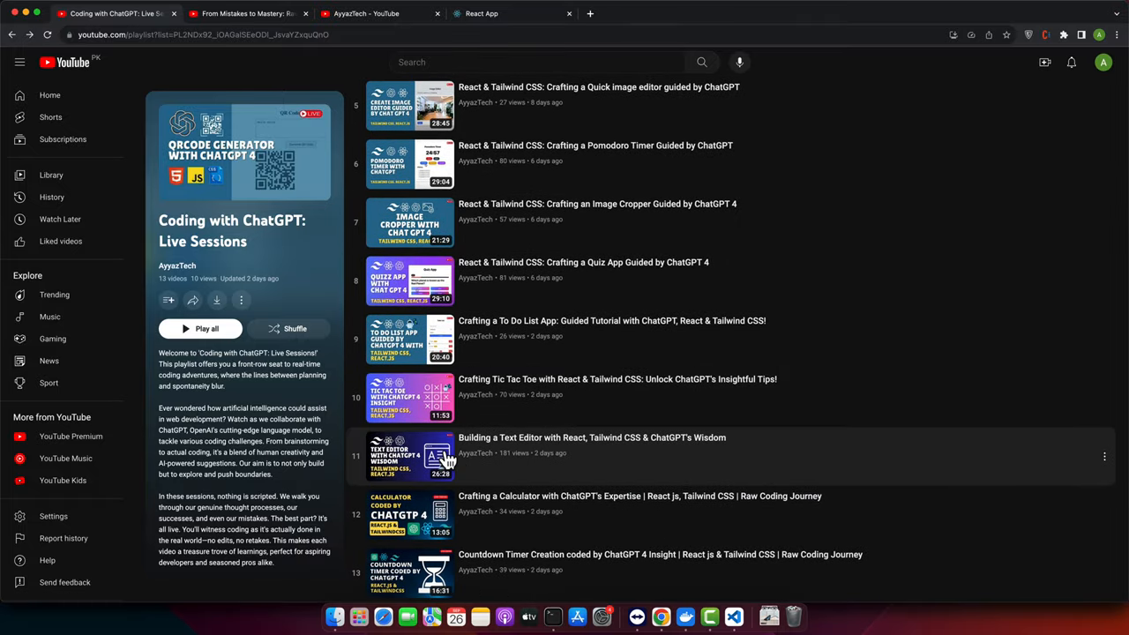
{"action": "scroll", "scroll_direction": "down", "scroll_amount": 3}
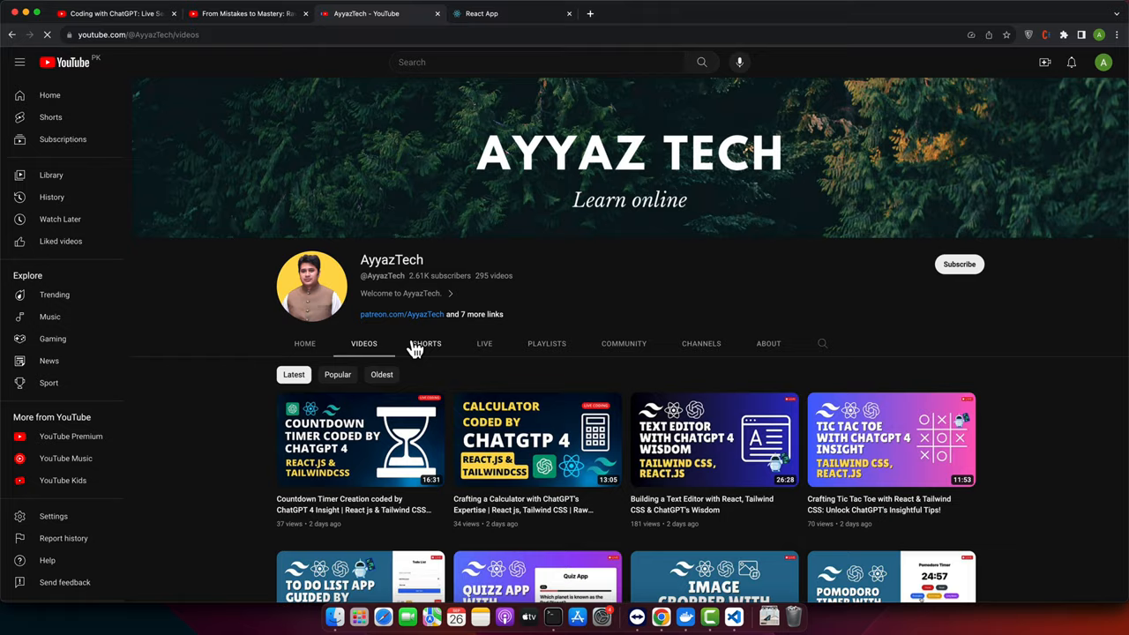
{"action": "scroll", "scroll_direction": "down", "scroll_amount": 3}
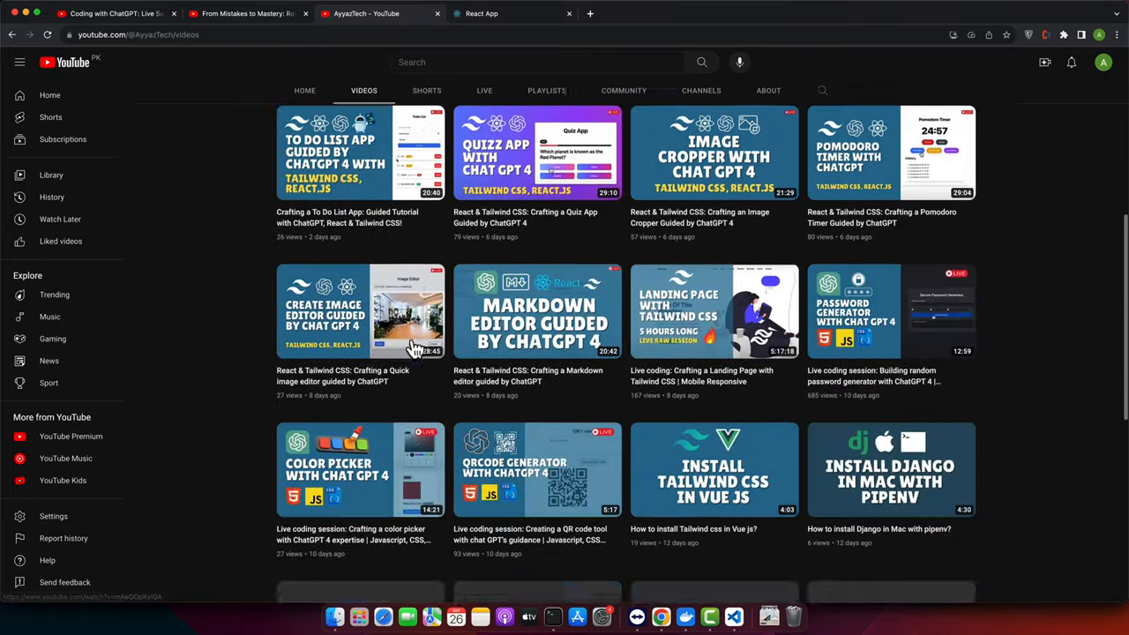
{"action": "scroll", "scroll_direction": "down", "scroll_amount": 3}
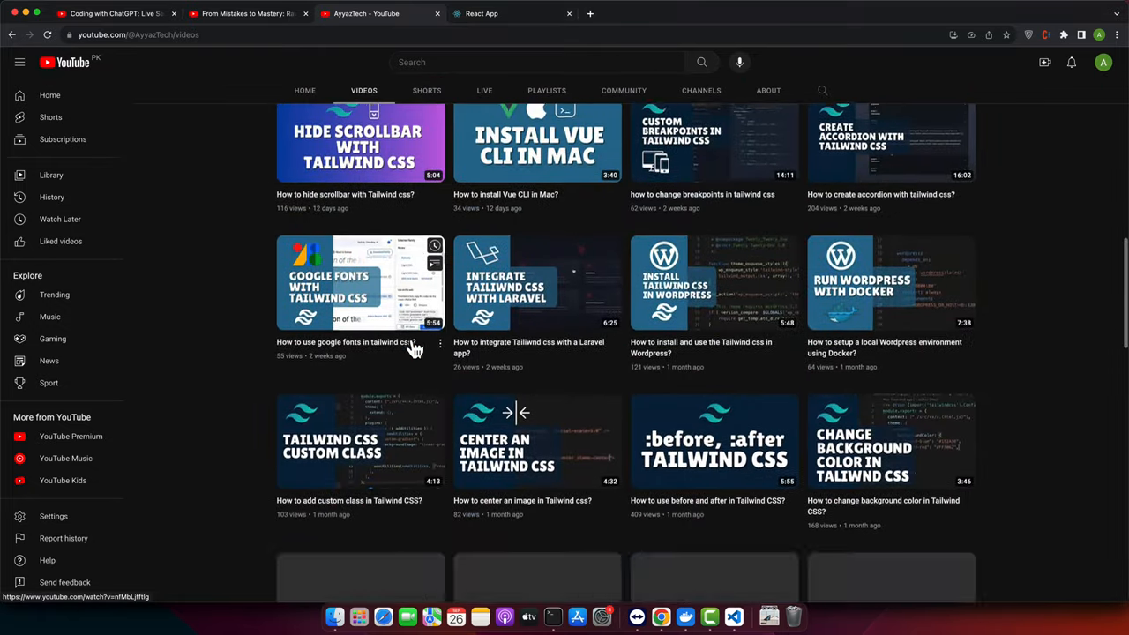
{"action": "scroll", "scroll_direction": "down", "scroll_amount": 3}
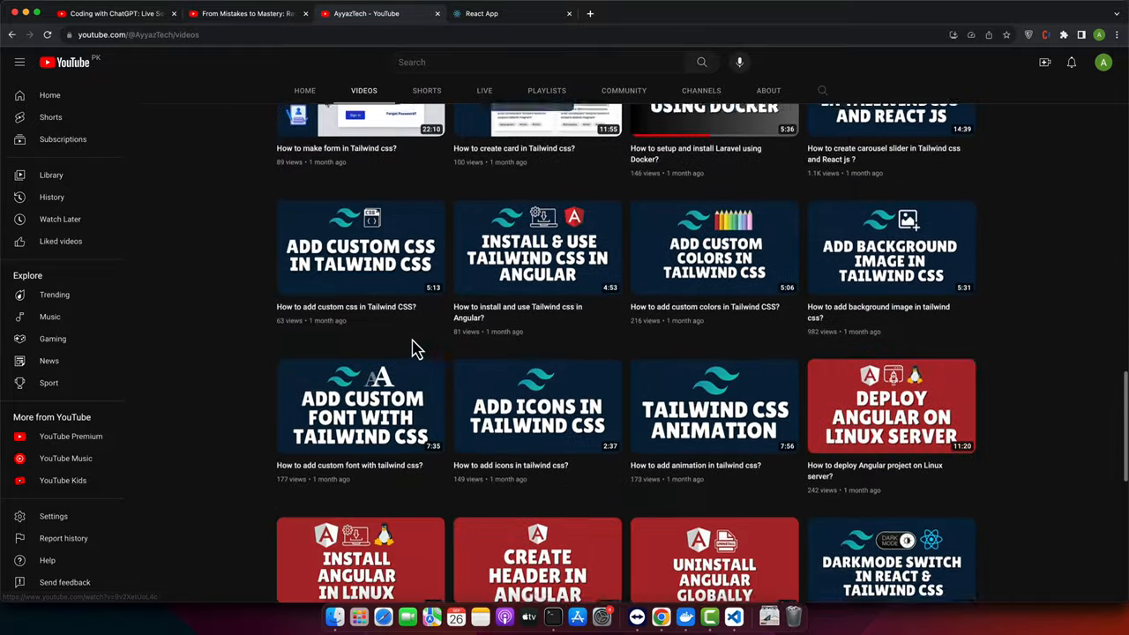
{"action": "scroll", "scroll_direction": "down", "scroll_amount": 3}
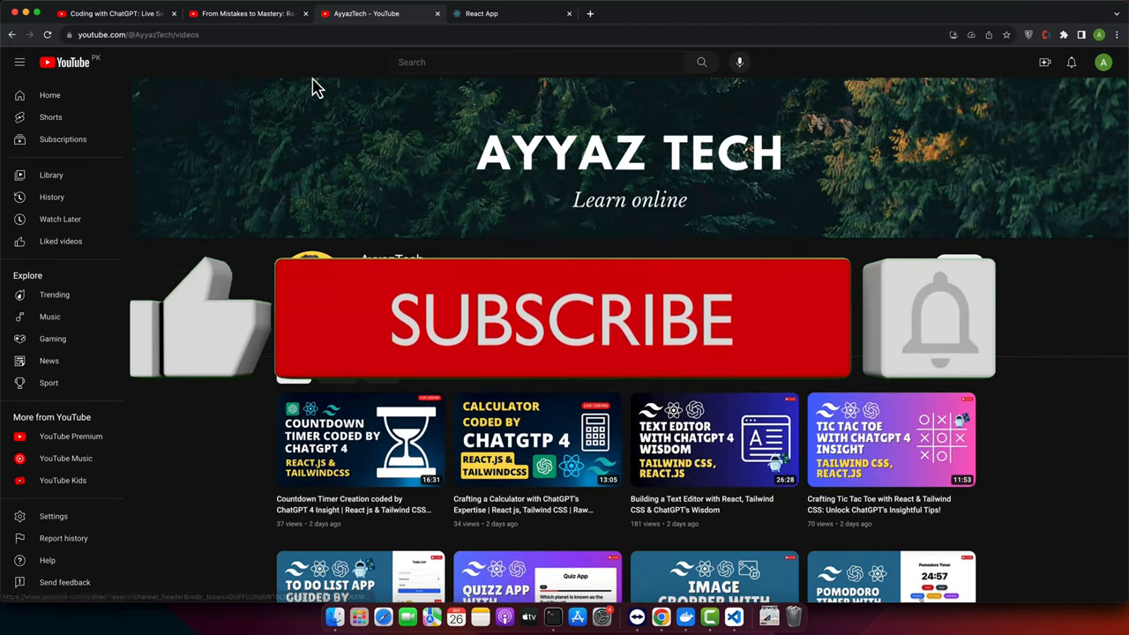
{"action": "left_click", "coordinate": [247, 13]}
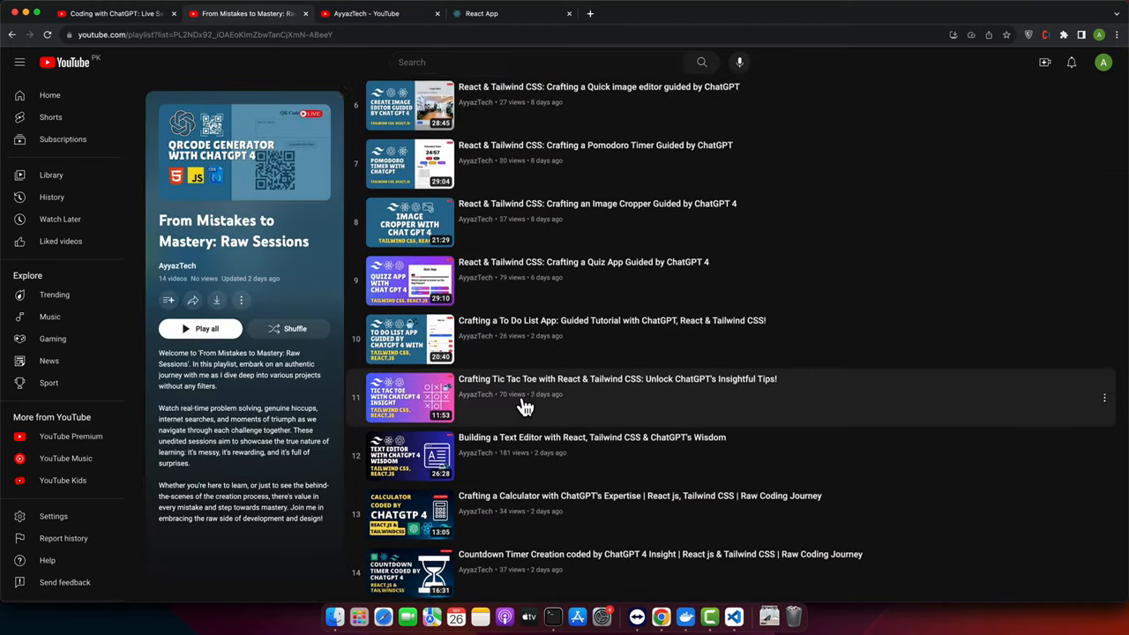